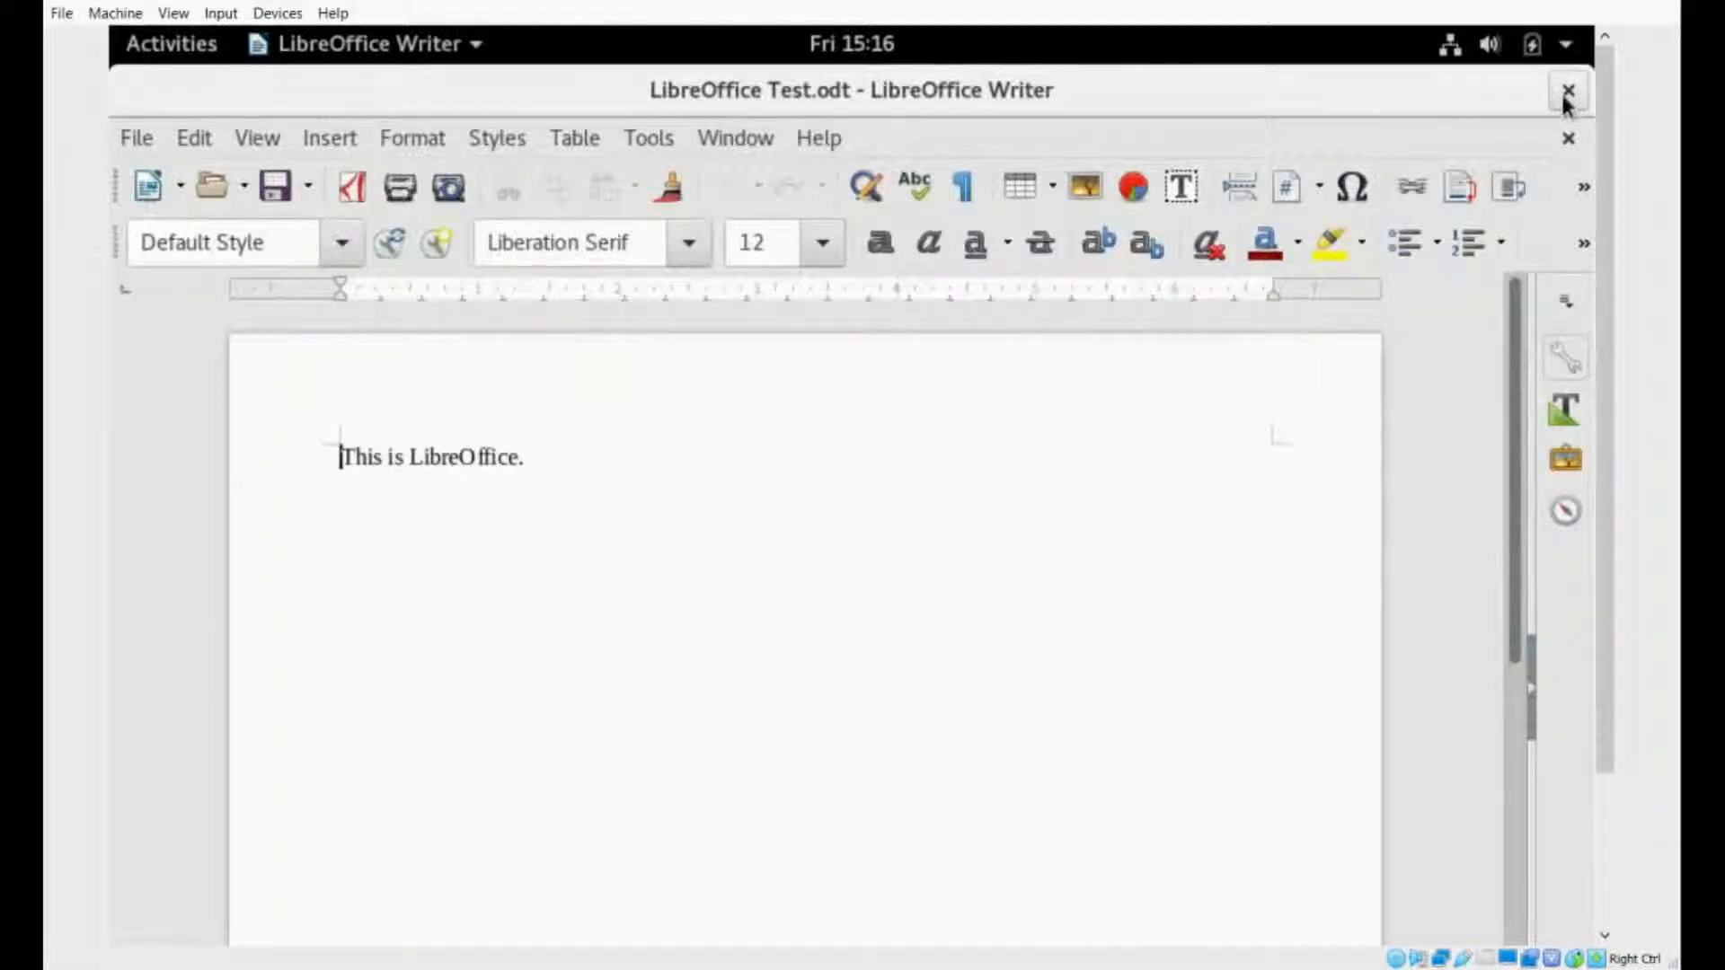
- Close the LibreOffice Test document and the Documents folder, then bring up the system status menu
click(1568, 88)
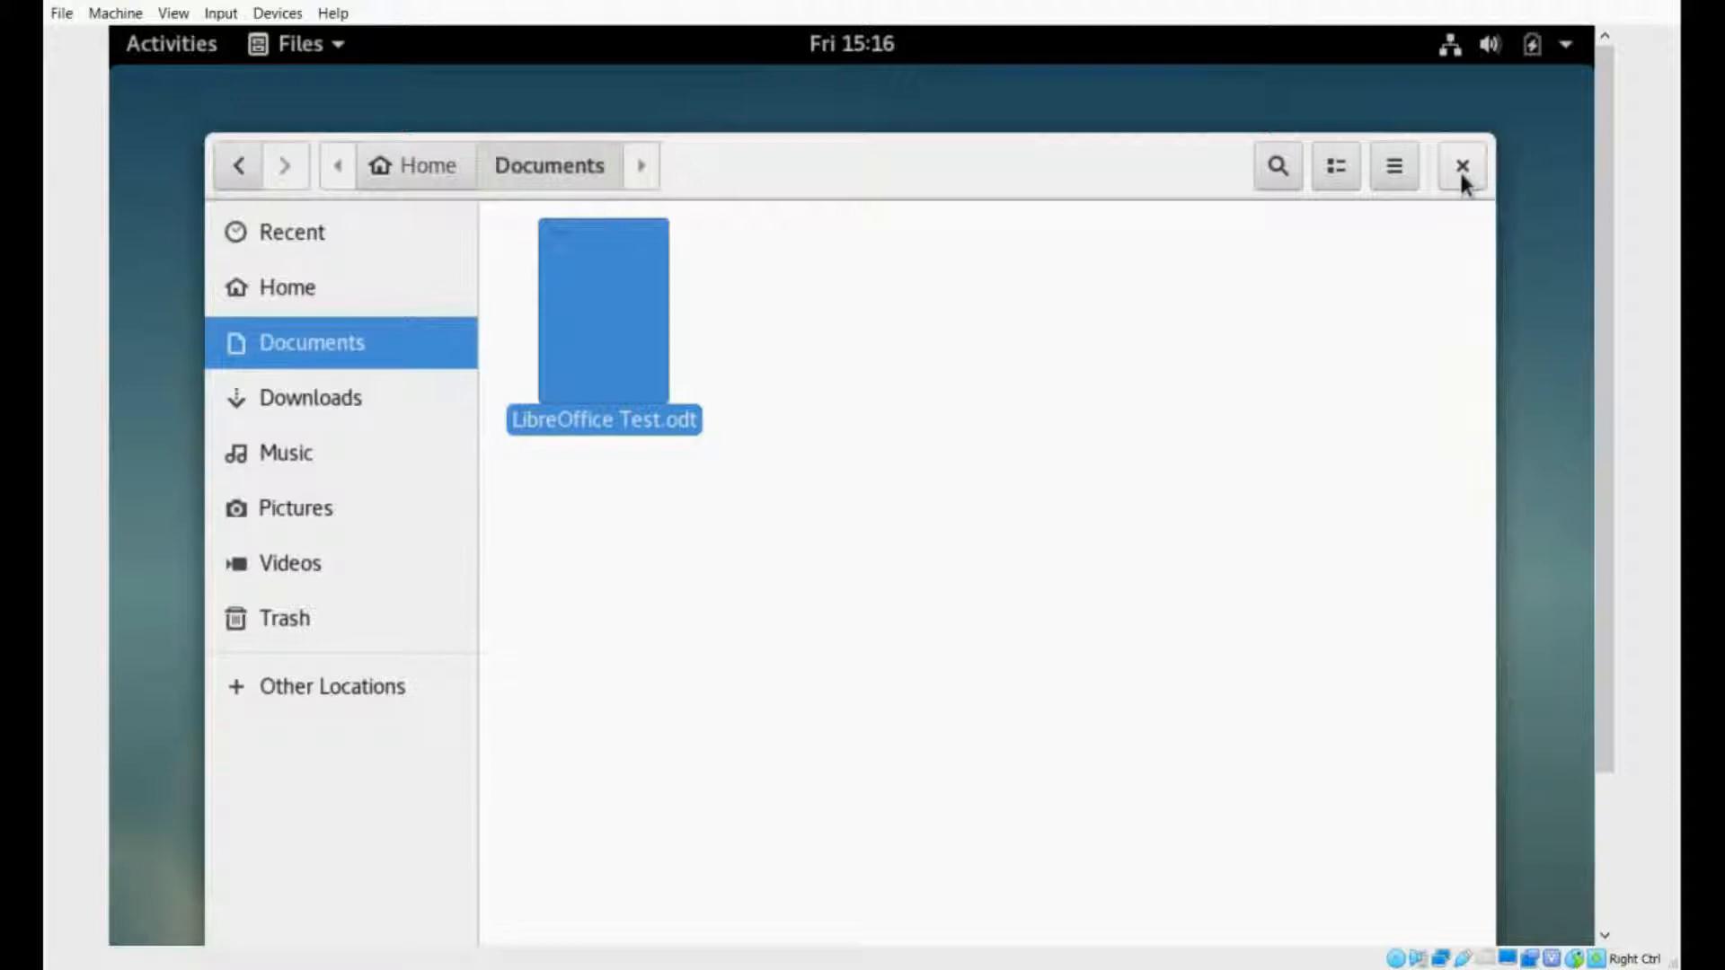
click(1462, 166)
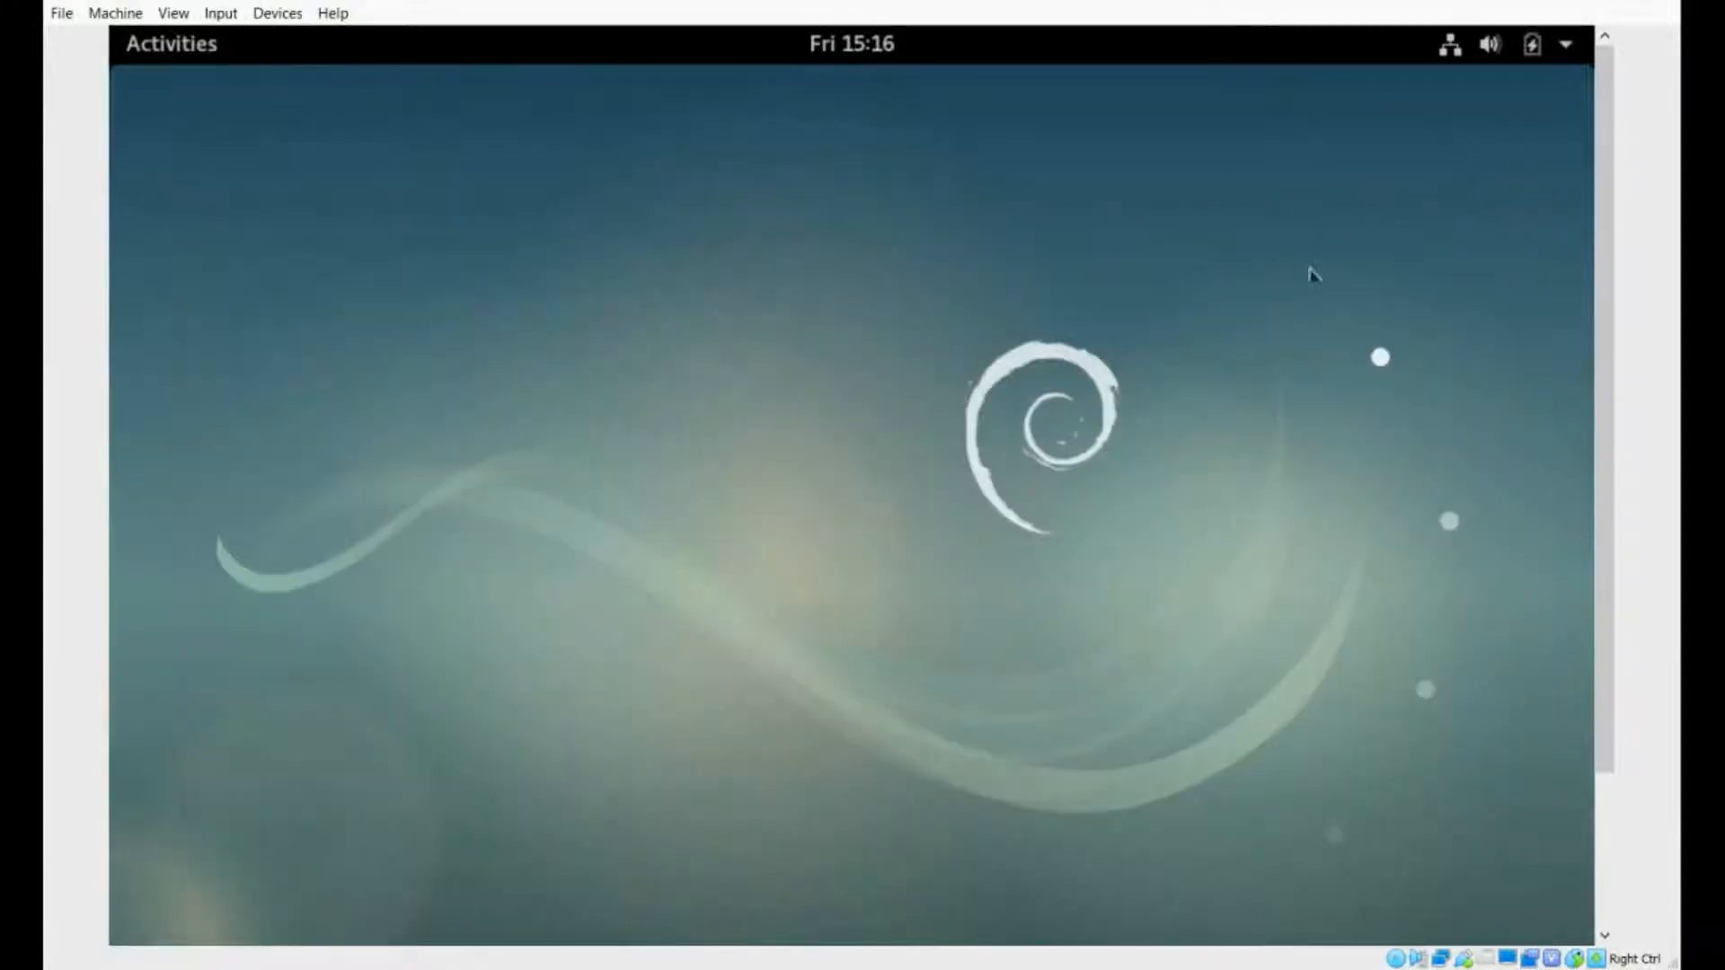
mouse_move(1304, 294)
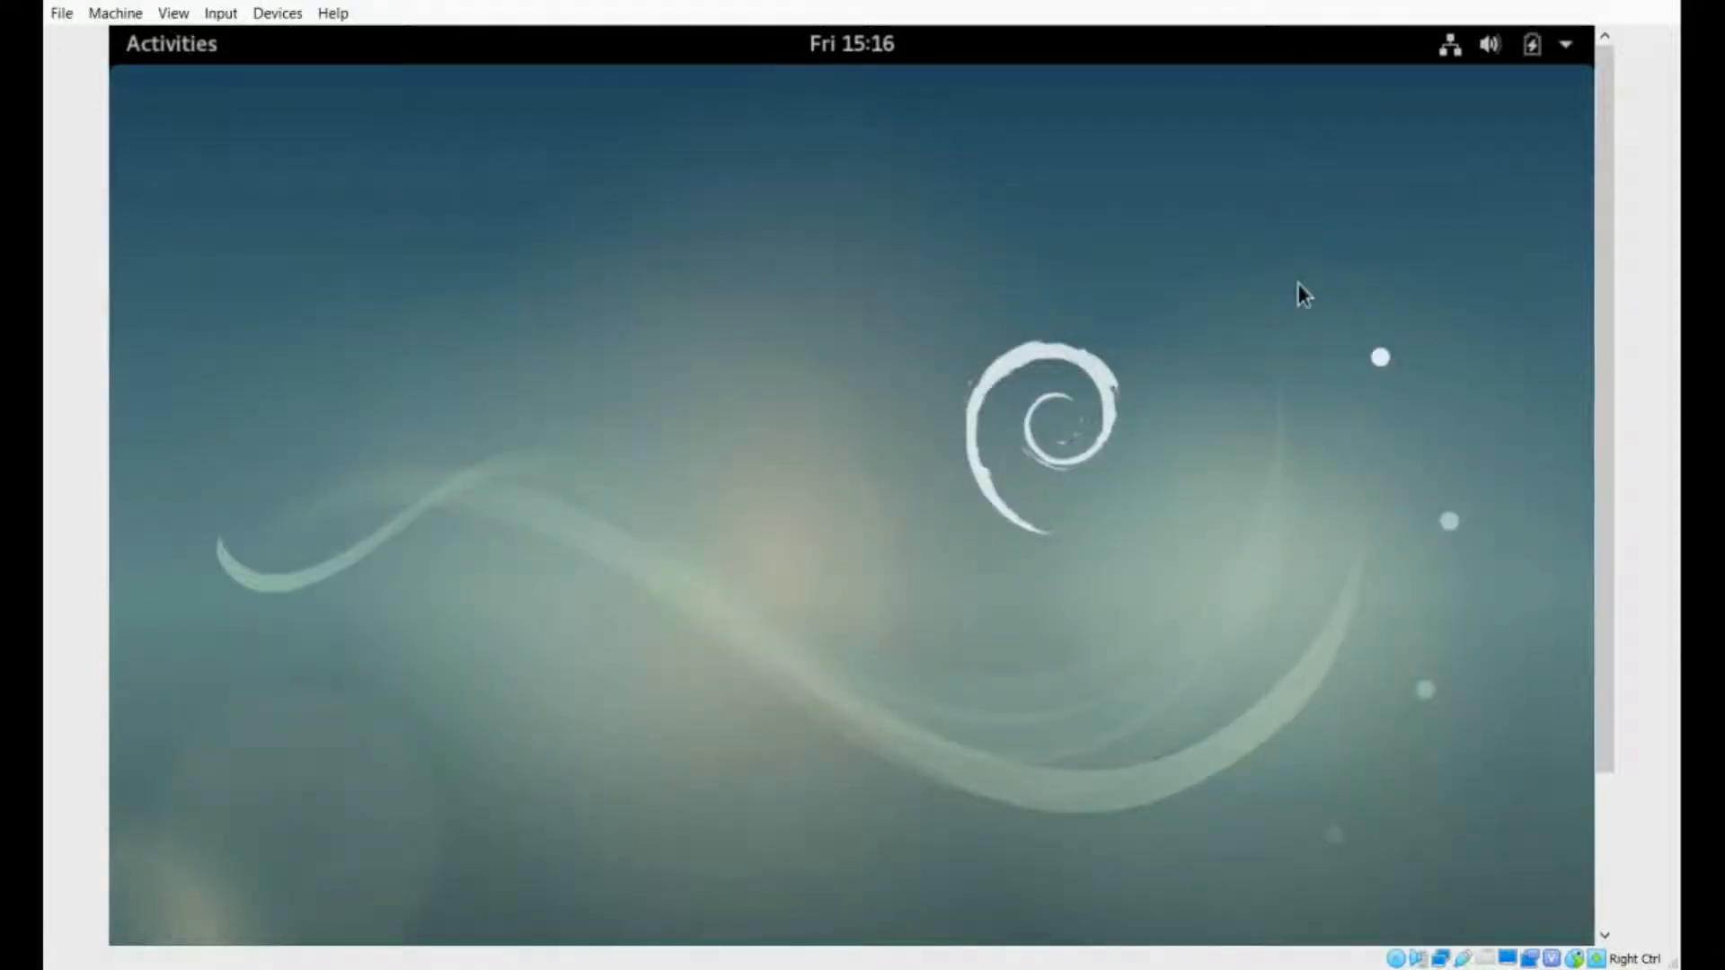
mouse_move(1463, 151)
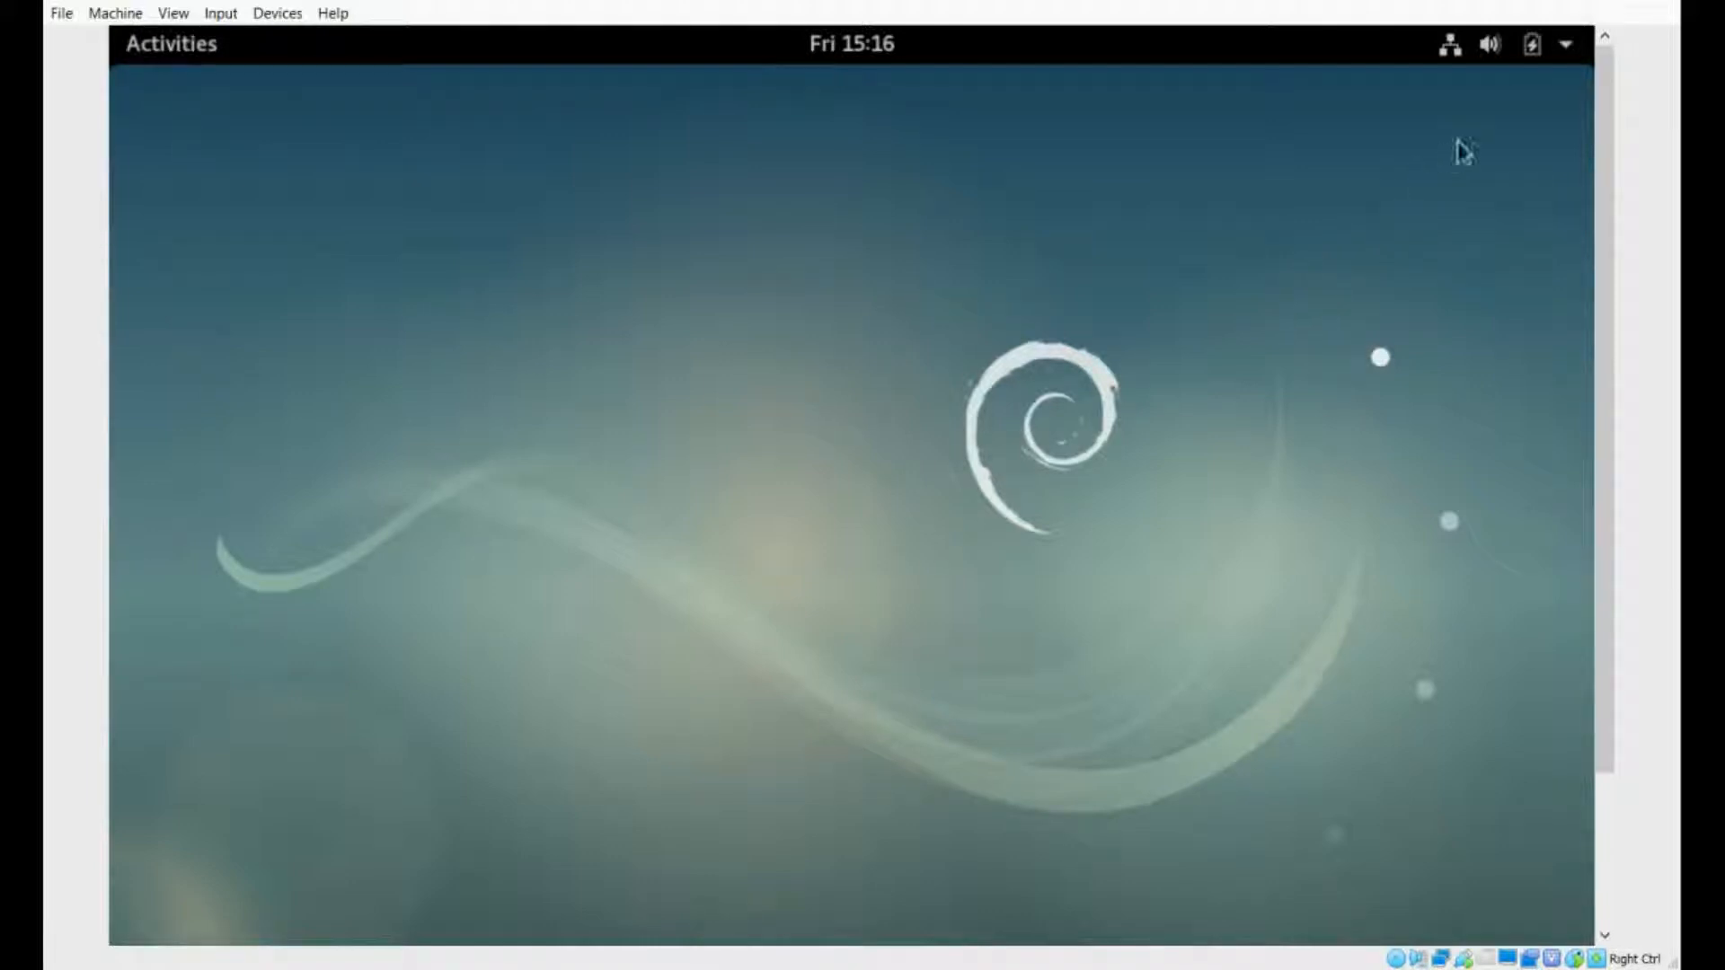
click(1564, 44)
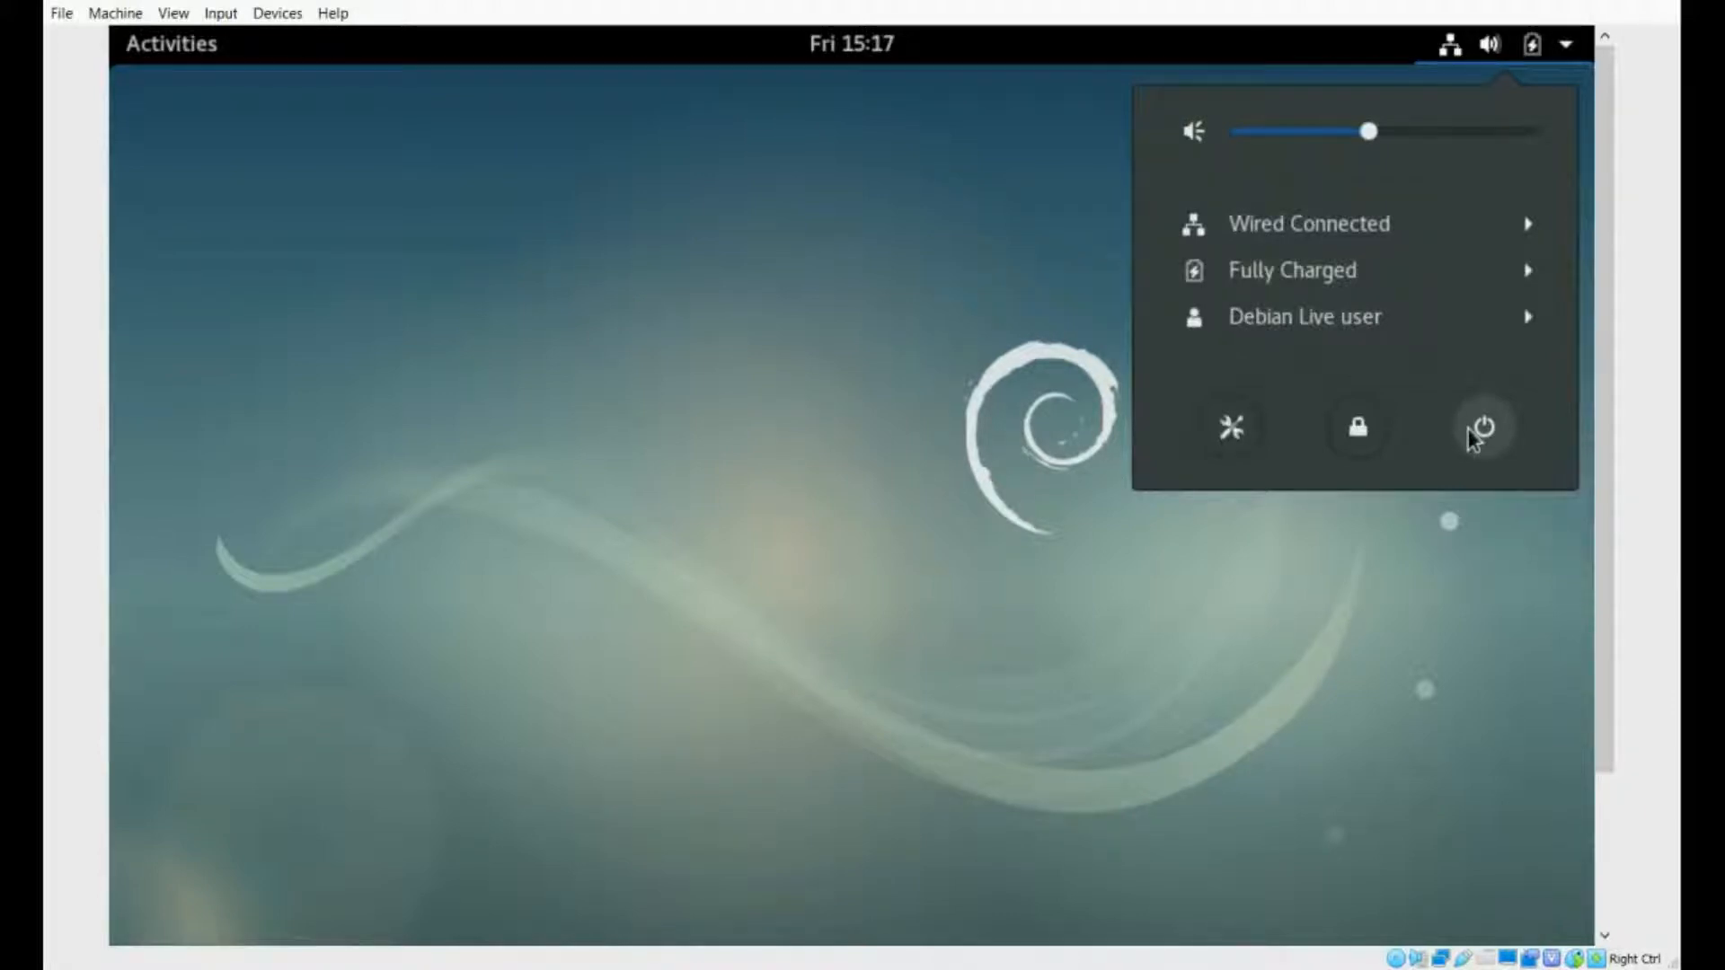
- Restart the Debian Live guest and dismiss the VirtualBox notification after reboot
click(1480, 427)
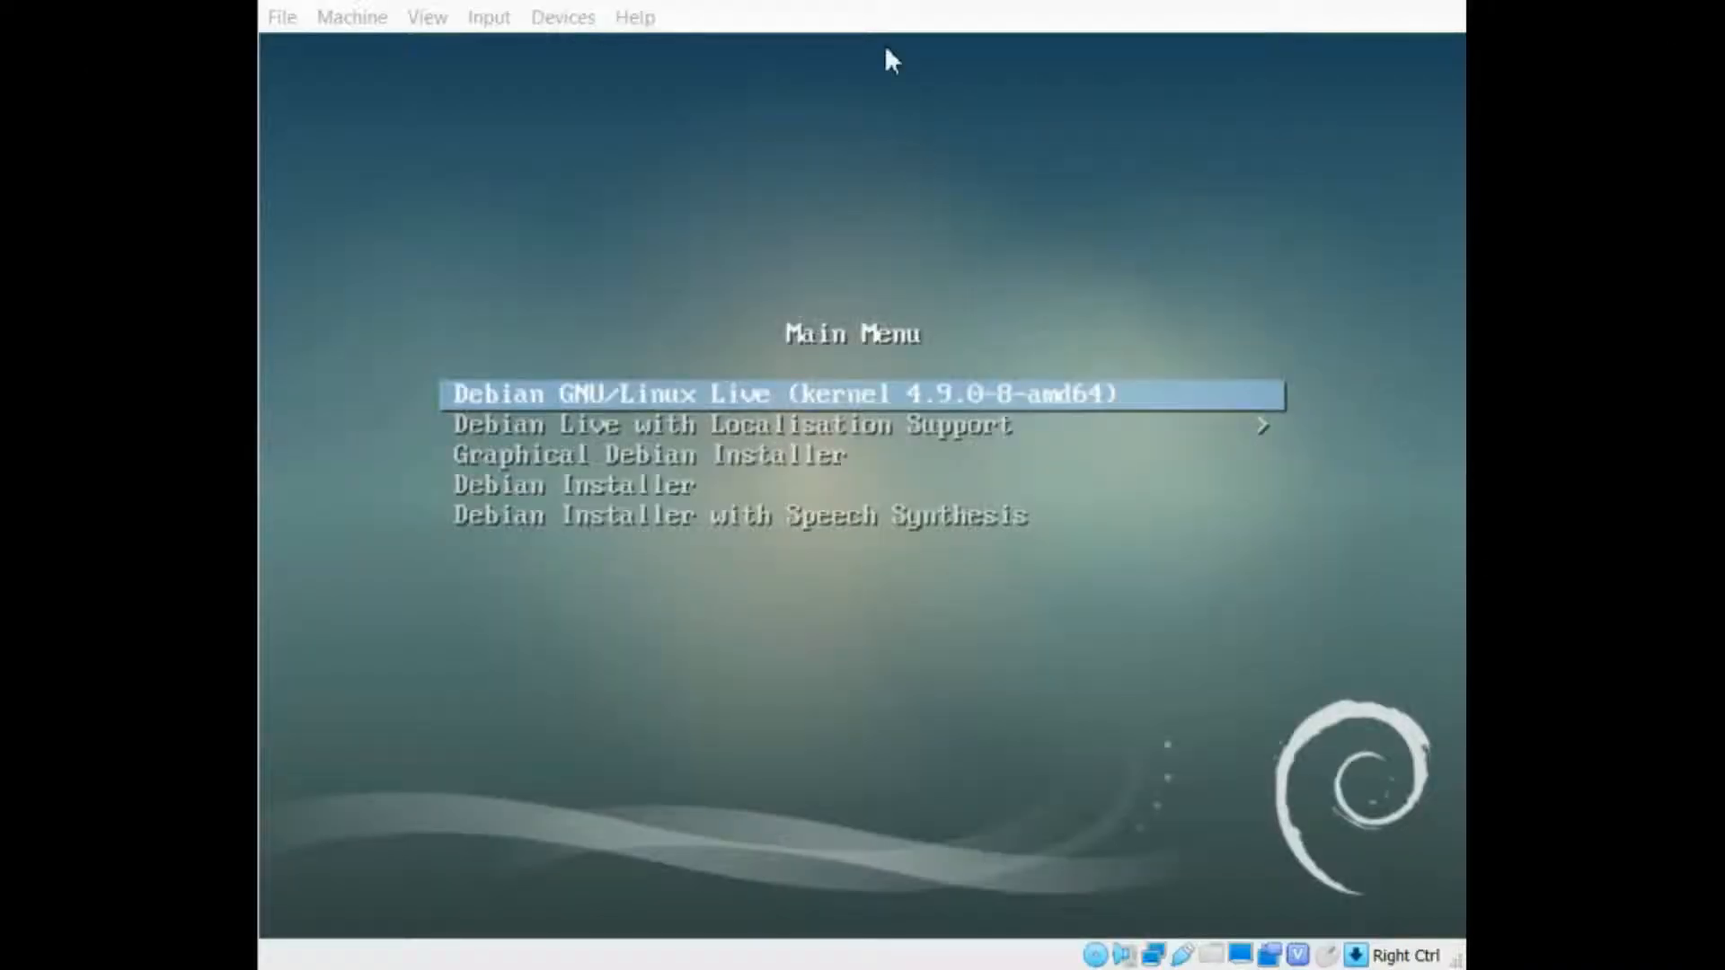
mouse_move(814, 278)
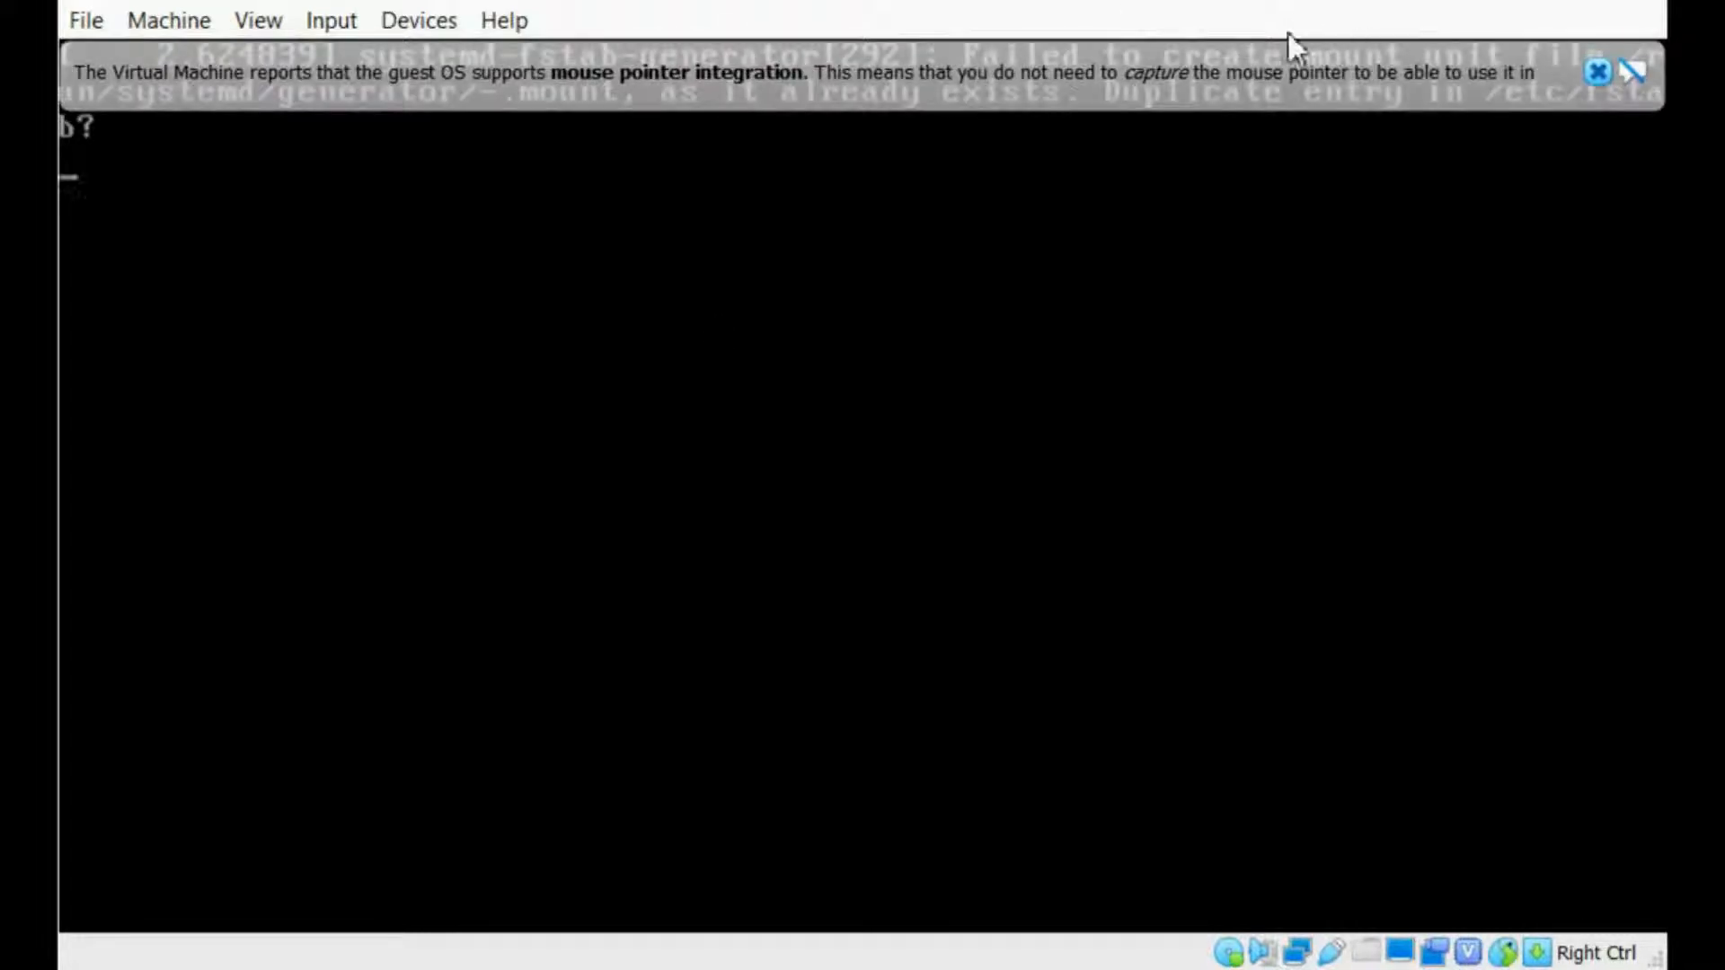
click(1597, 72)
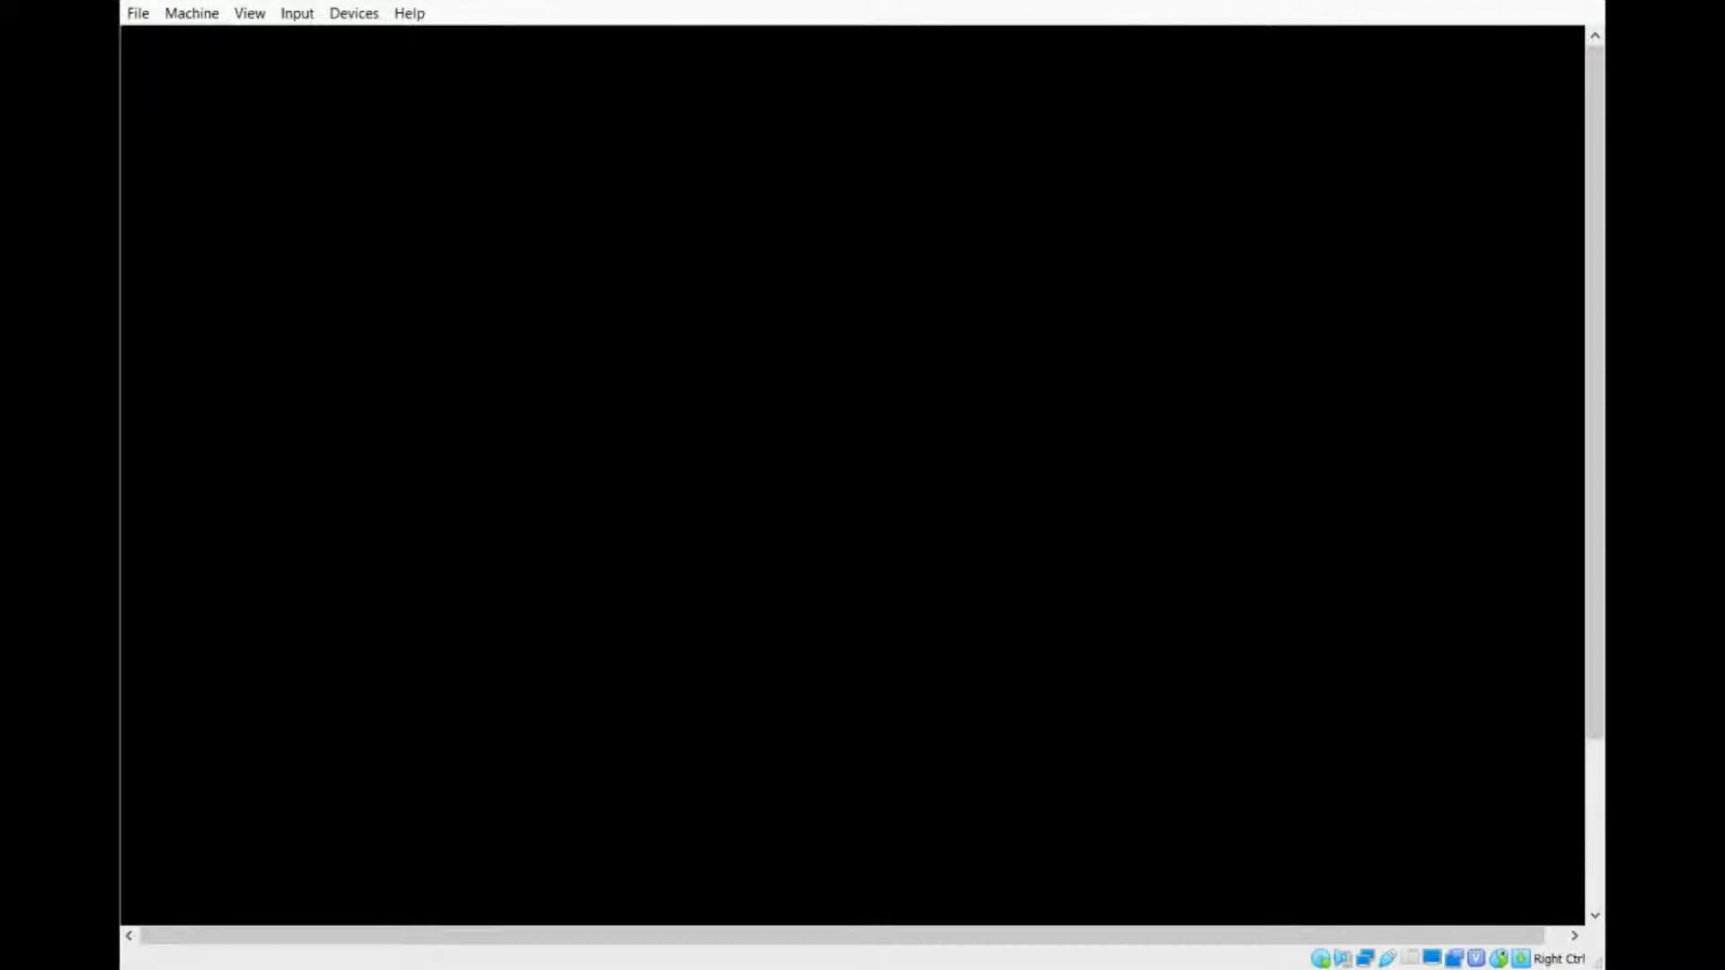
mouse_move(867, 594)
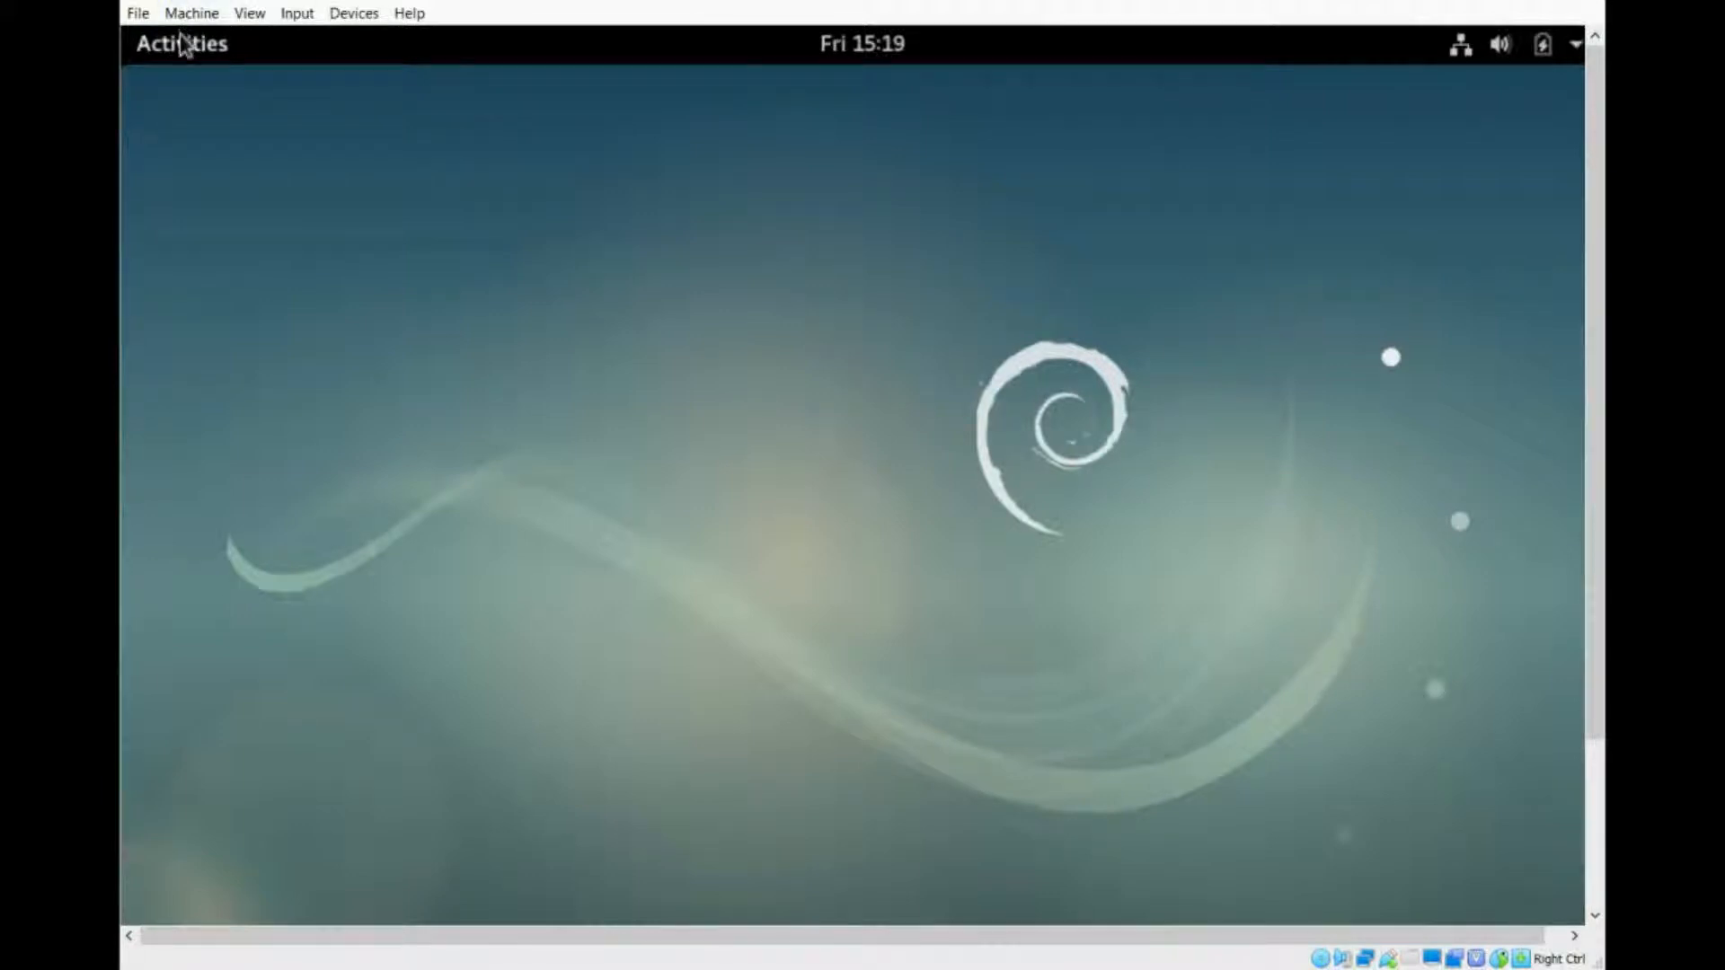
- Launch Files from Activities and look in Documents for the saved file
click(182, 43)
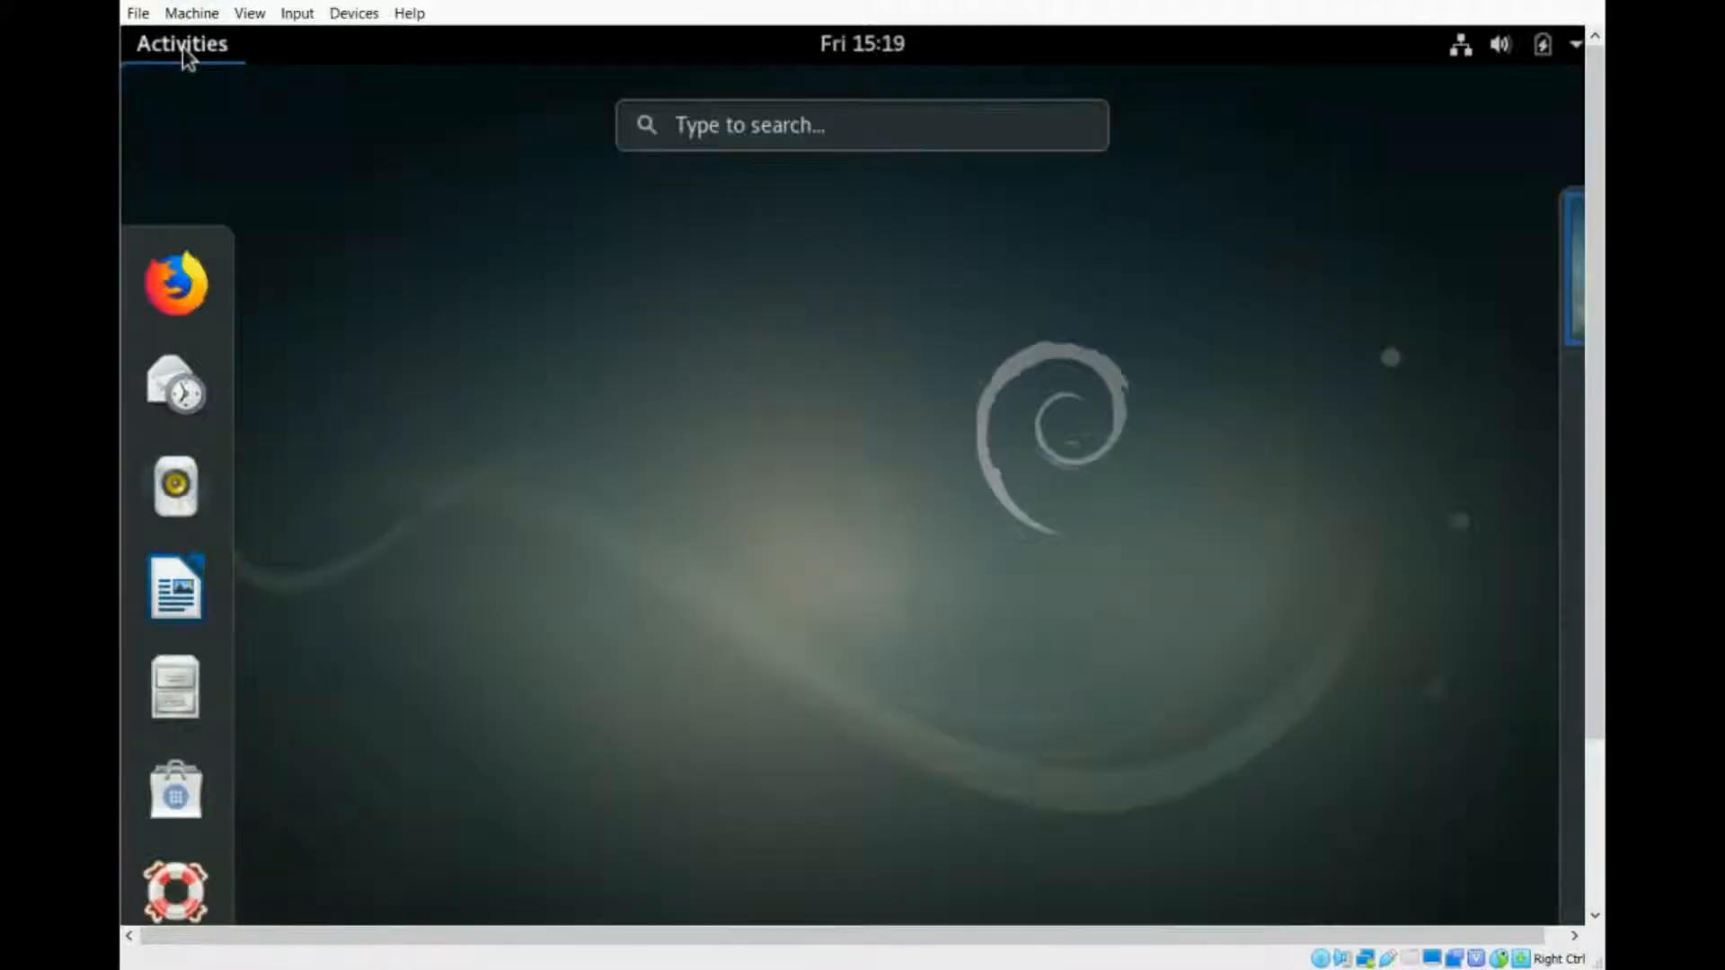
mouse_move(174, 688)
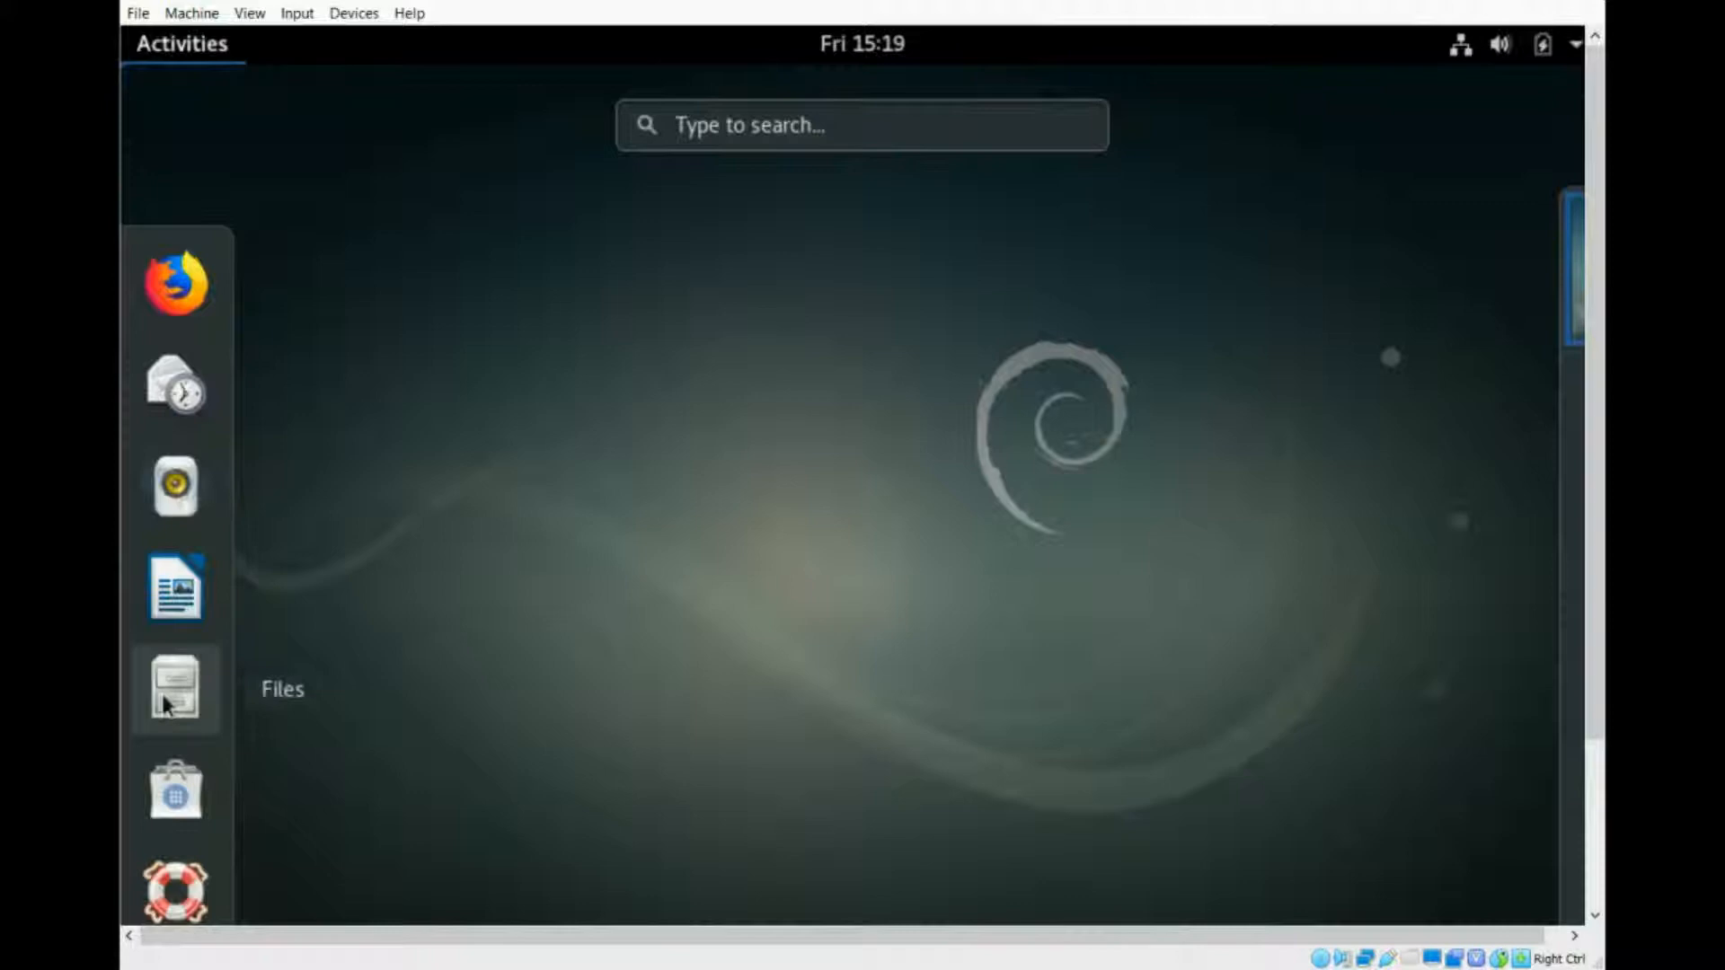
click(175, 689)
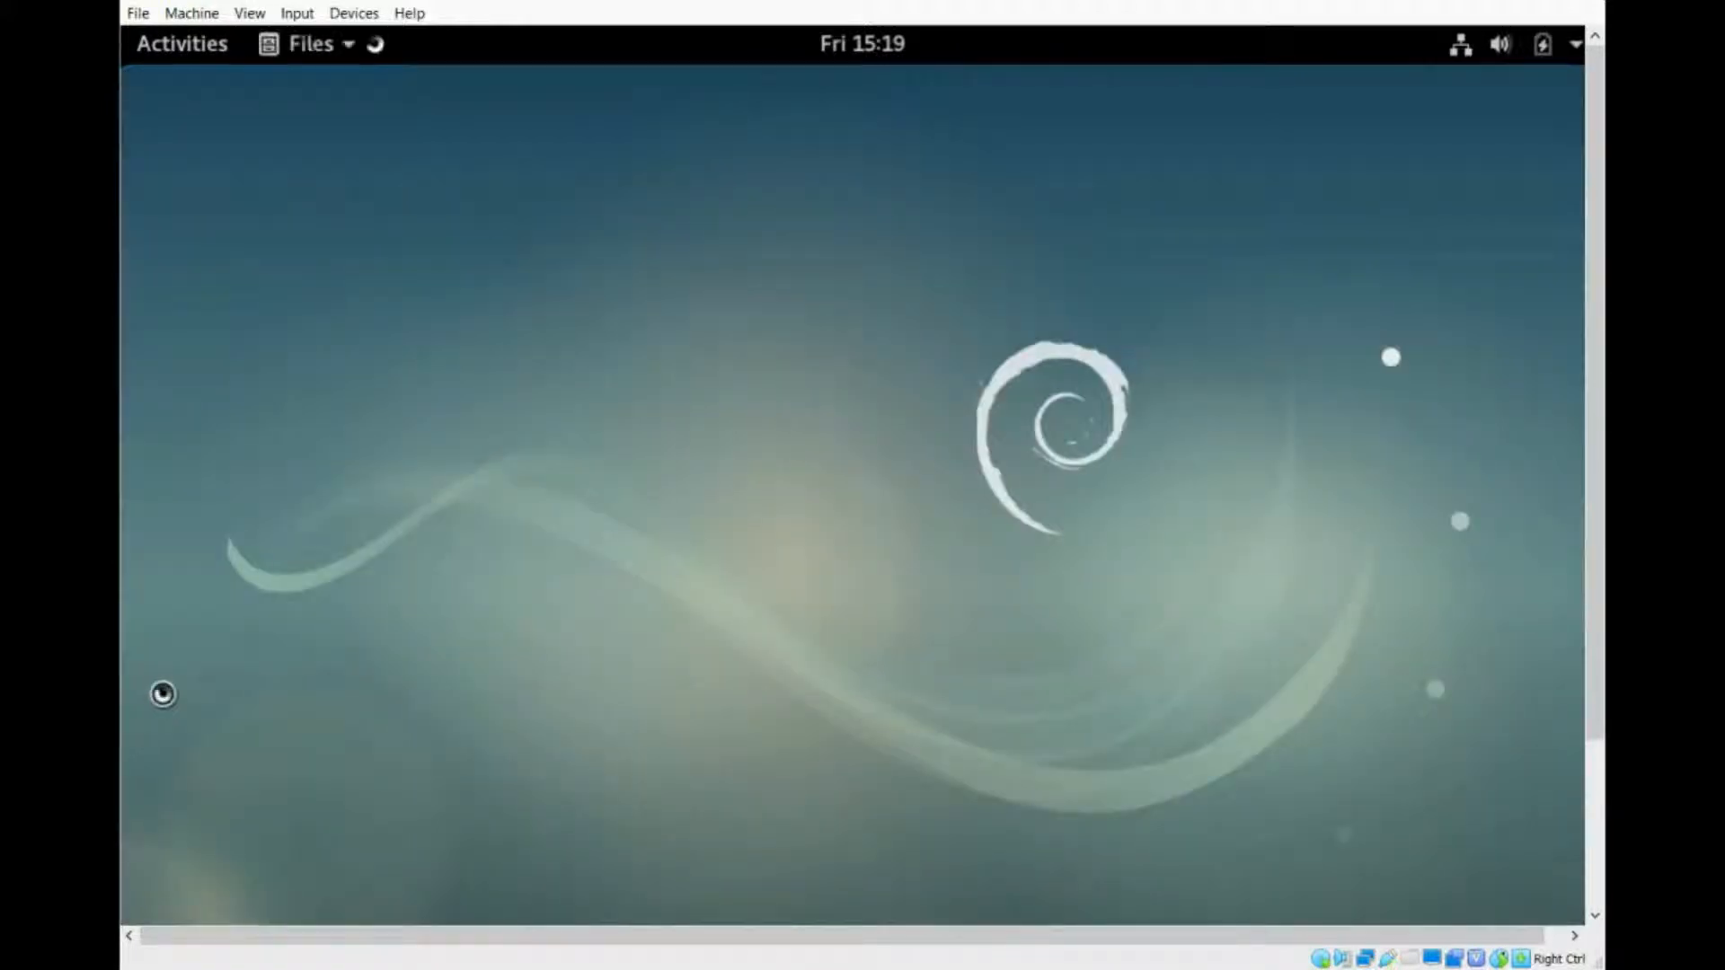
click(310, 43)
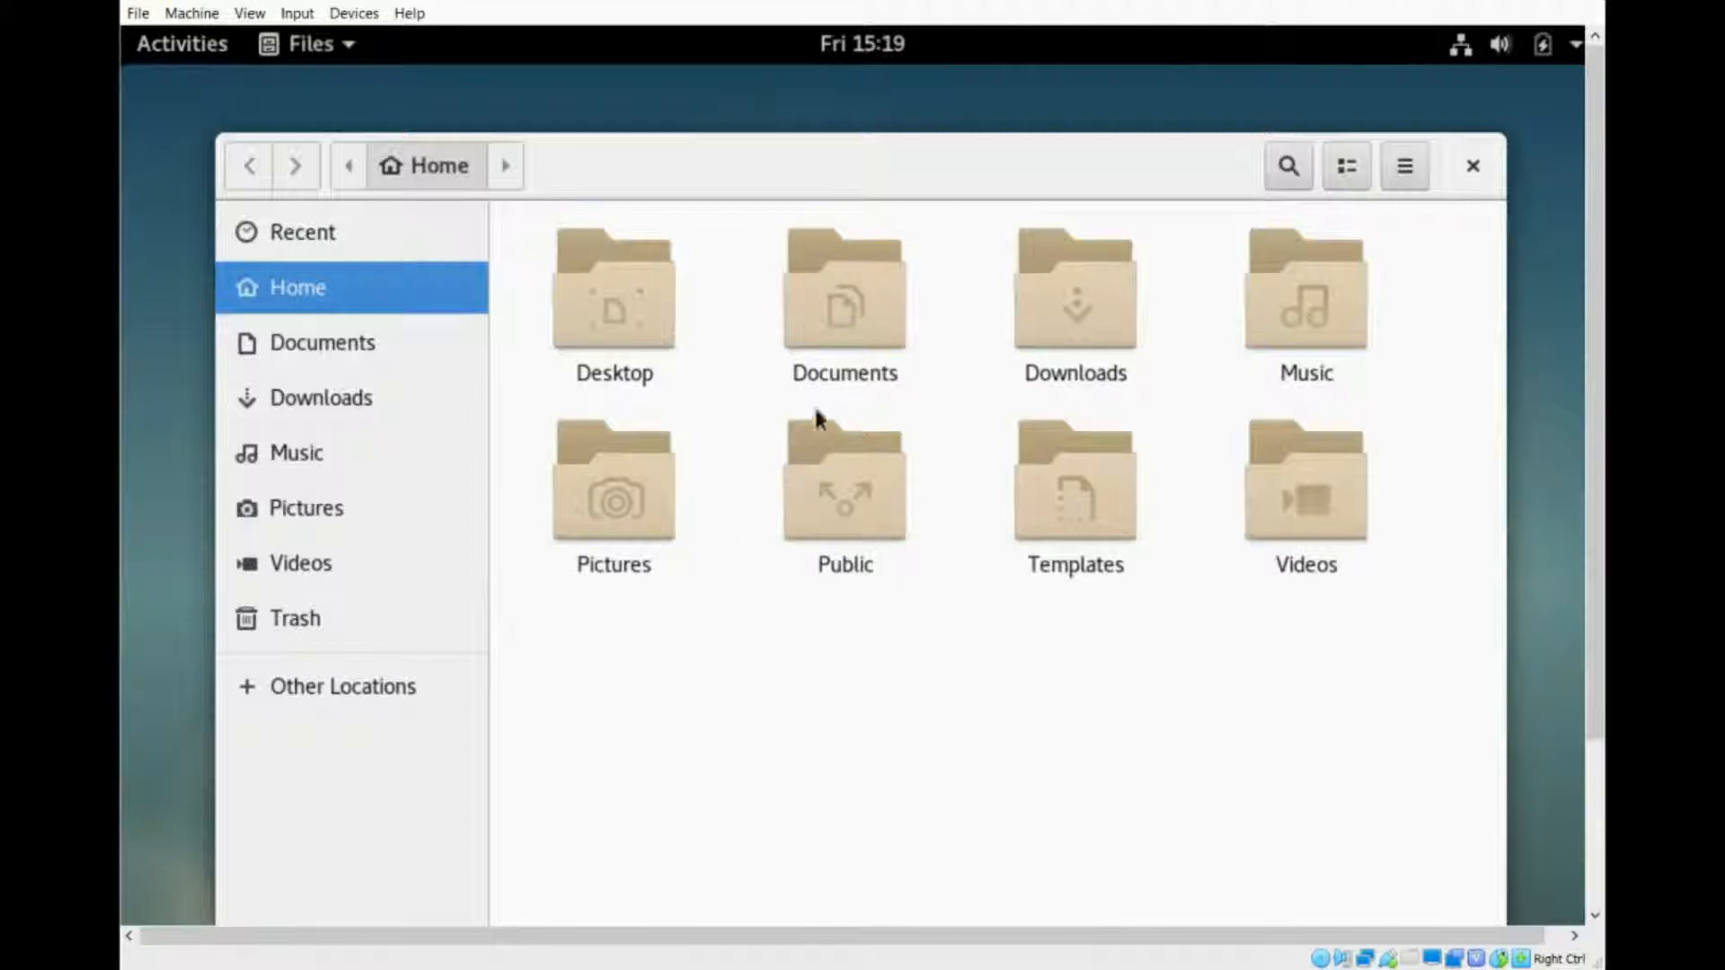
mouse_move(844, 302)
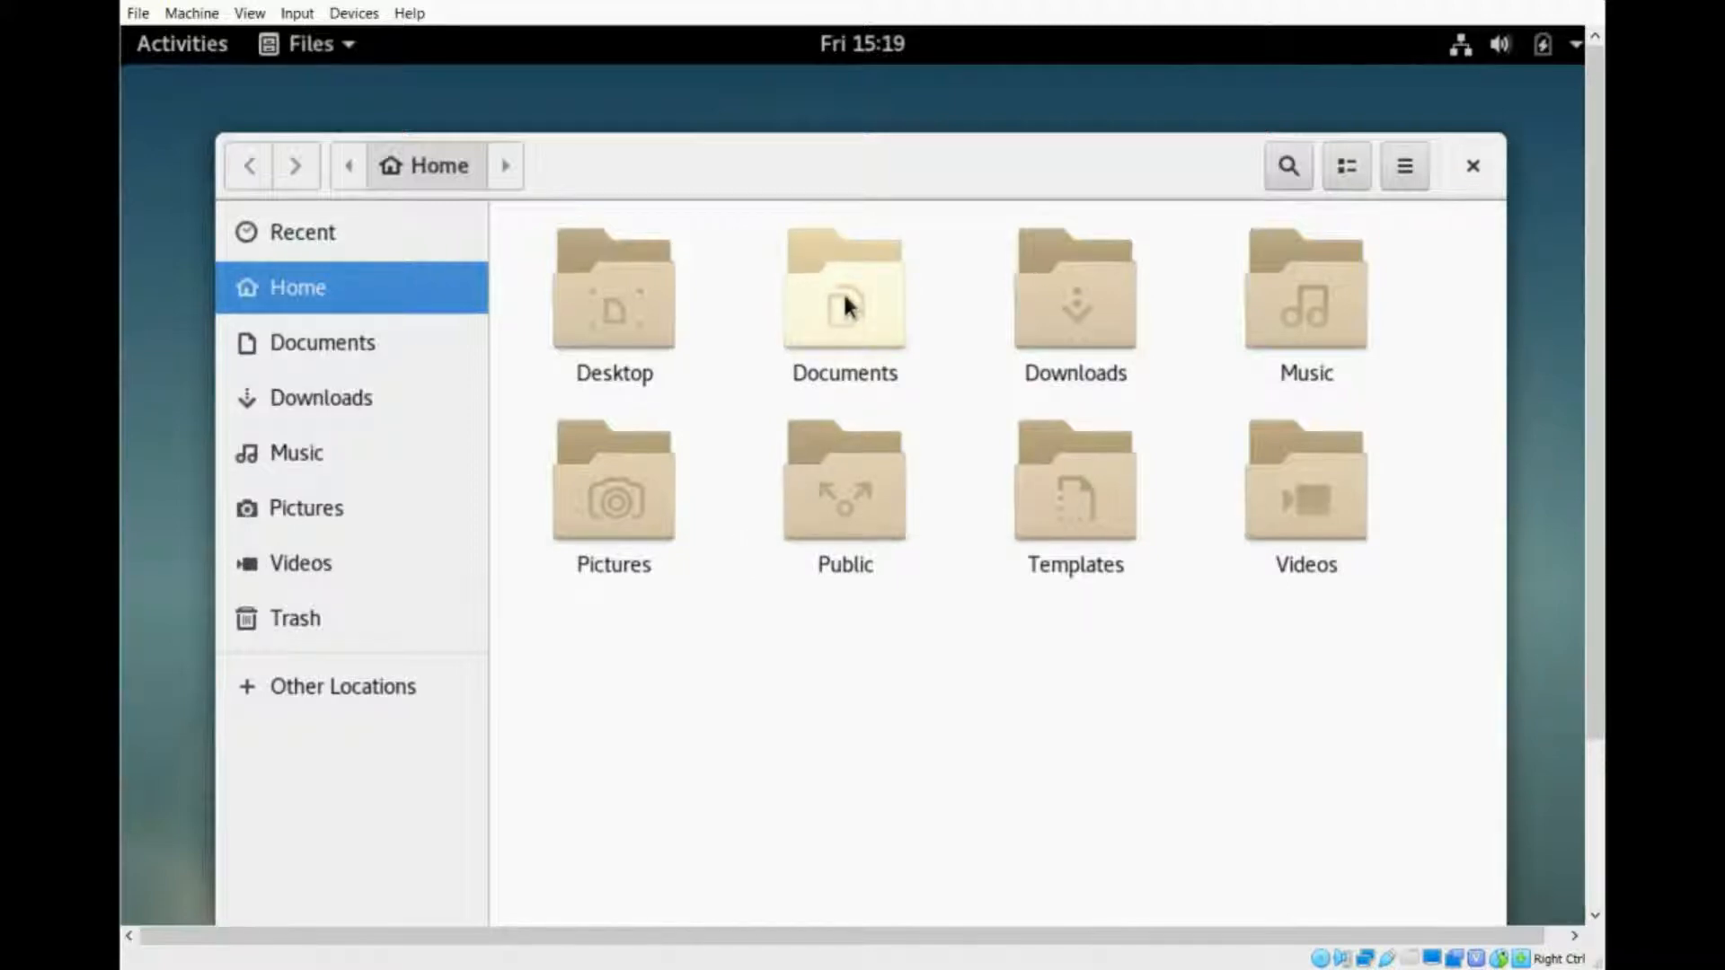
double_click(843, 288)
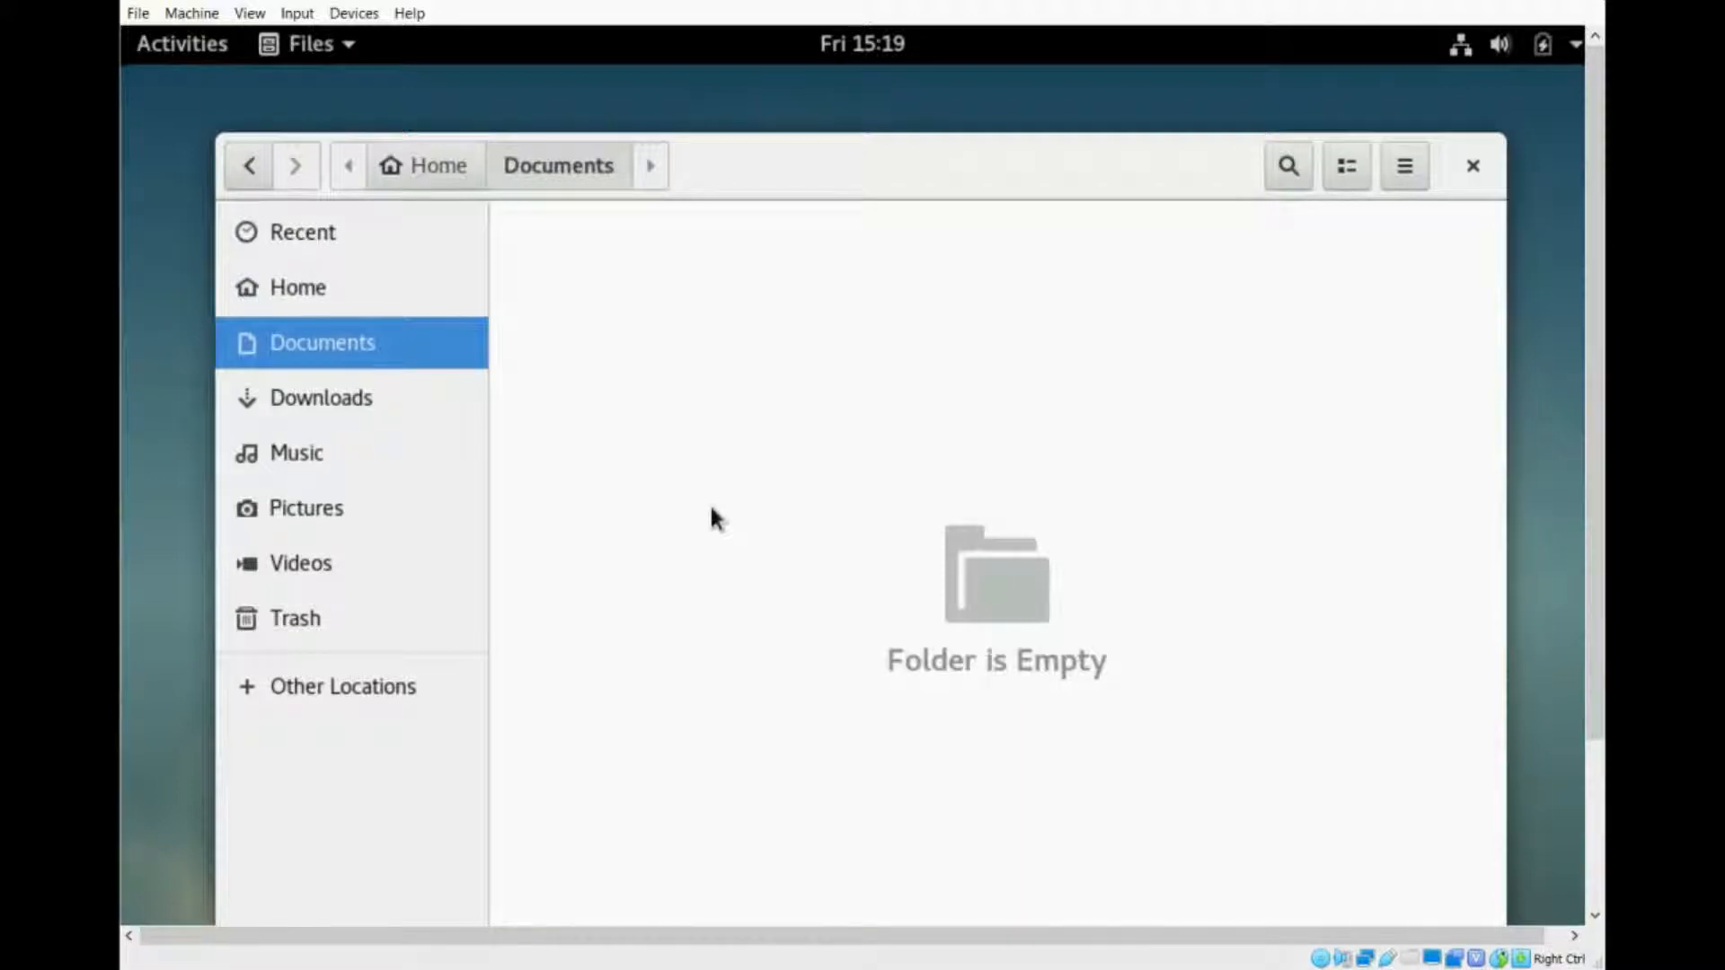
- Check Trash, Videos and Music for the file, then return to Home
click(294, 617)
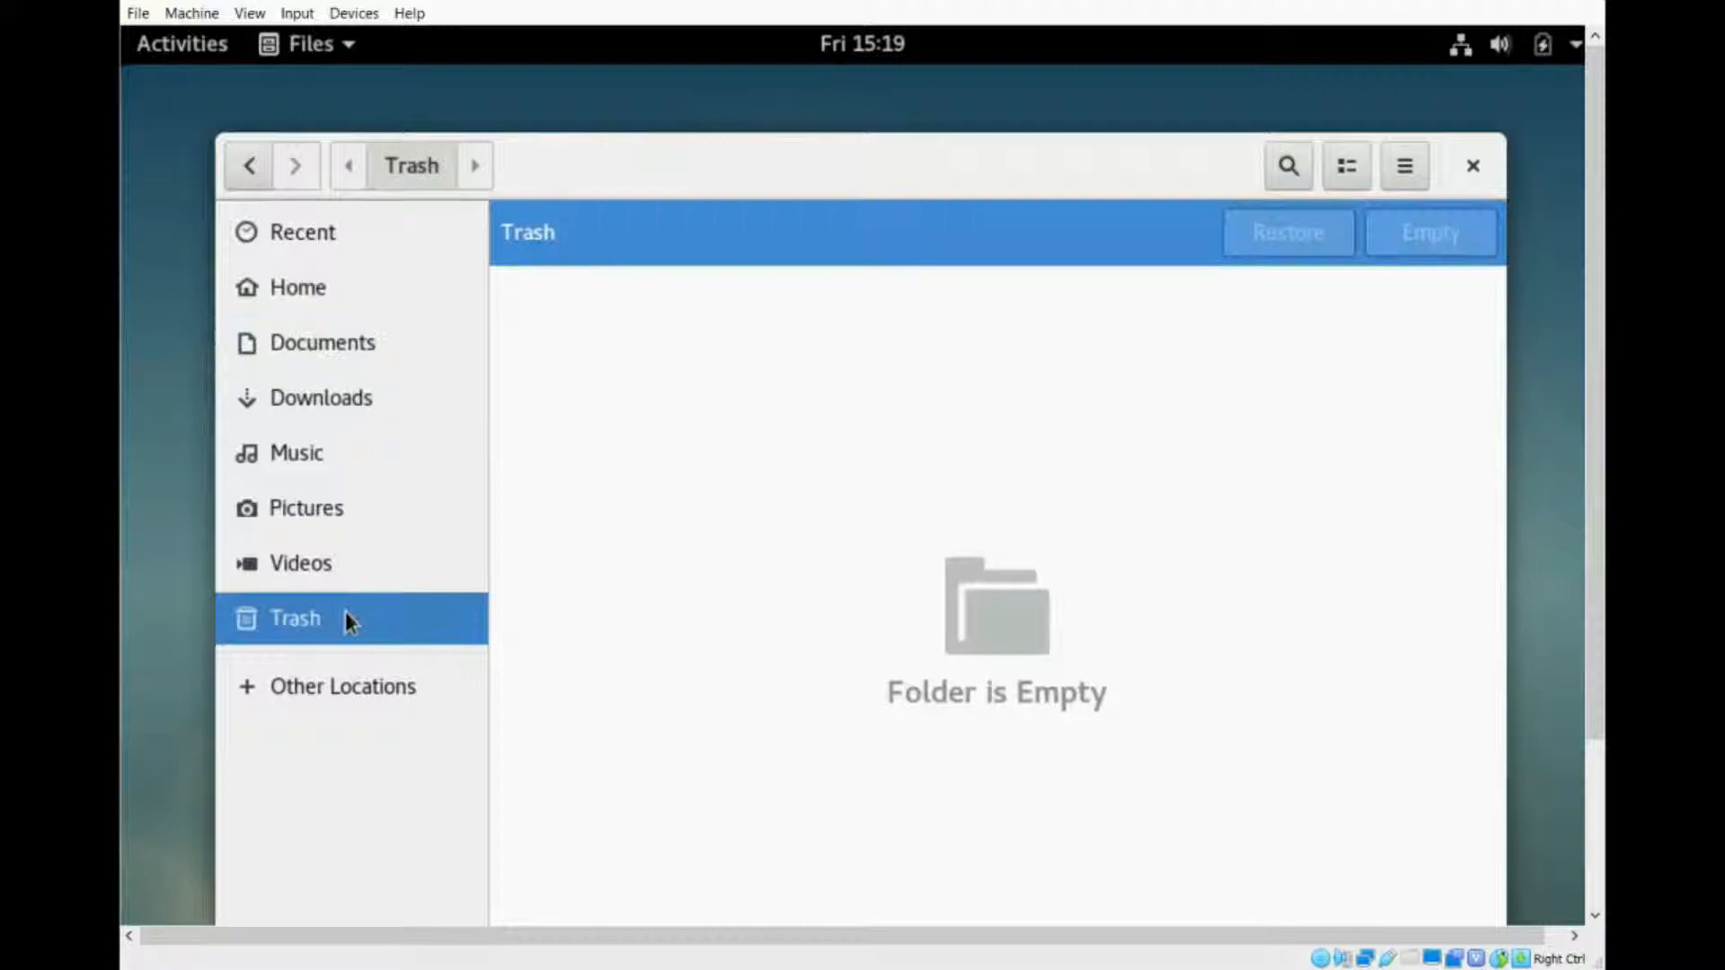
click(299, 562)
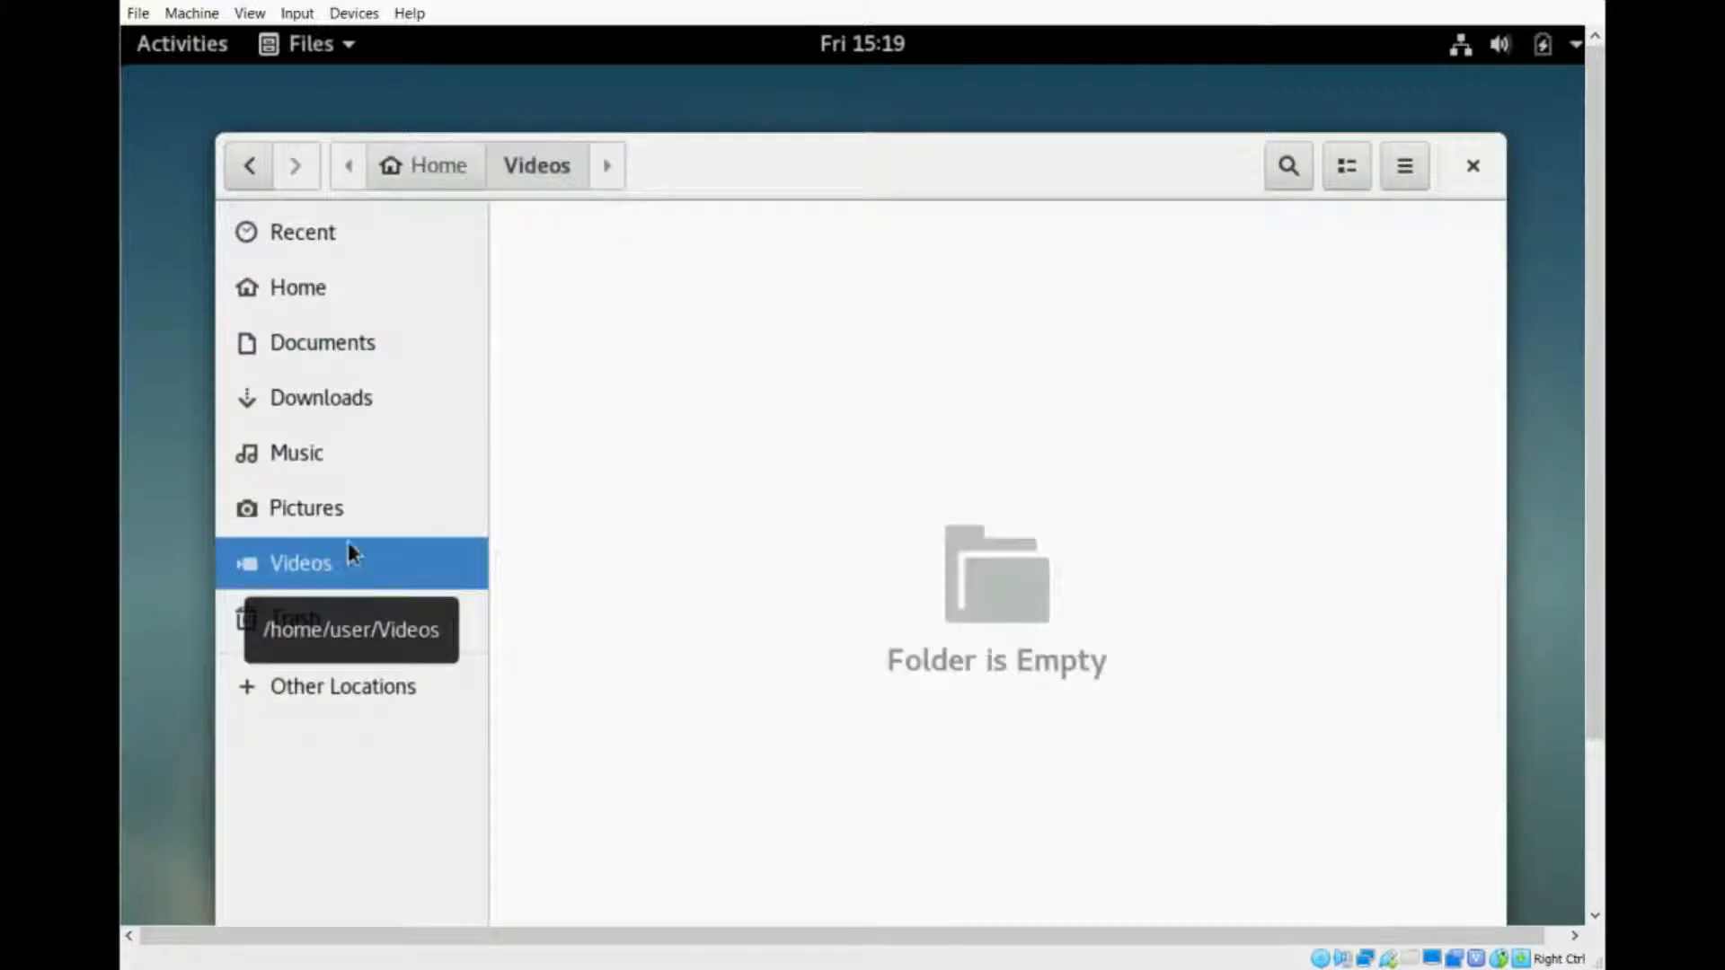
mouse_move(353, 509)
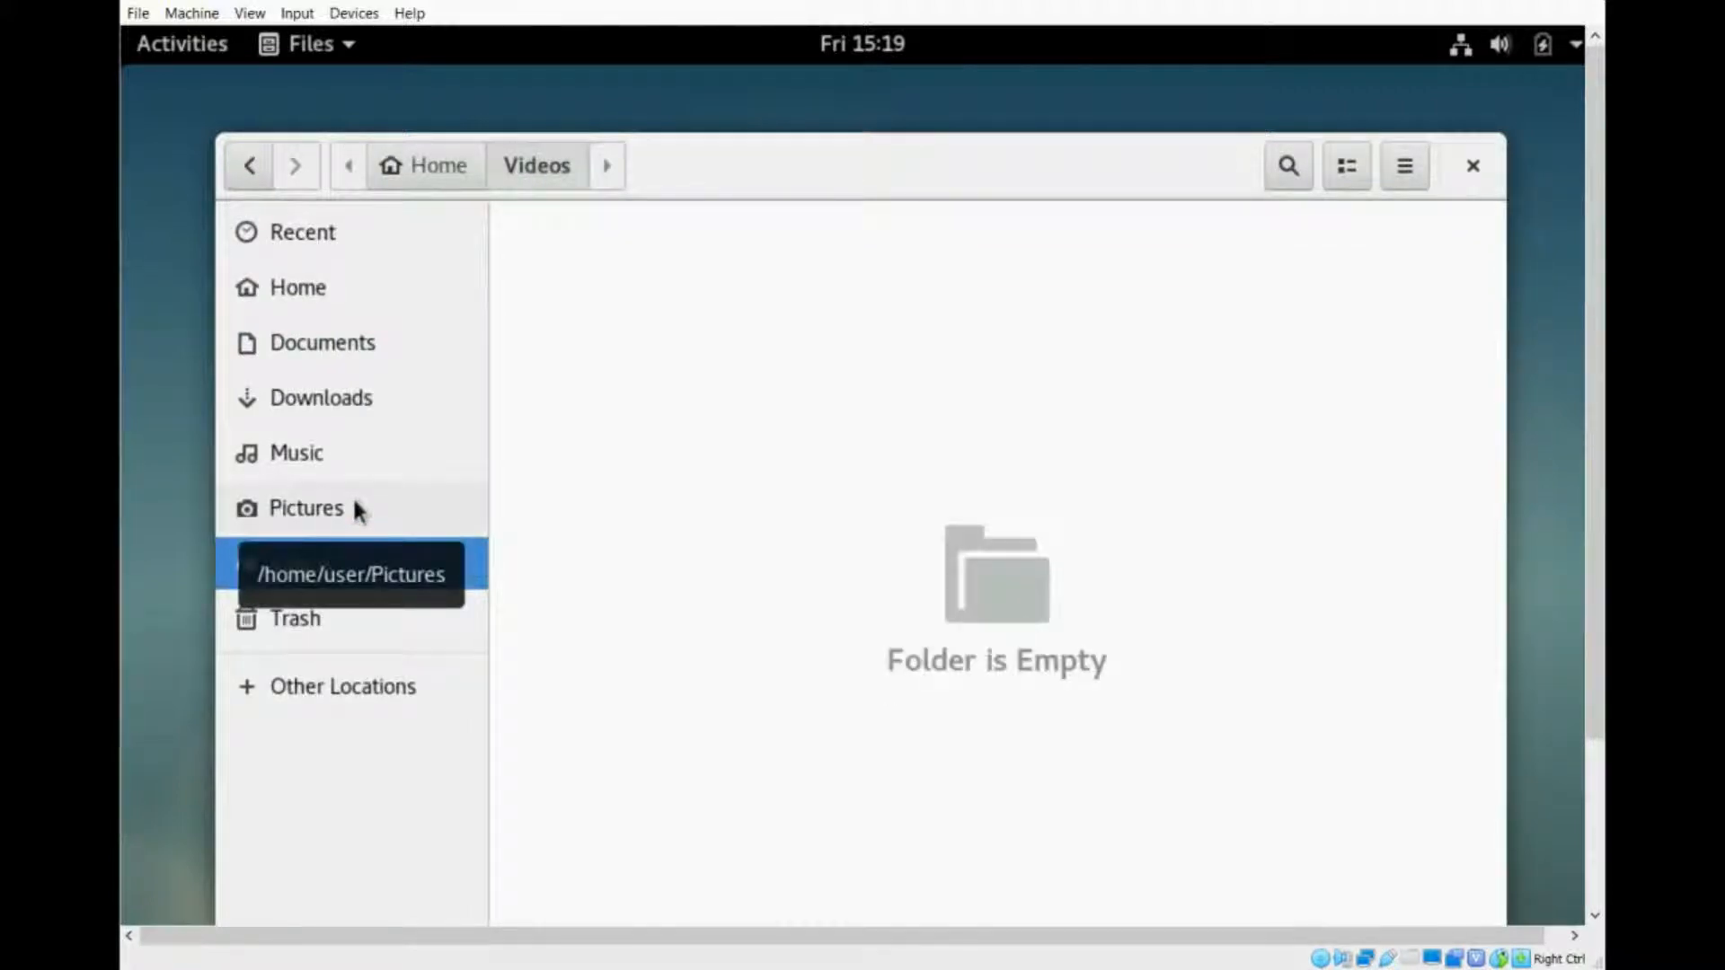
click(295, 452)
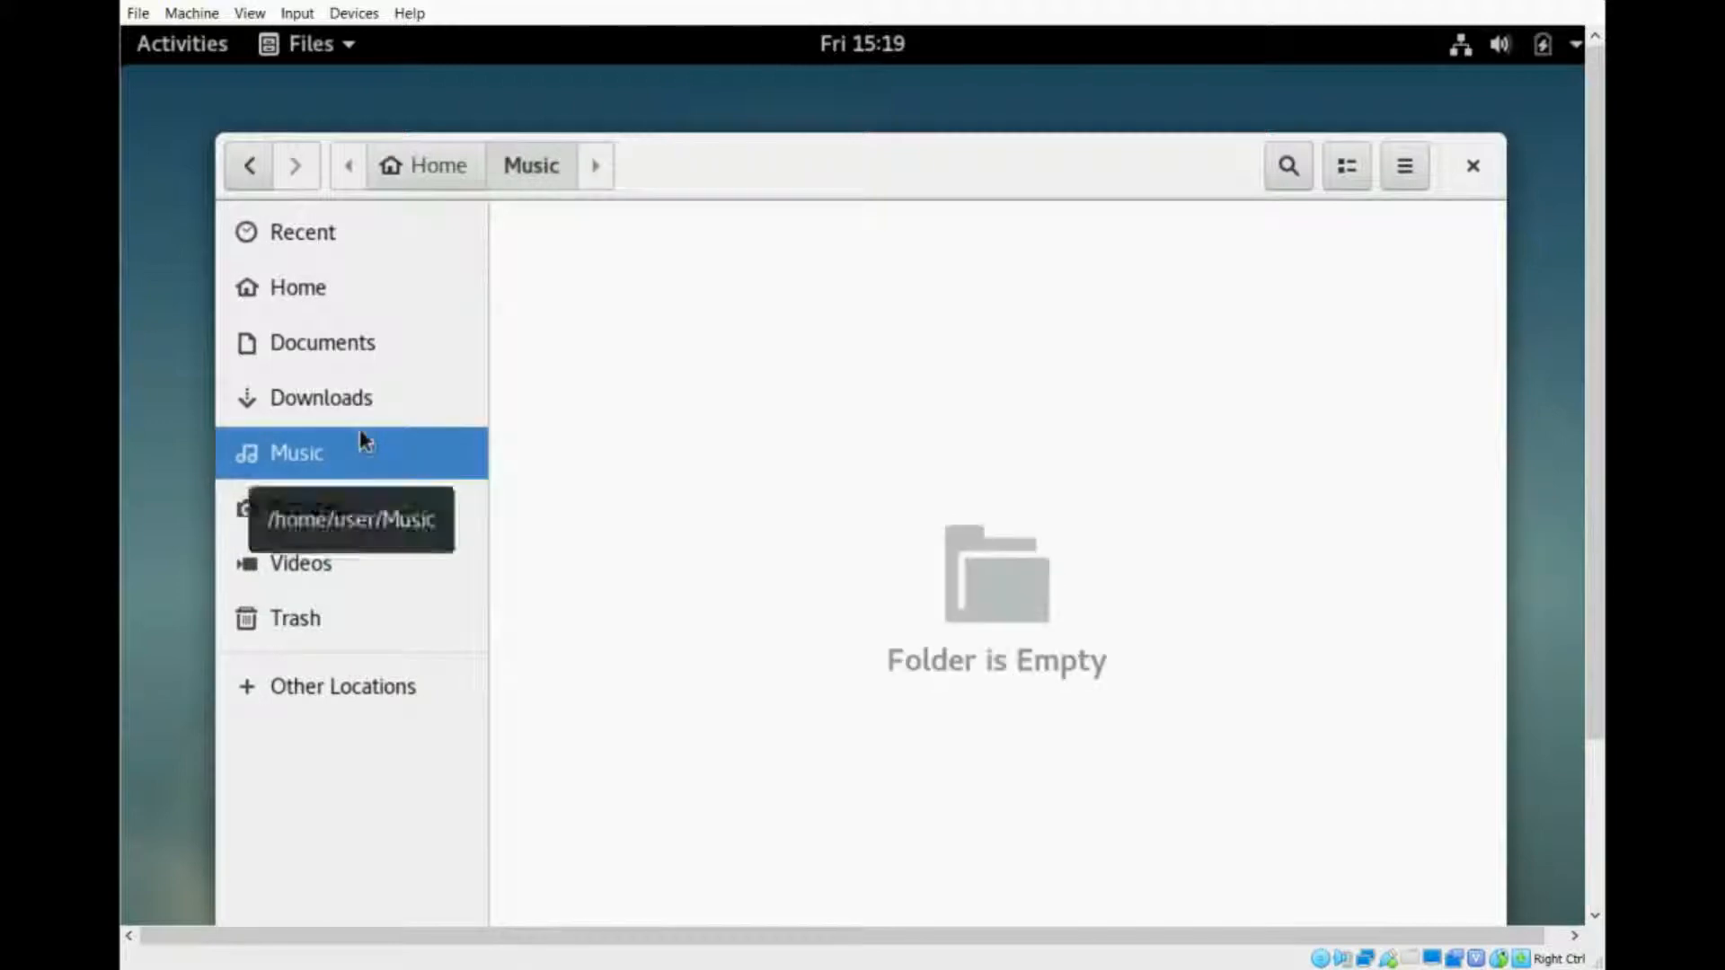
click(296, 288)
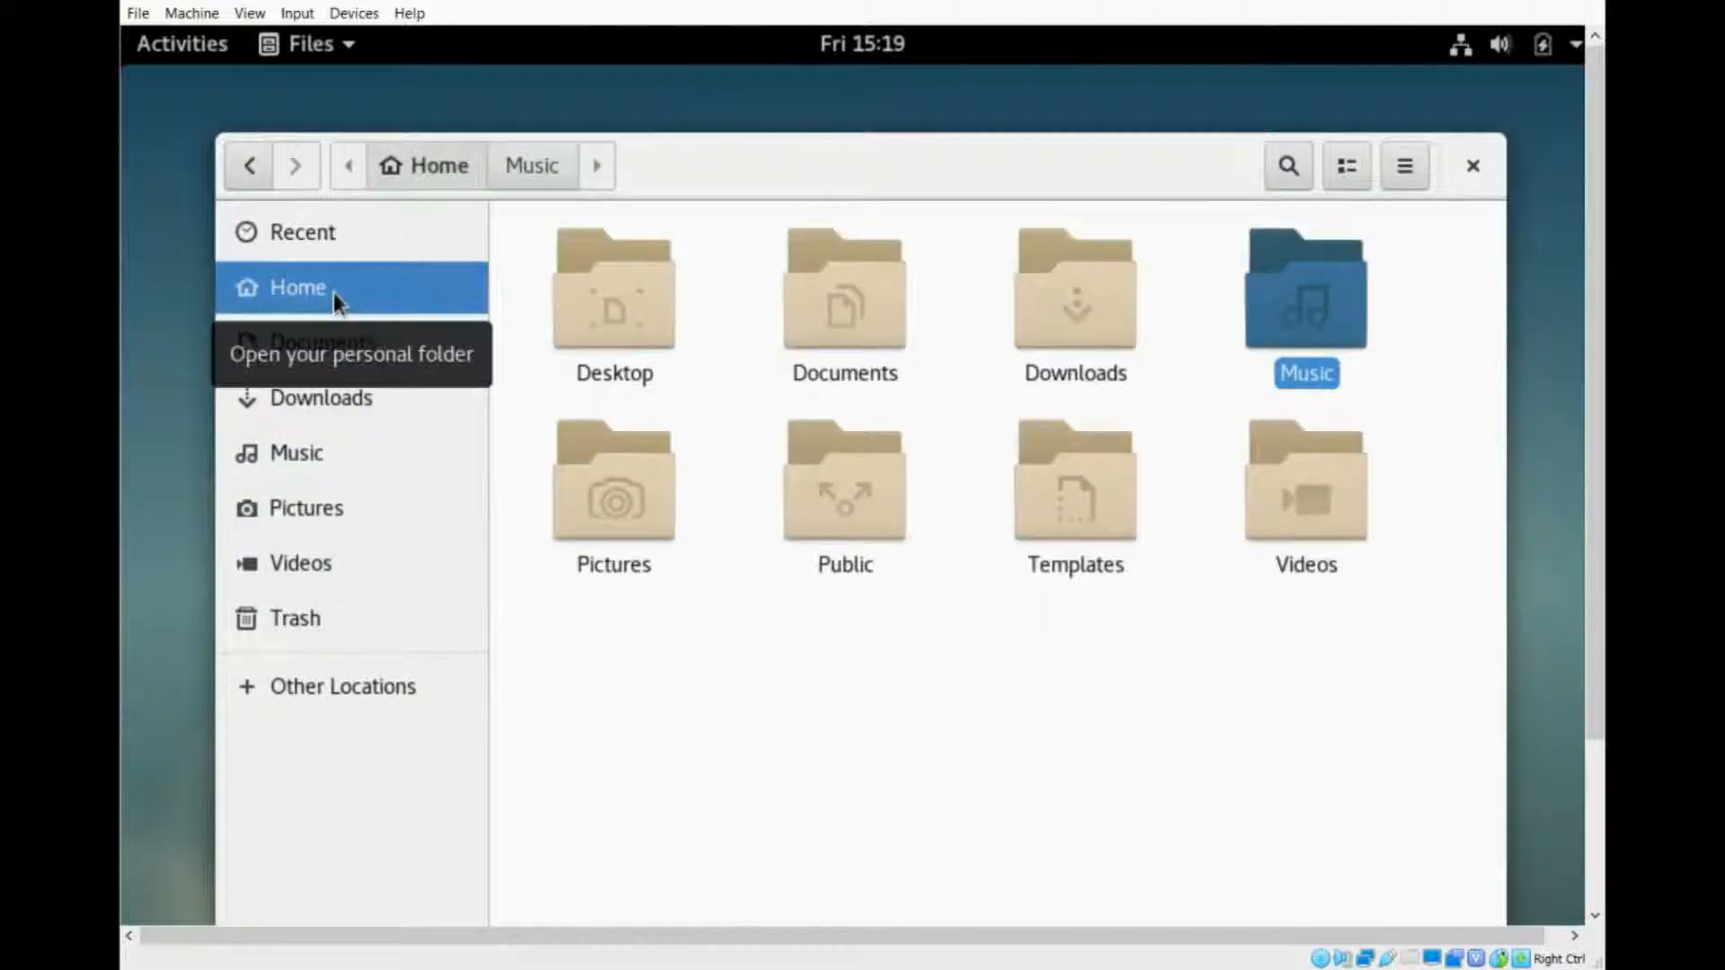
- Search Home for 'LibreOffice Test', which returns no results
click(1286, 165)
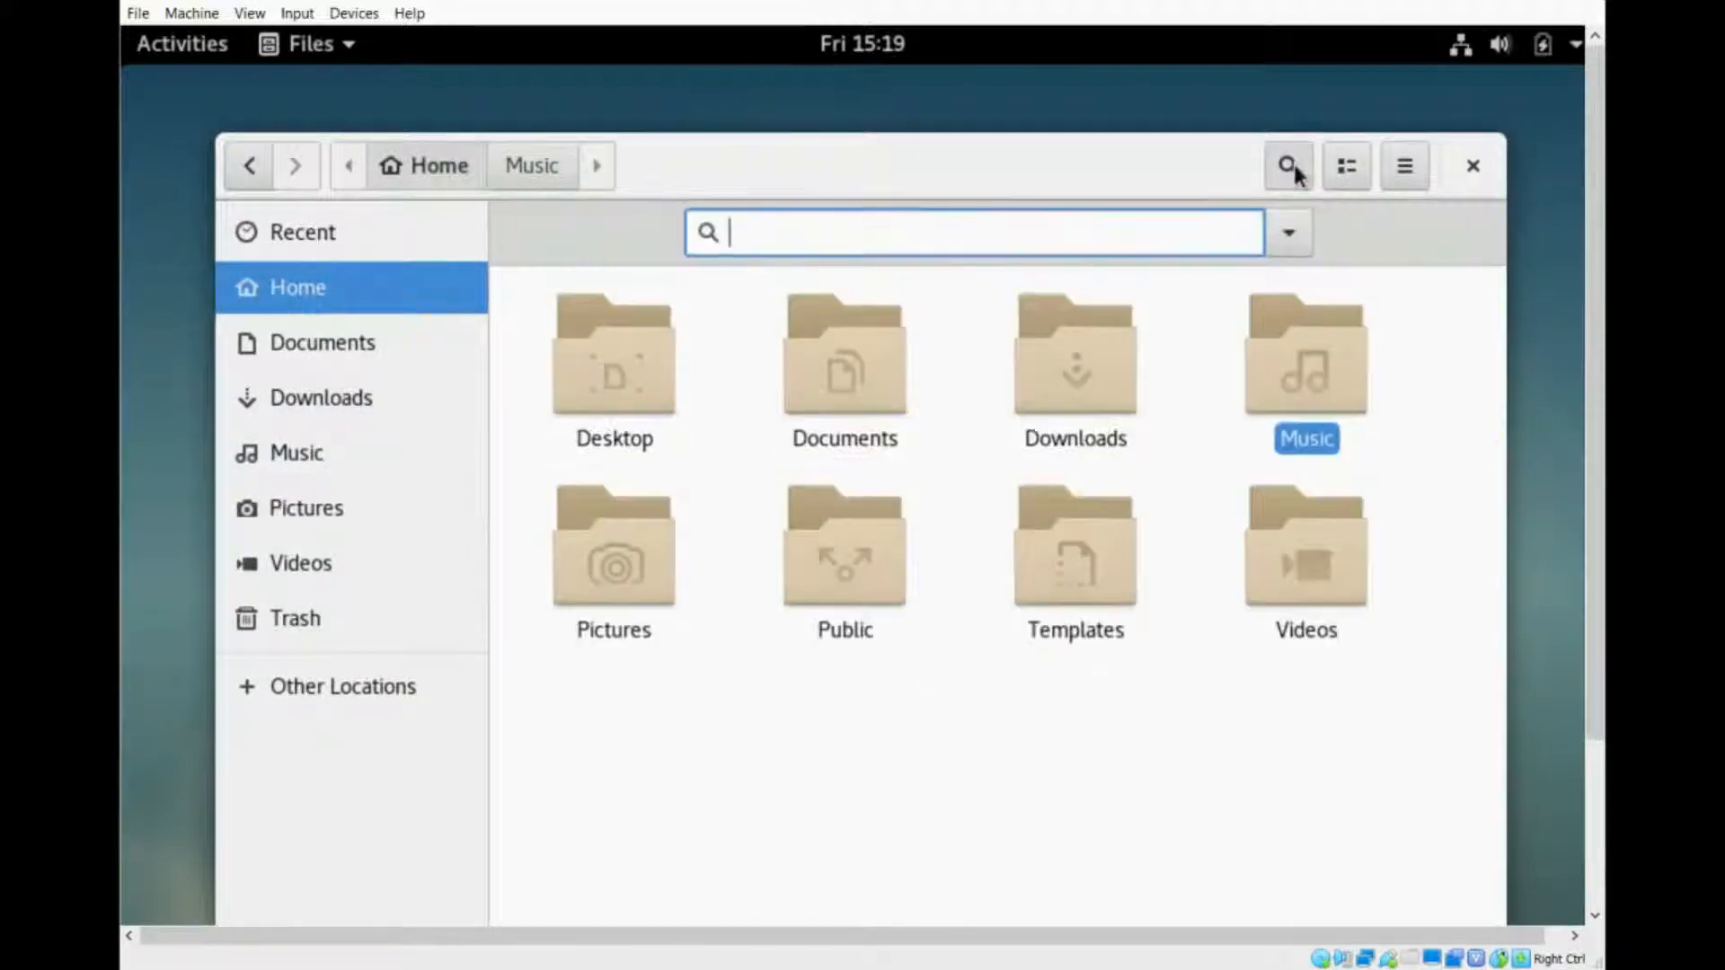
text(LibreO)
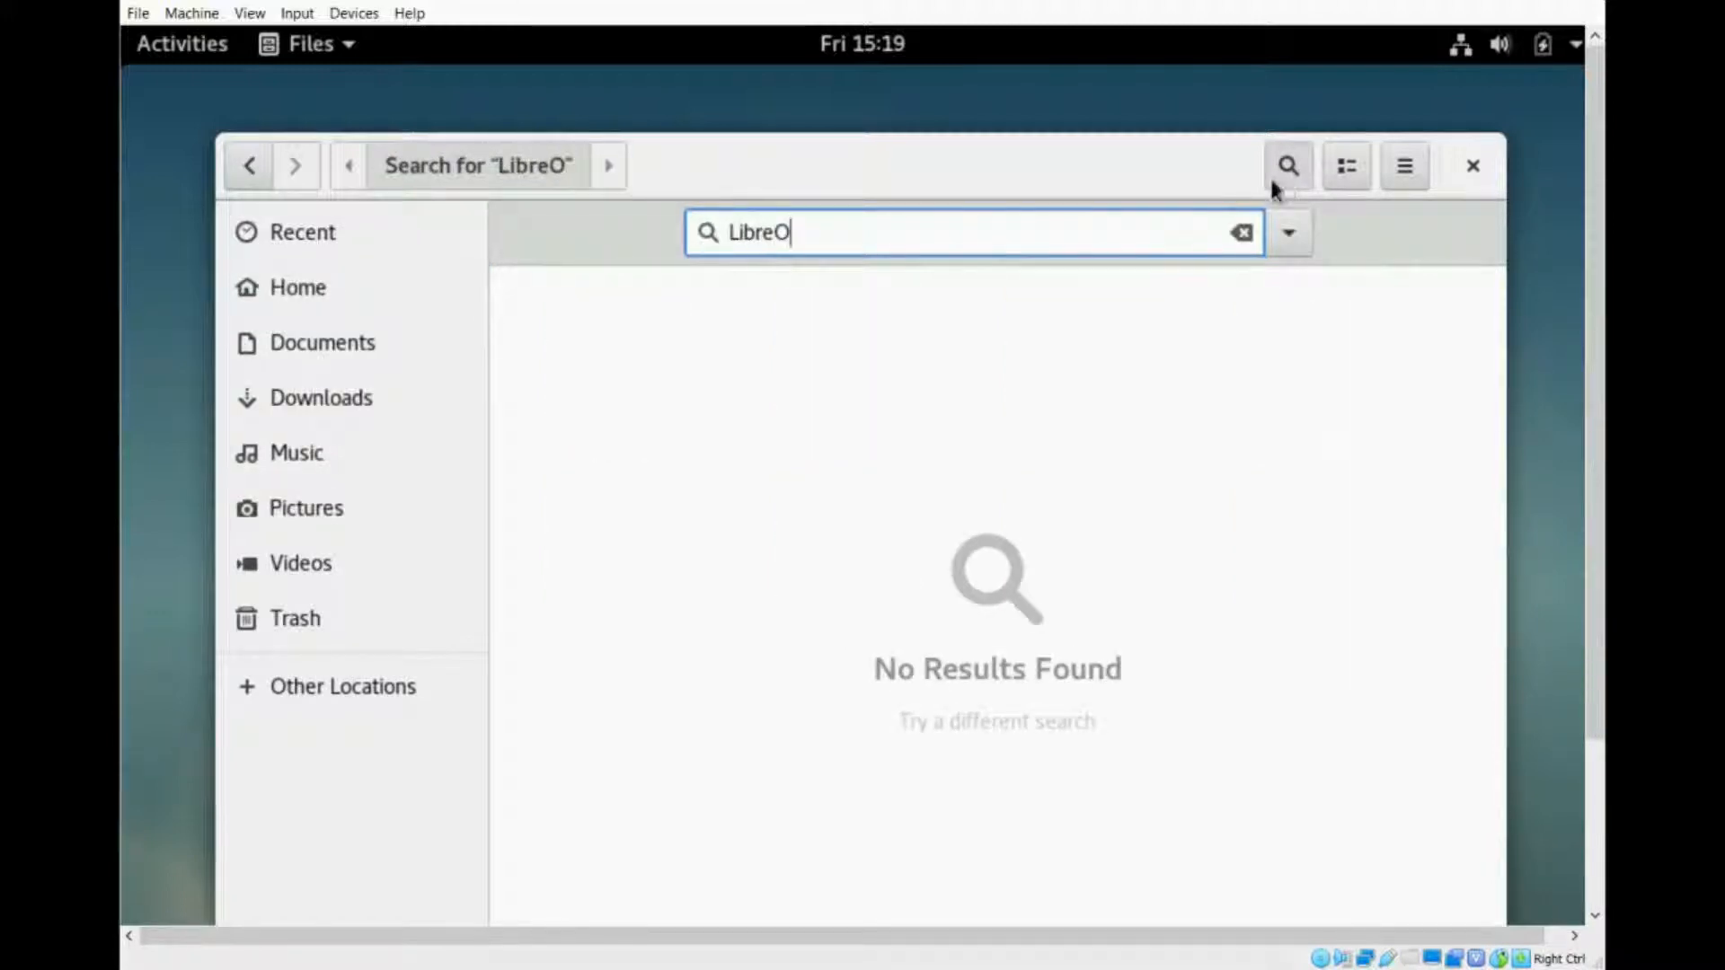
text(ffice)
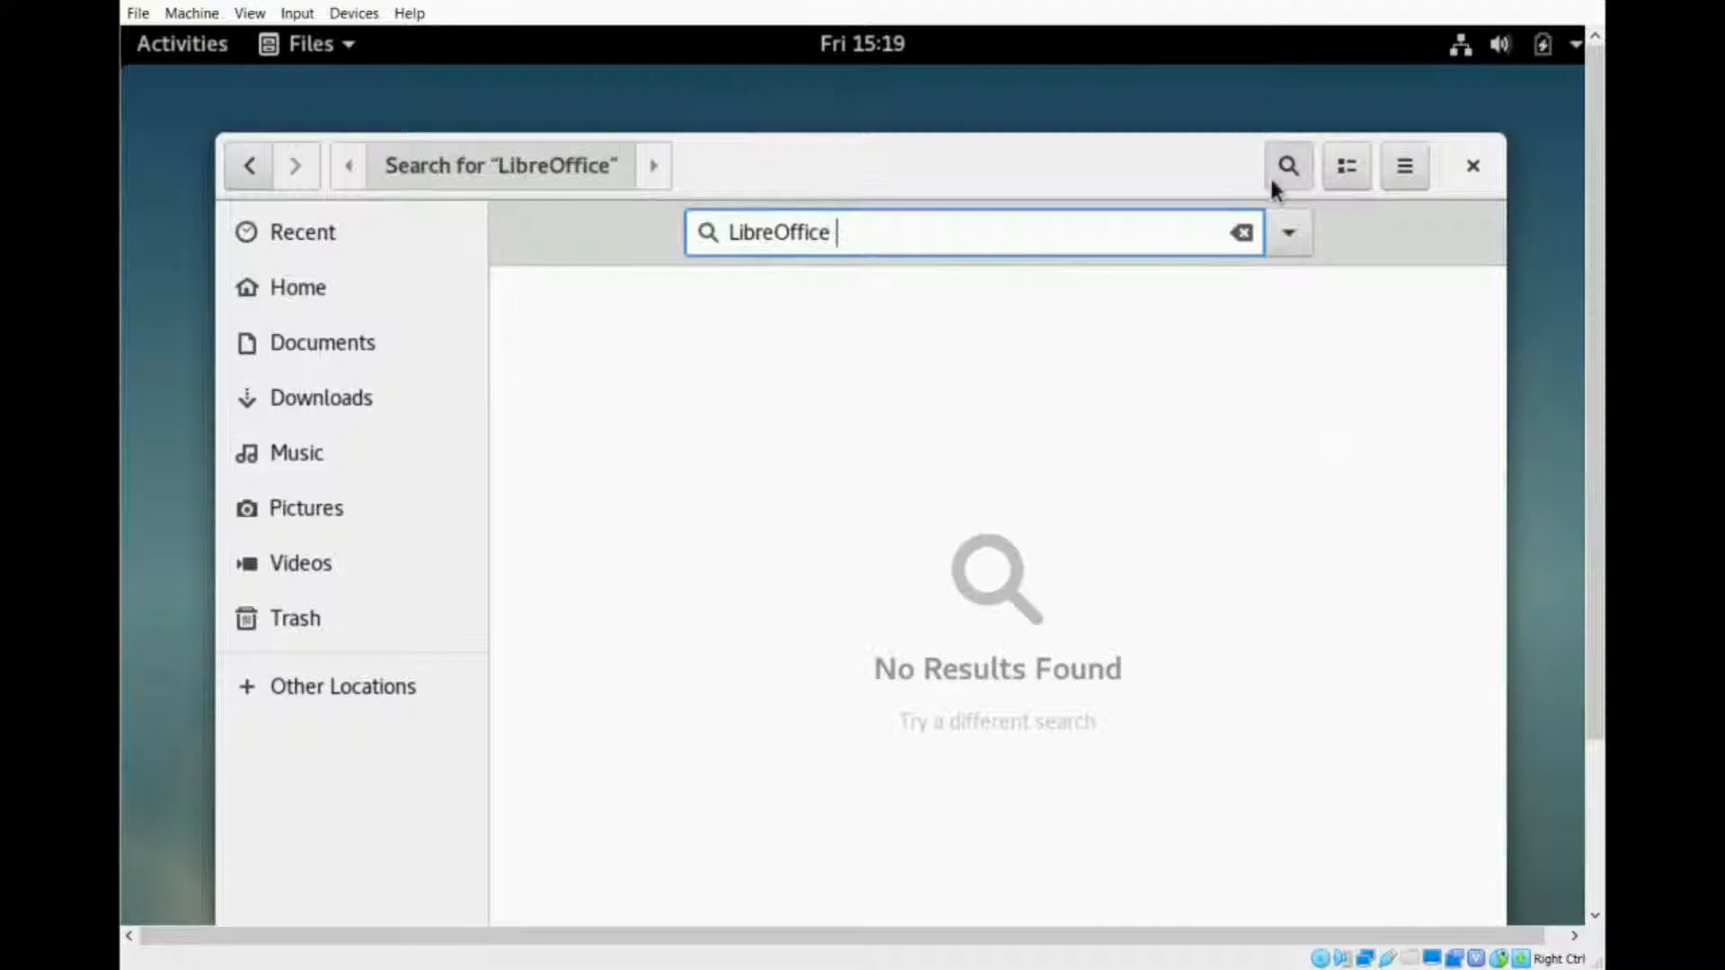
text(Test)
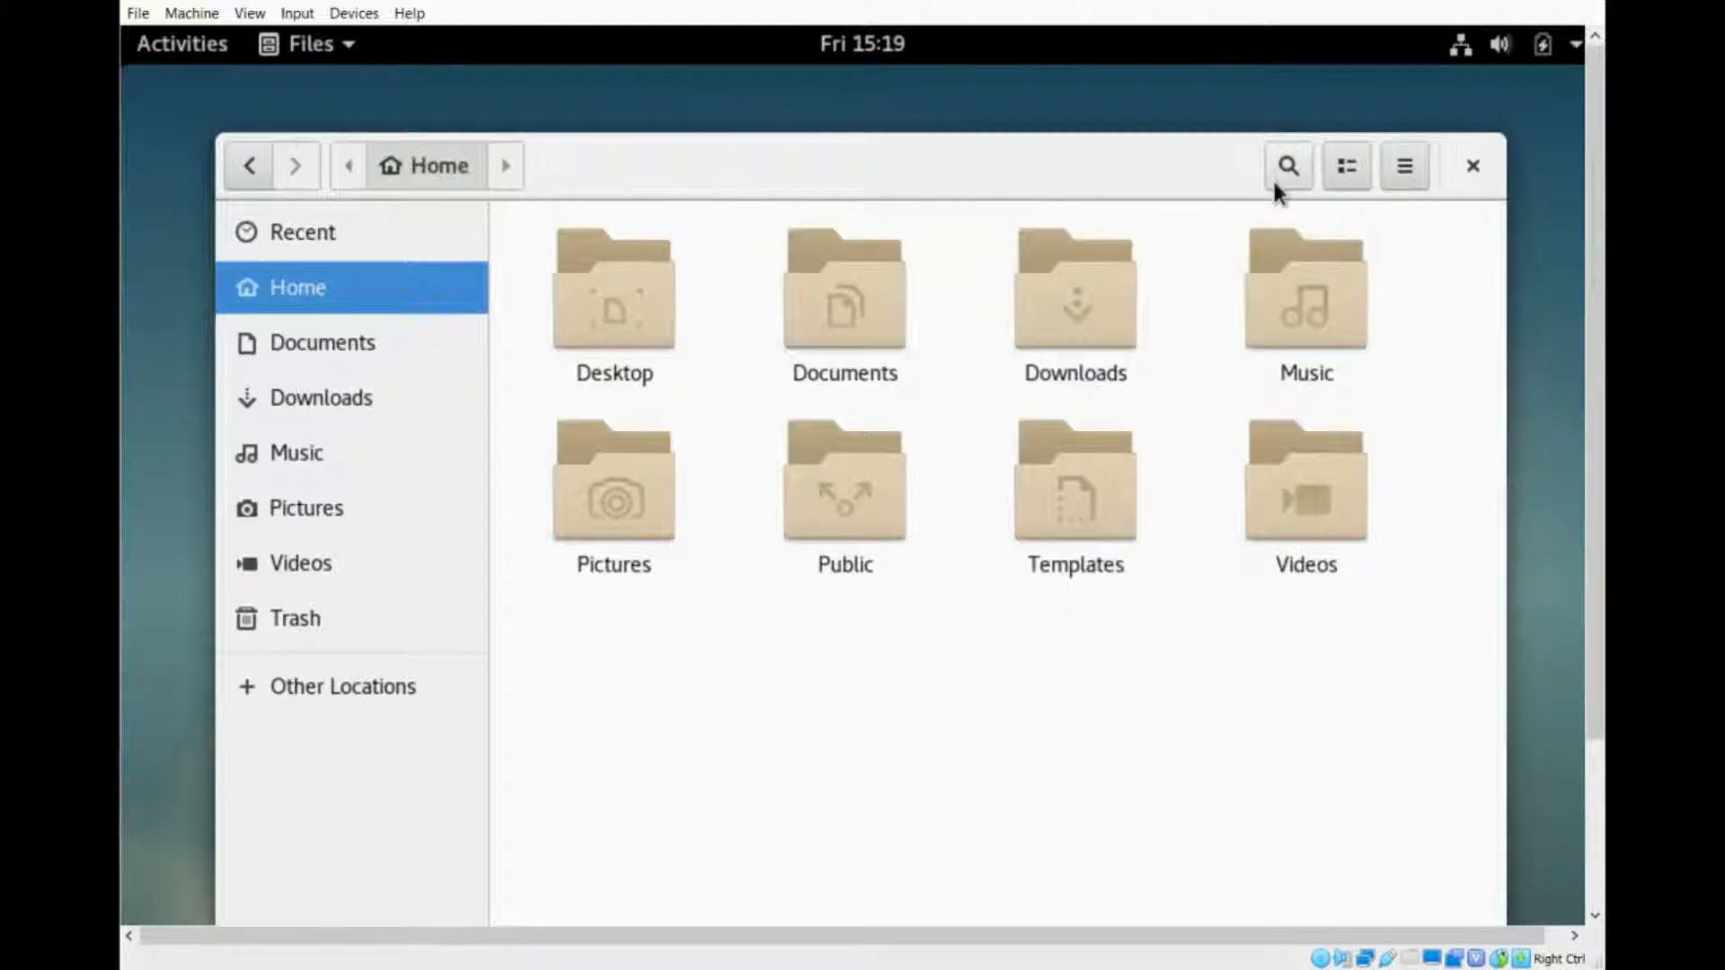
text(L)
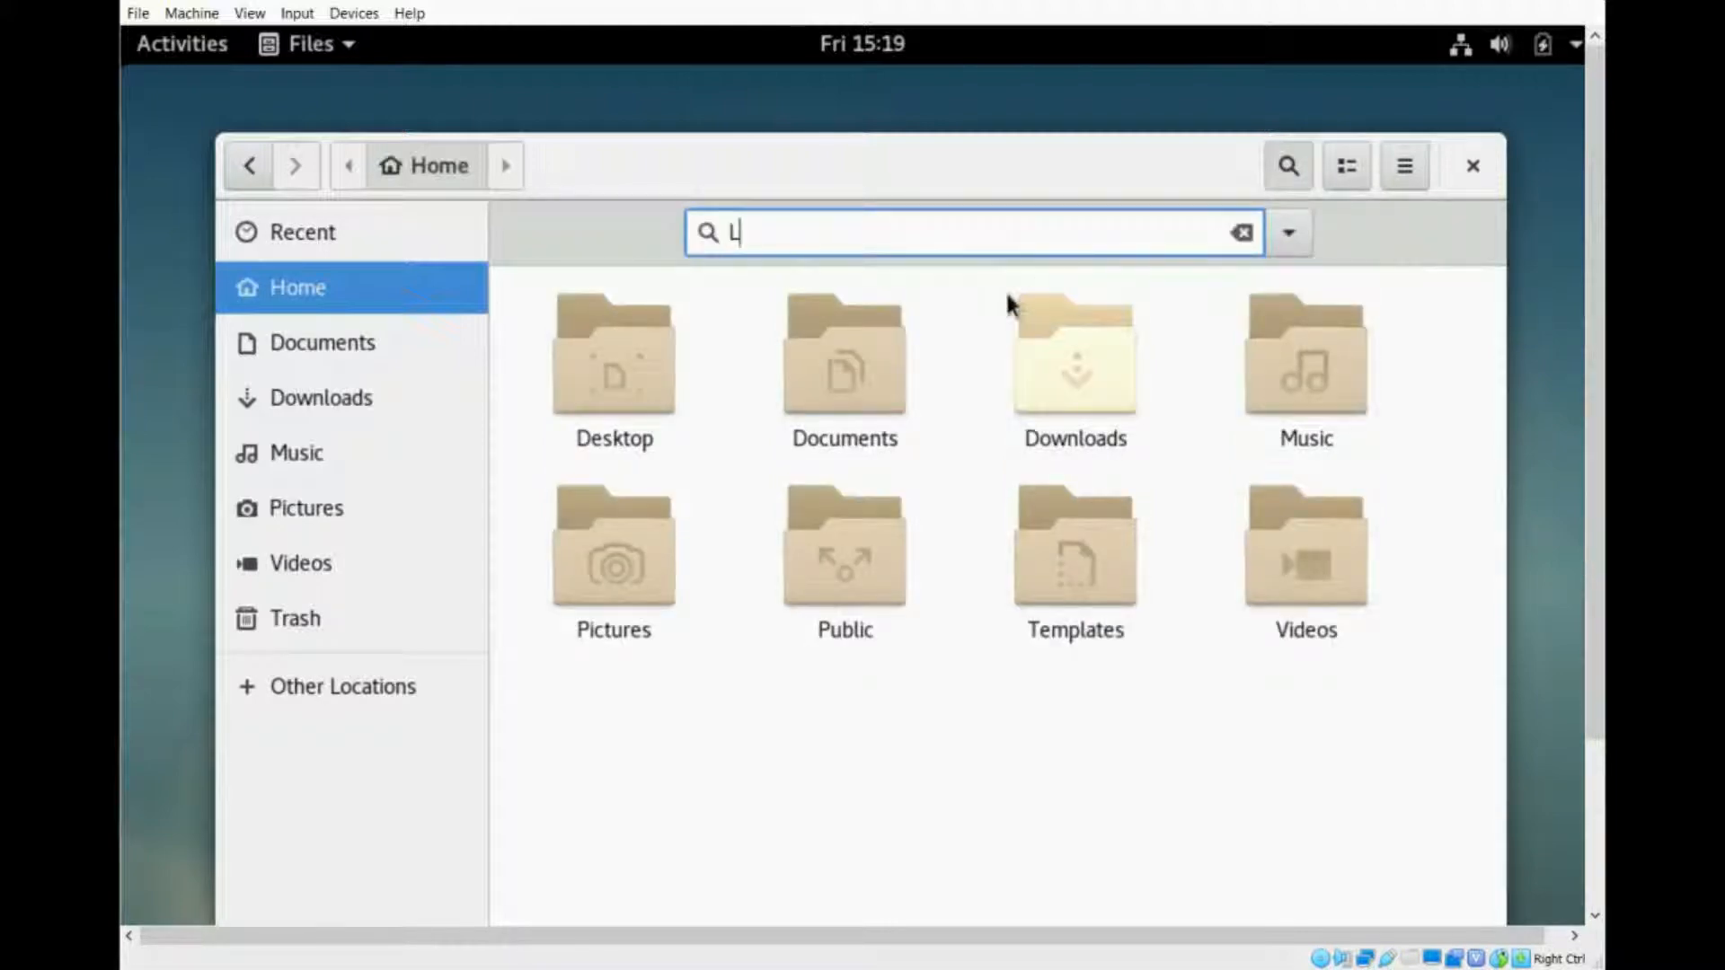
text(ibre)
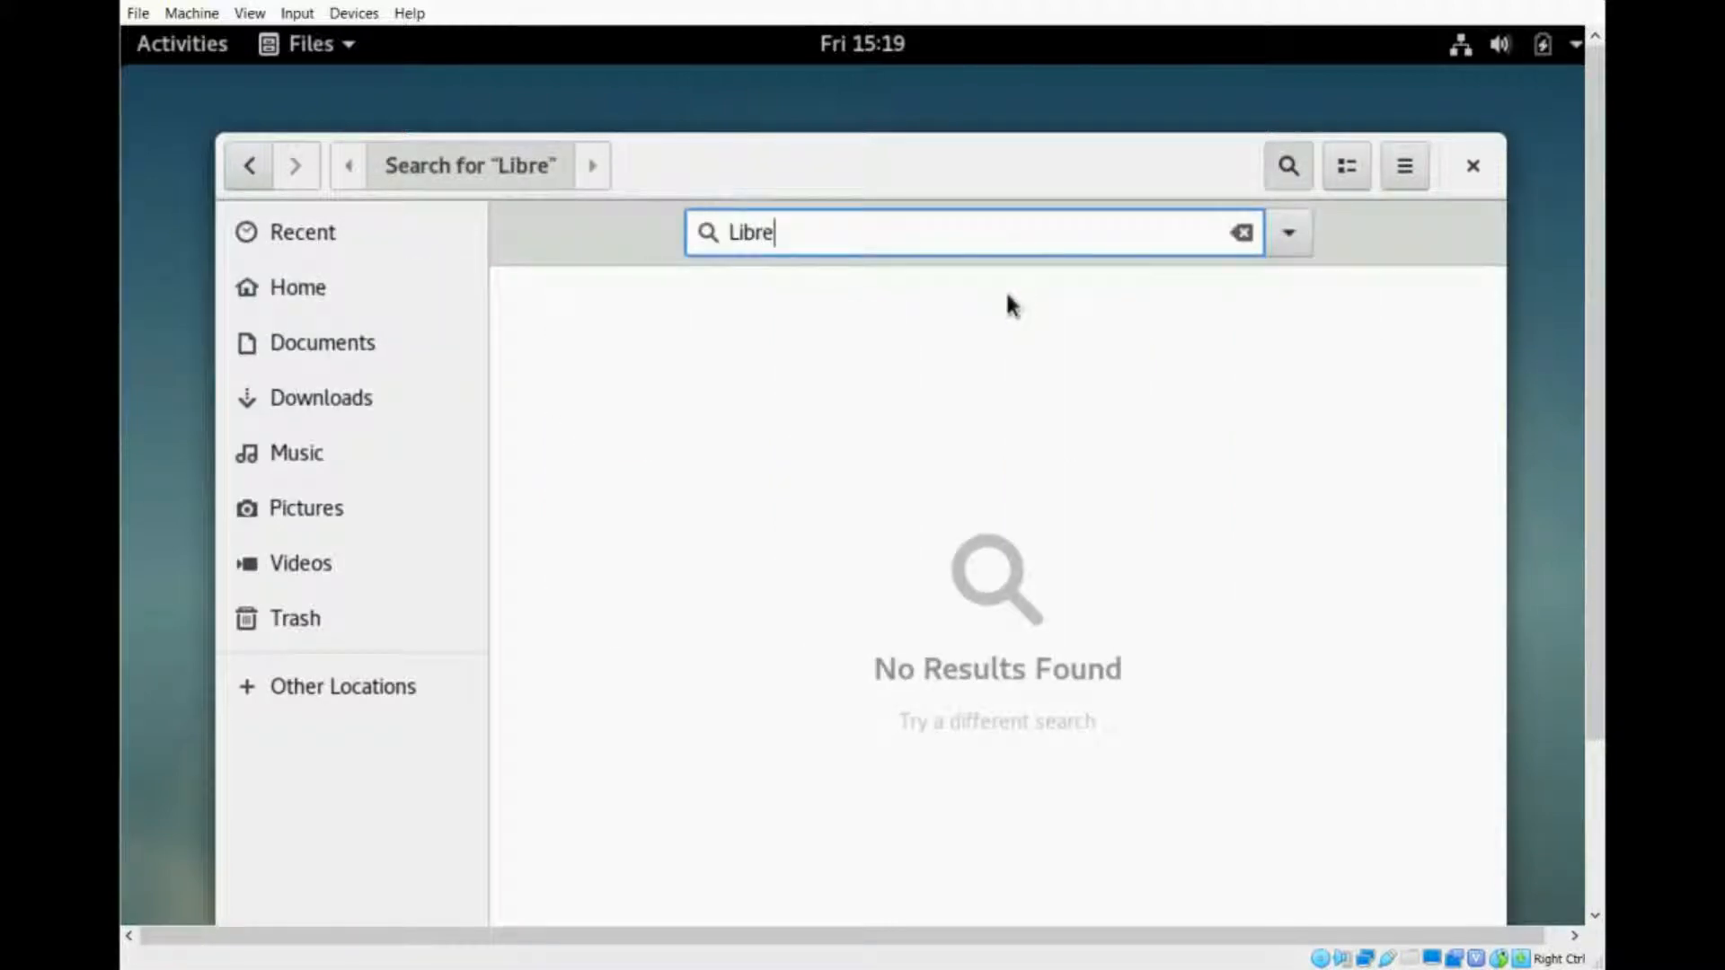
text(Office)
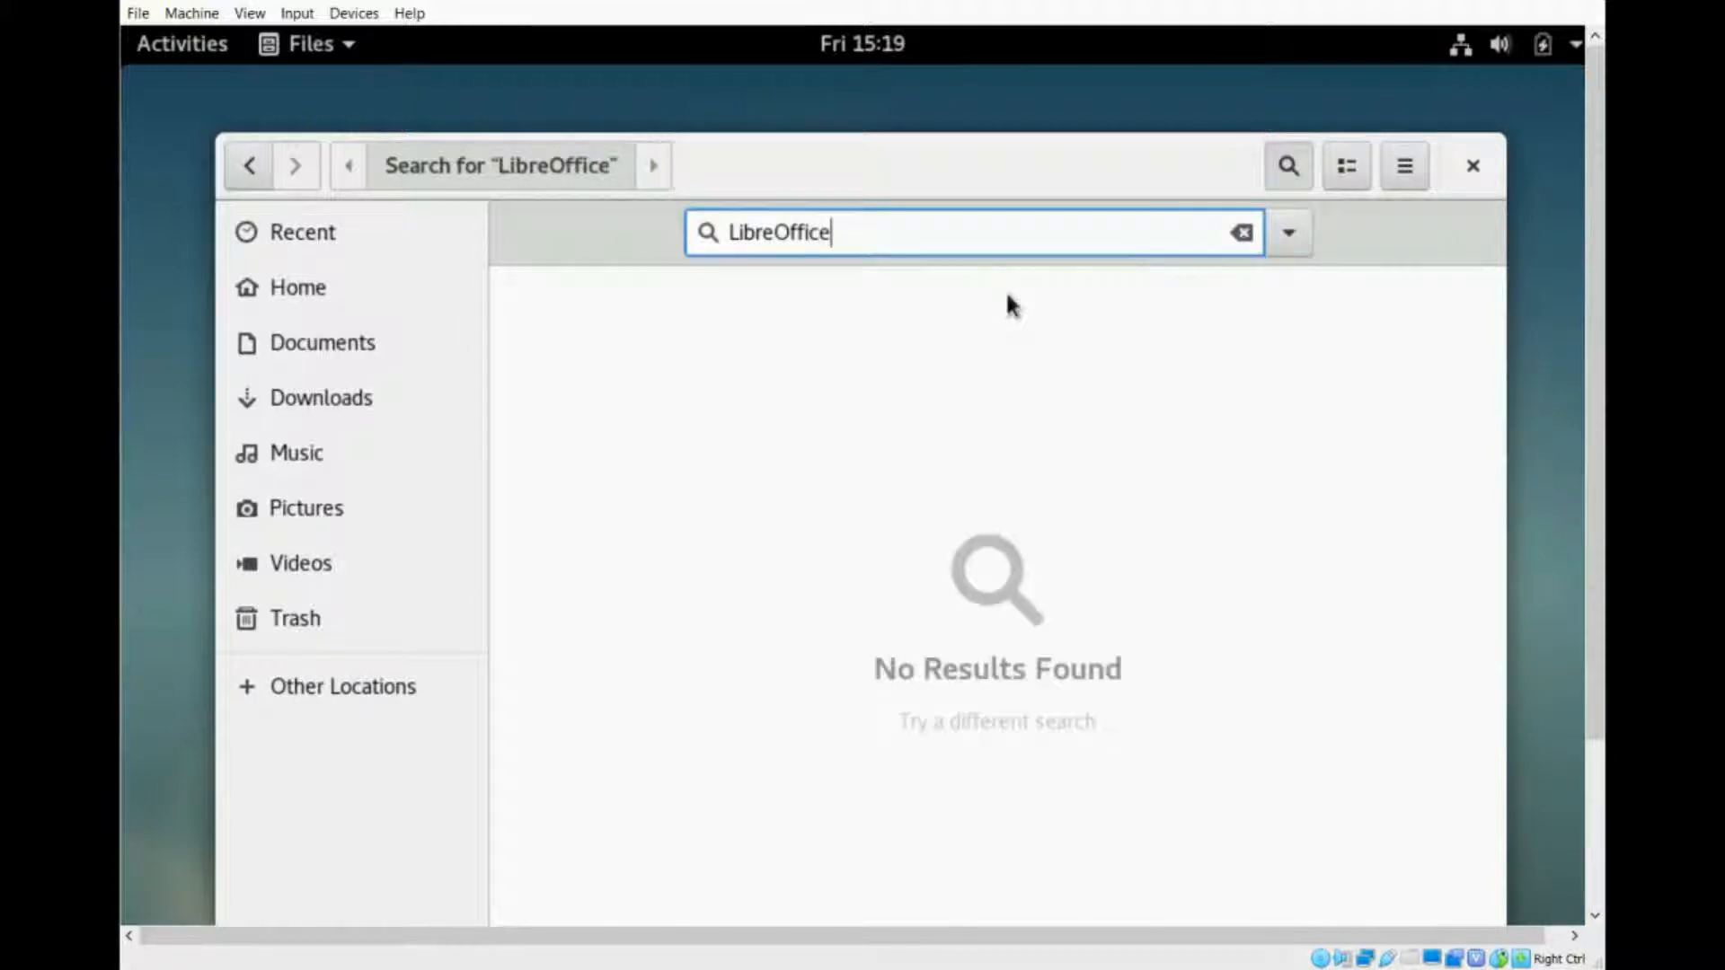
text(Tes)
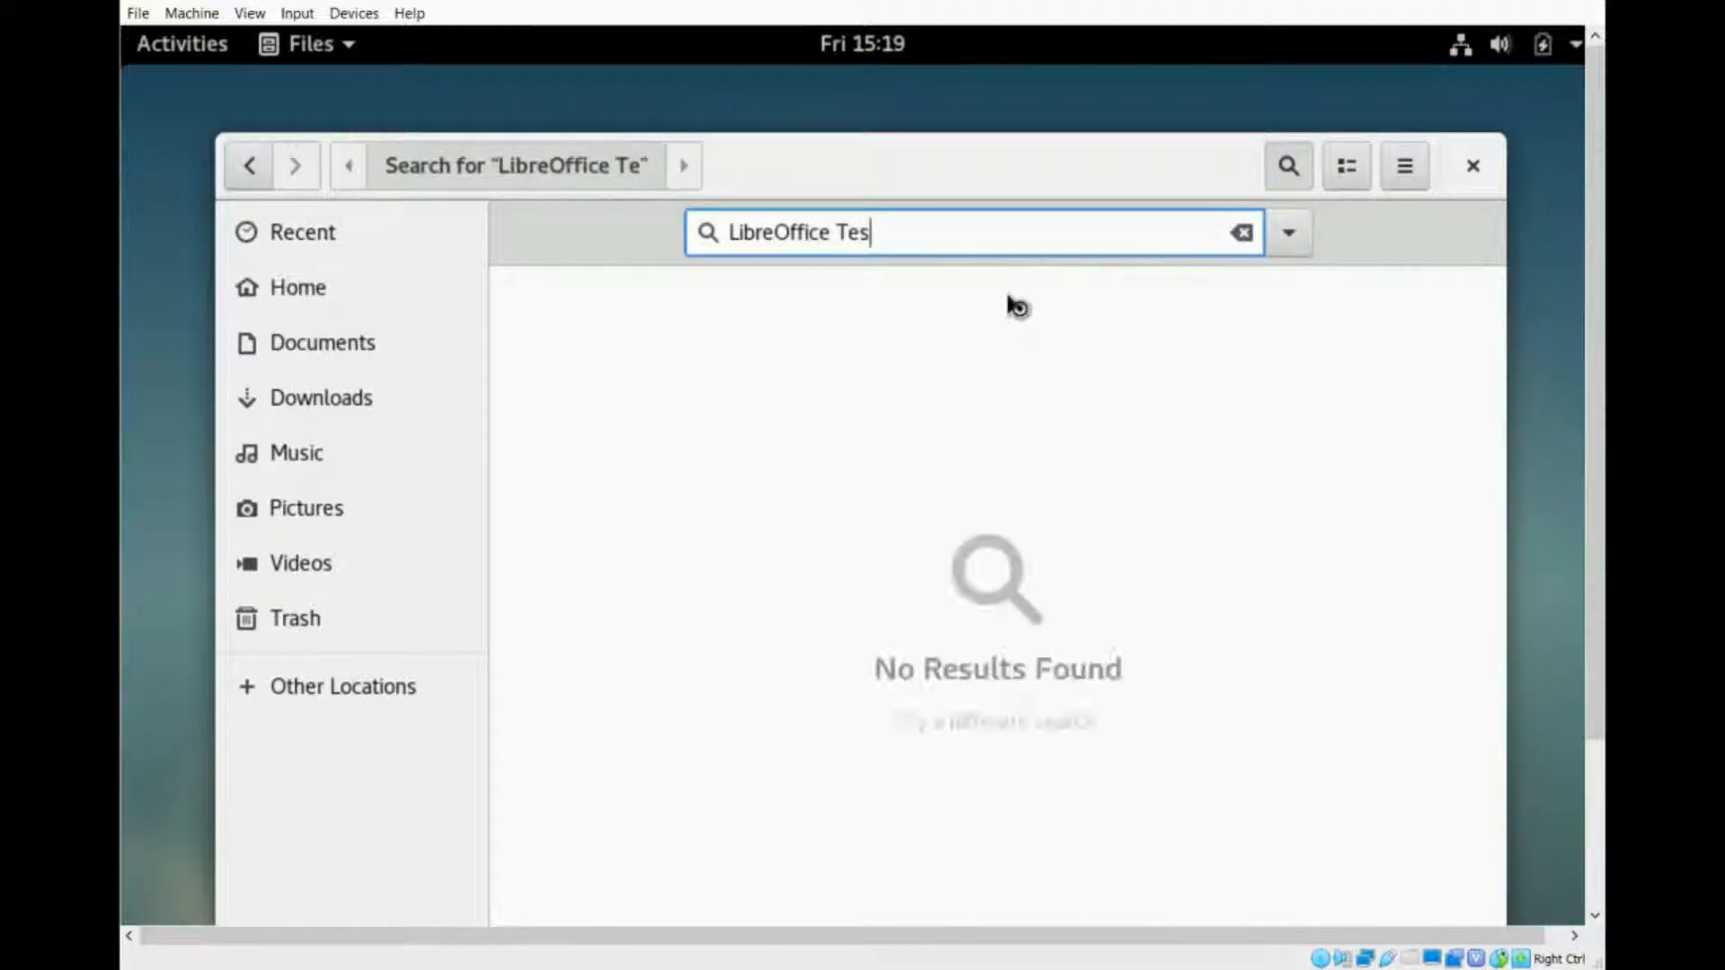
text(t)
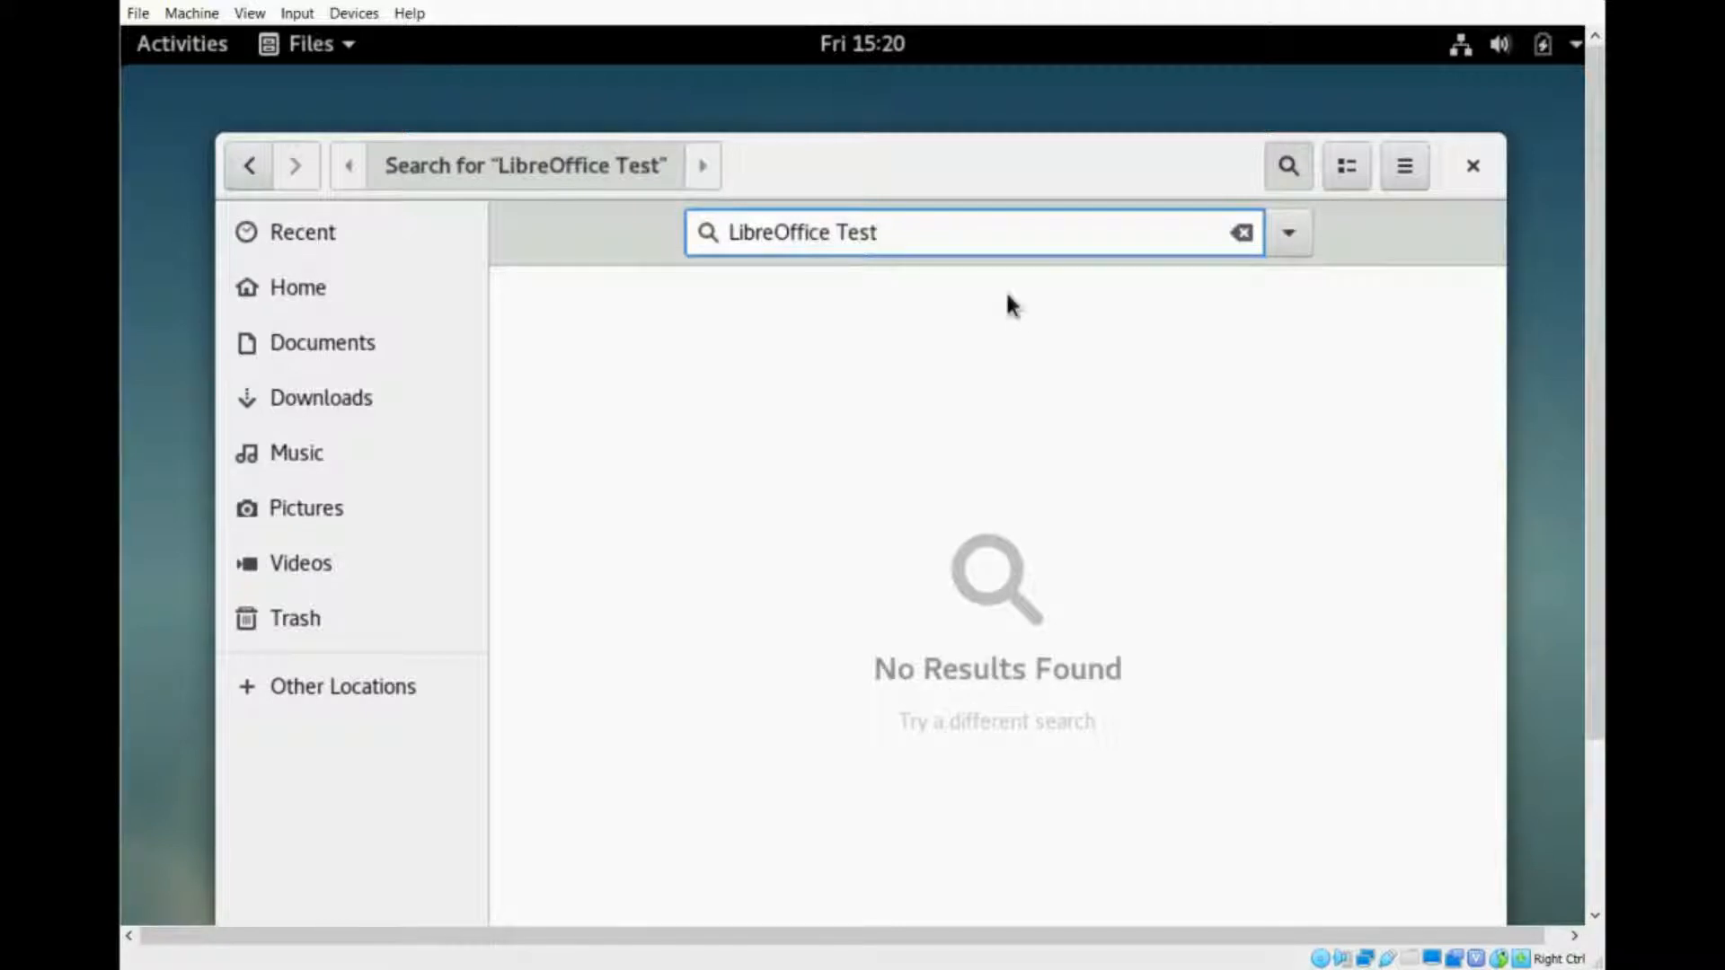
- Review the search date/type filters, then close the Files window
click(1288, 232)
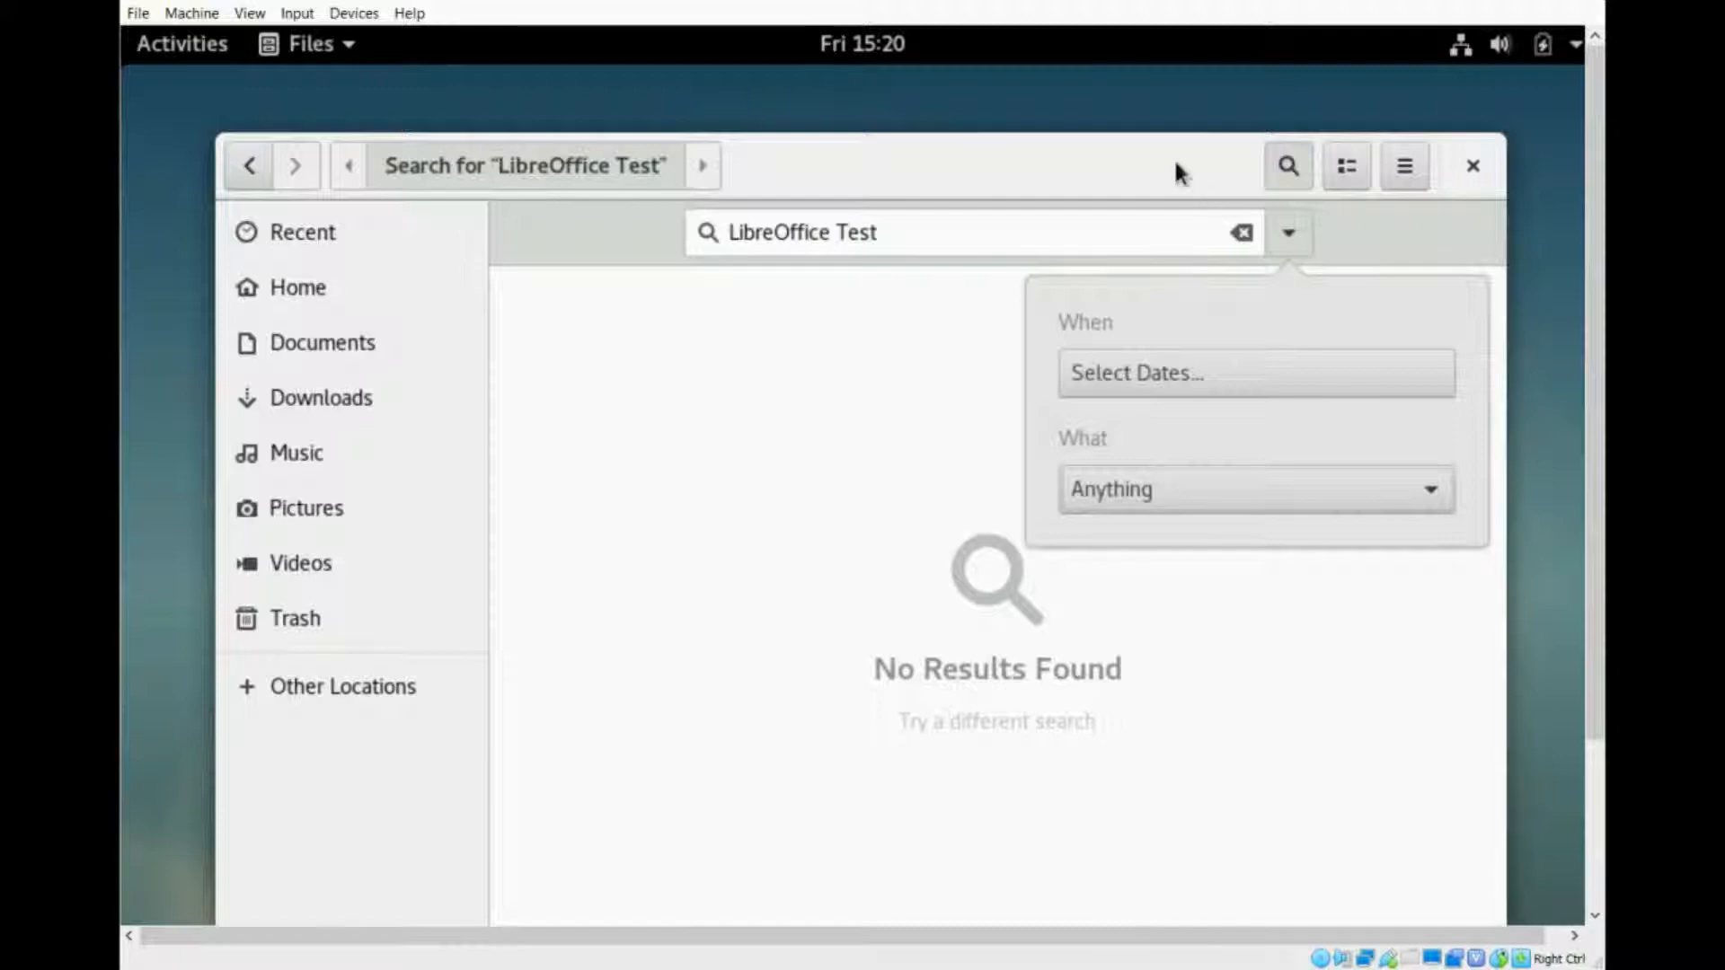
mouse_move(877, 175)
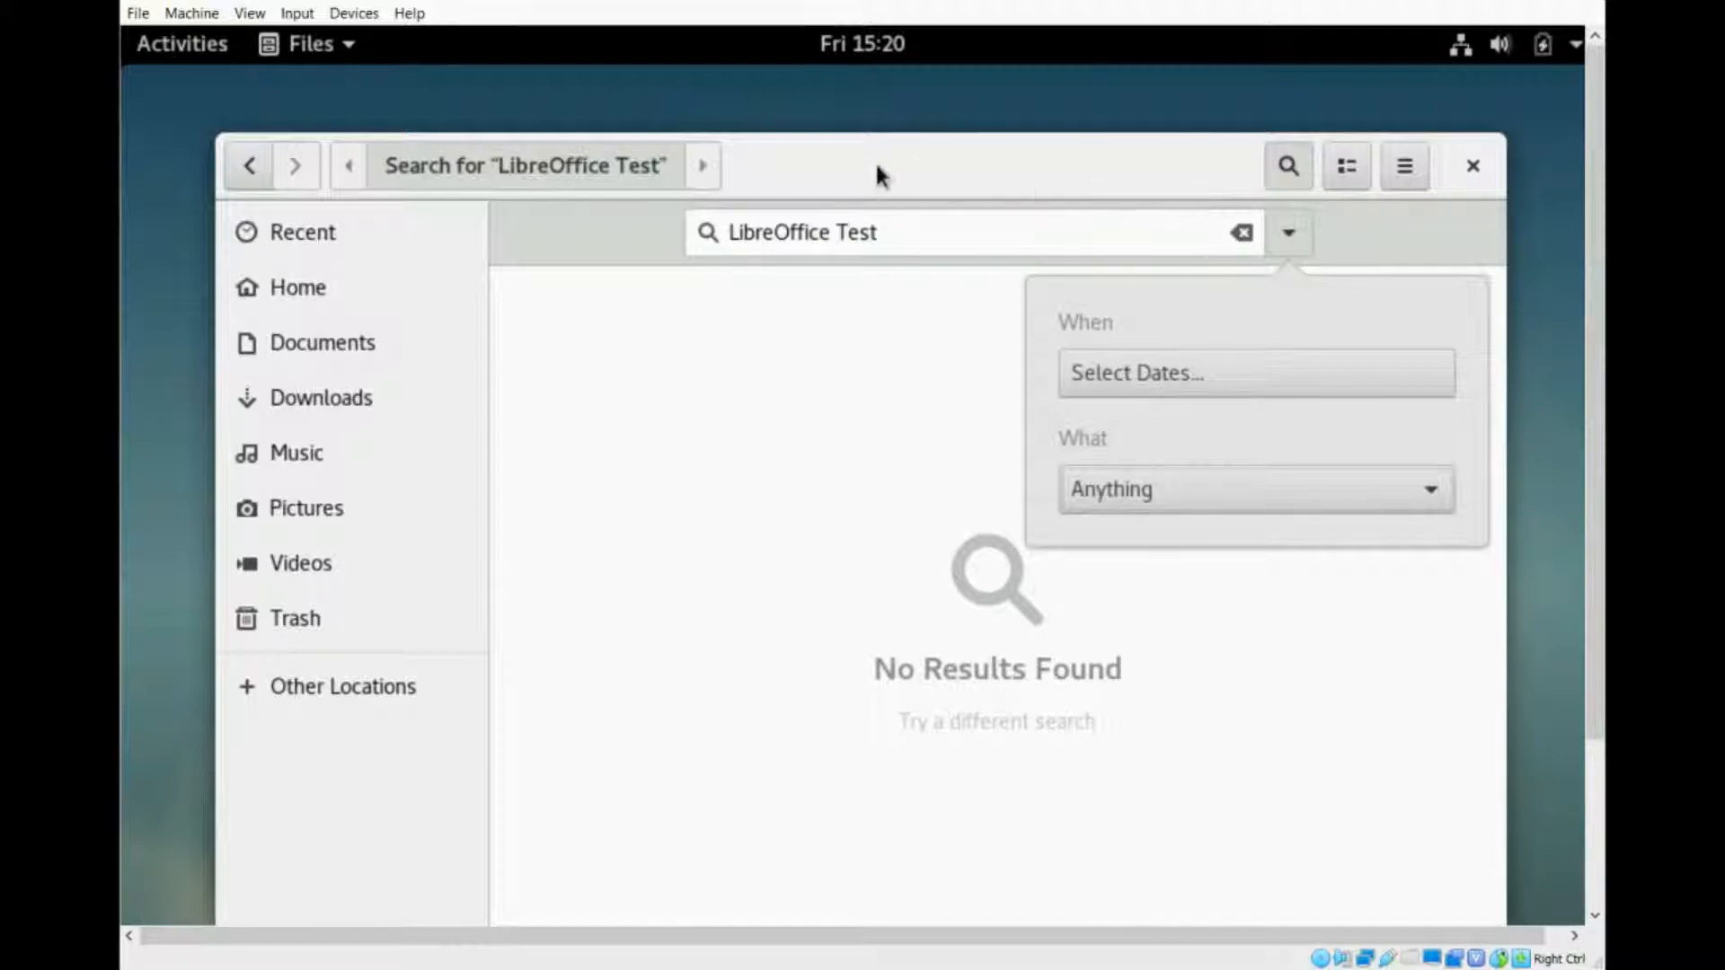
click(907, 232)
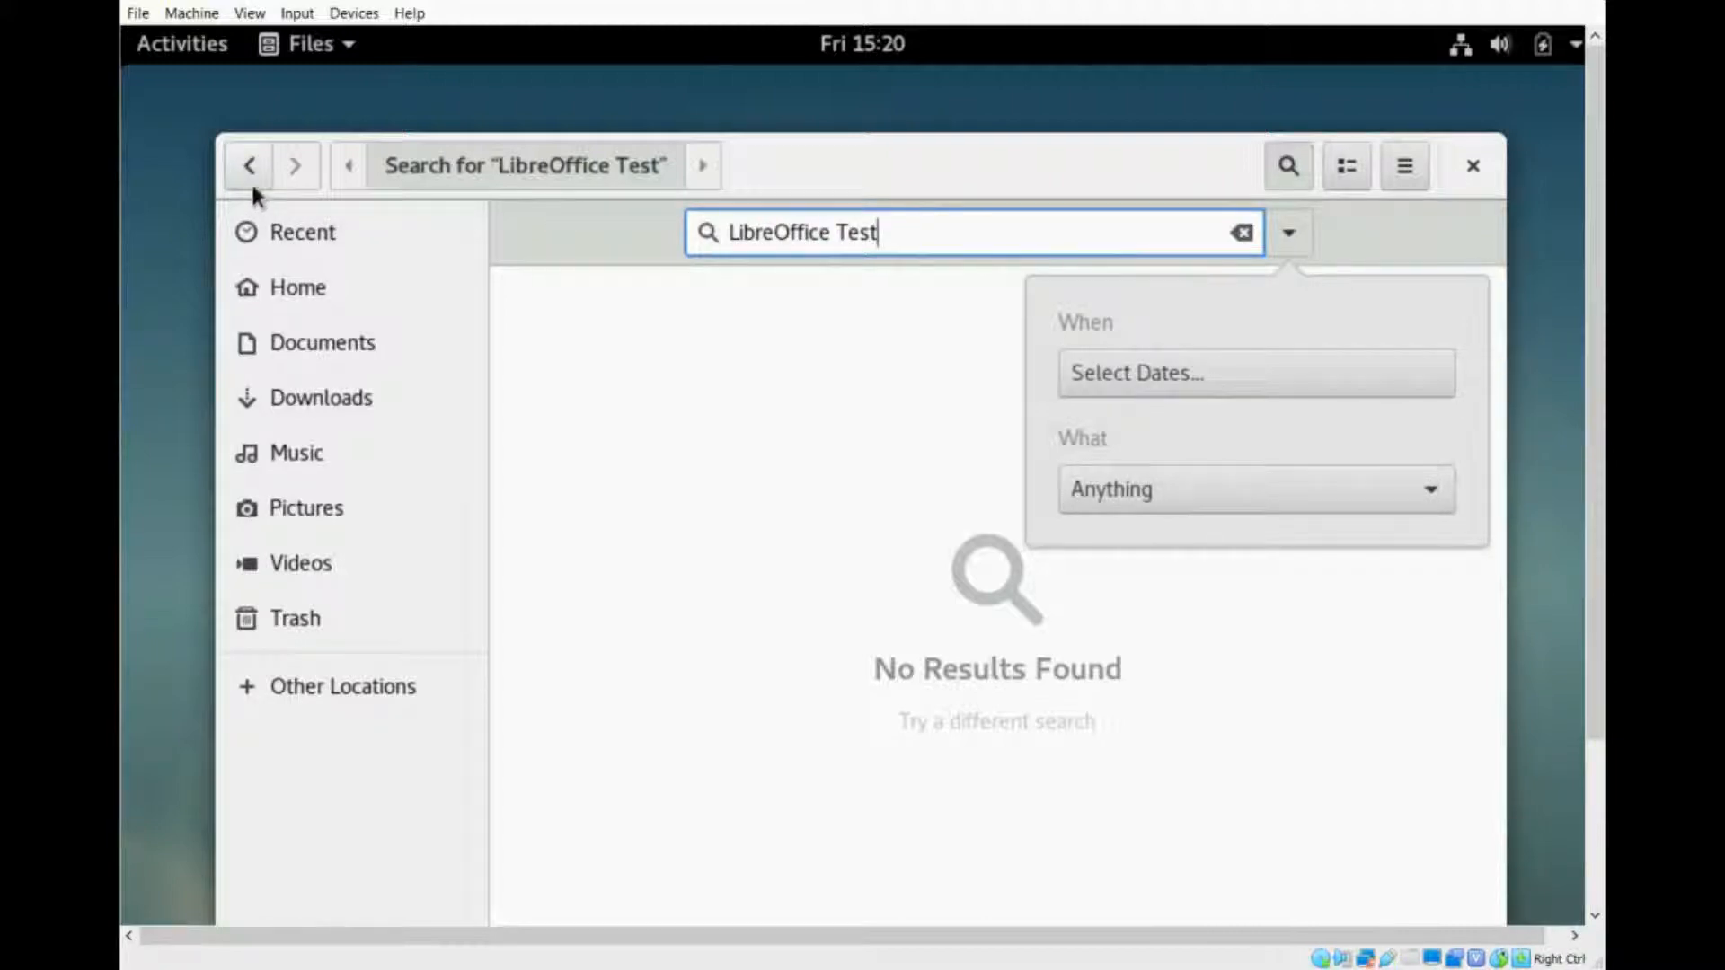
click(1471, 166)
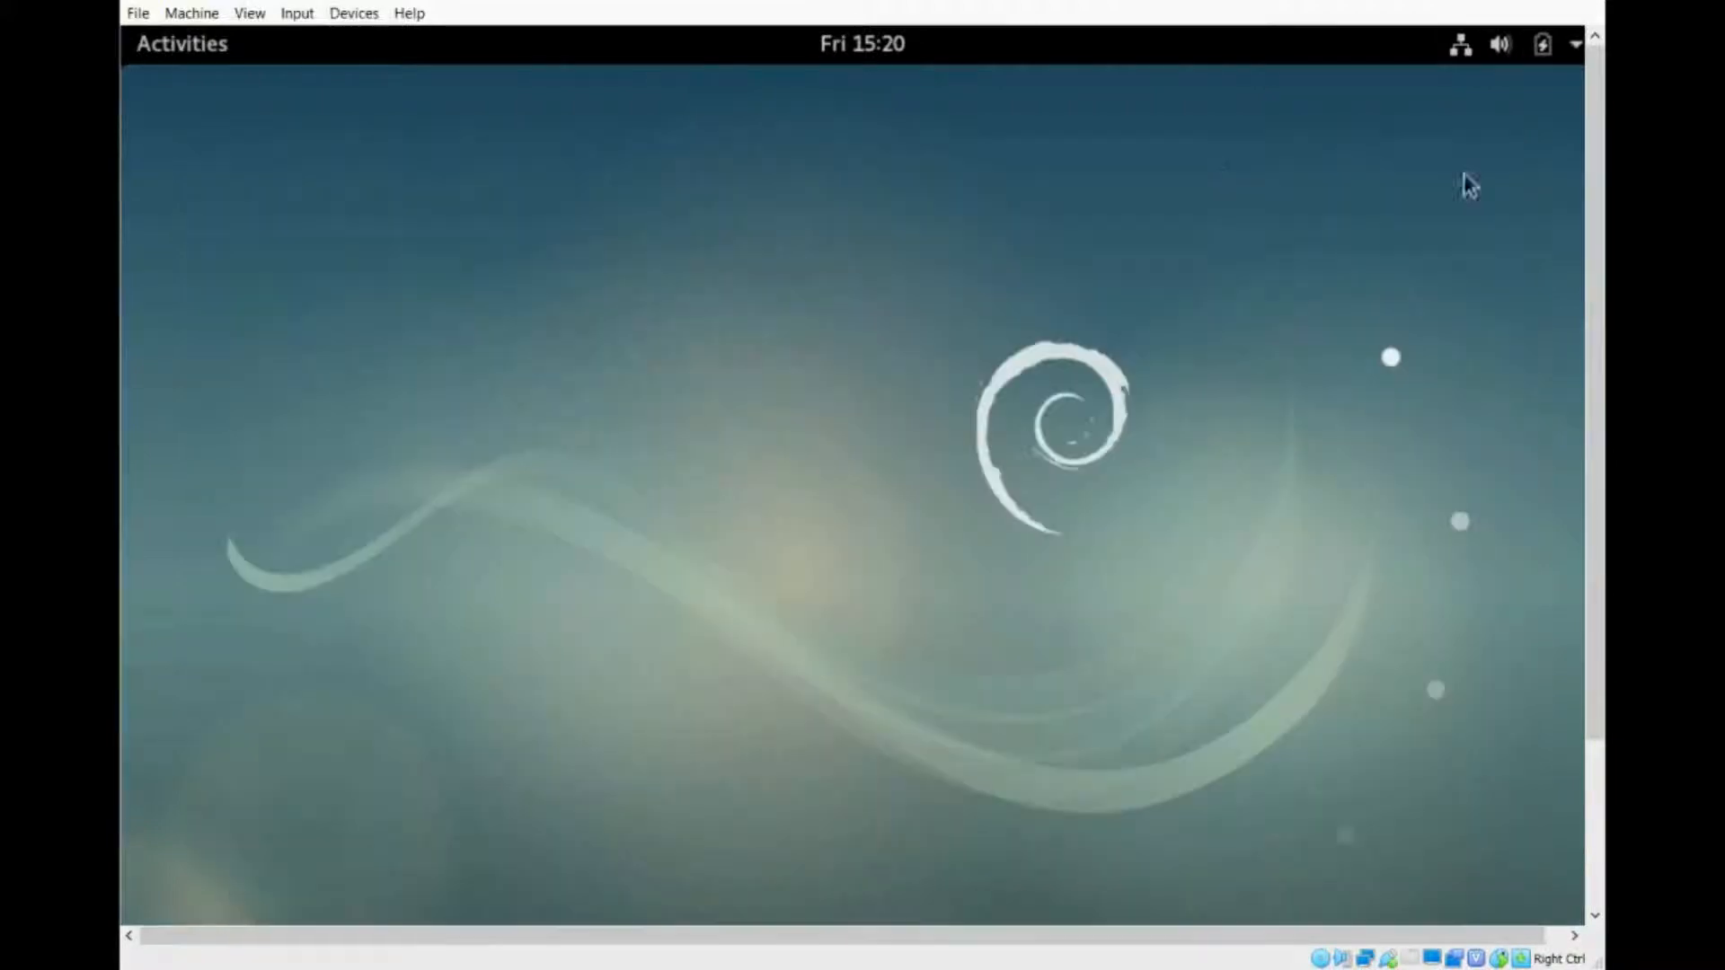
- Search 'Lib' from the Activities overview, then clear the search field
click(182, 44)
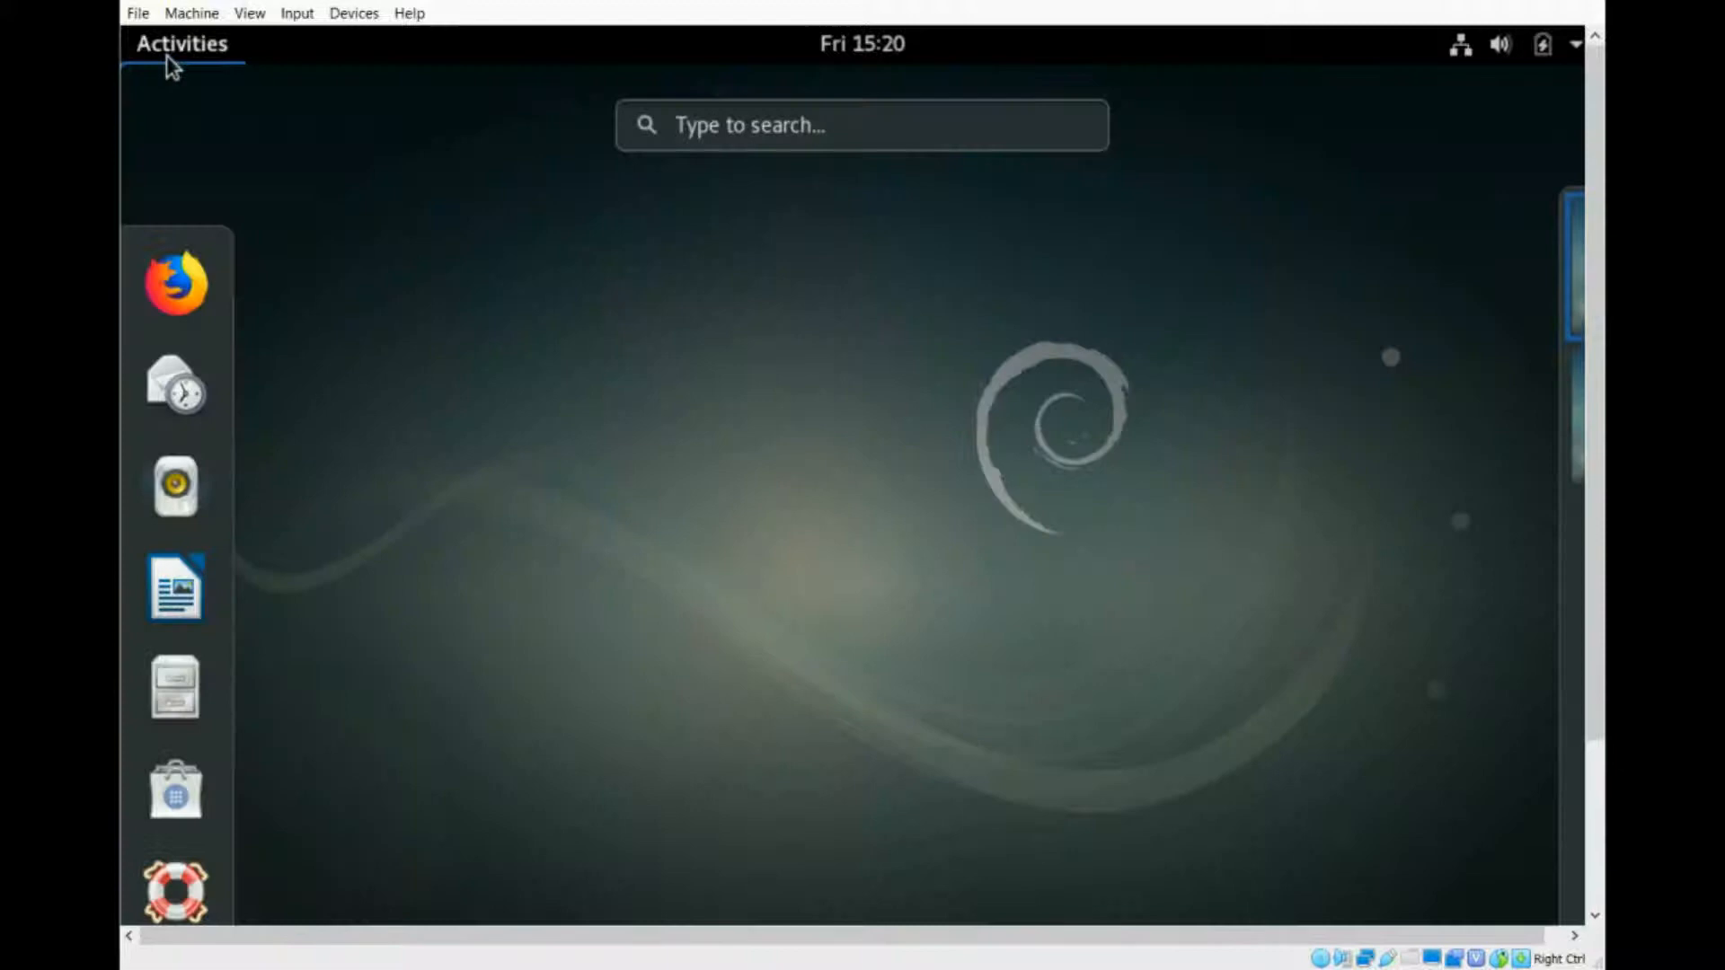
click(862, 124)
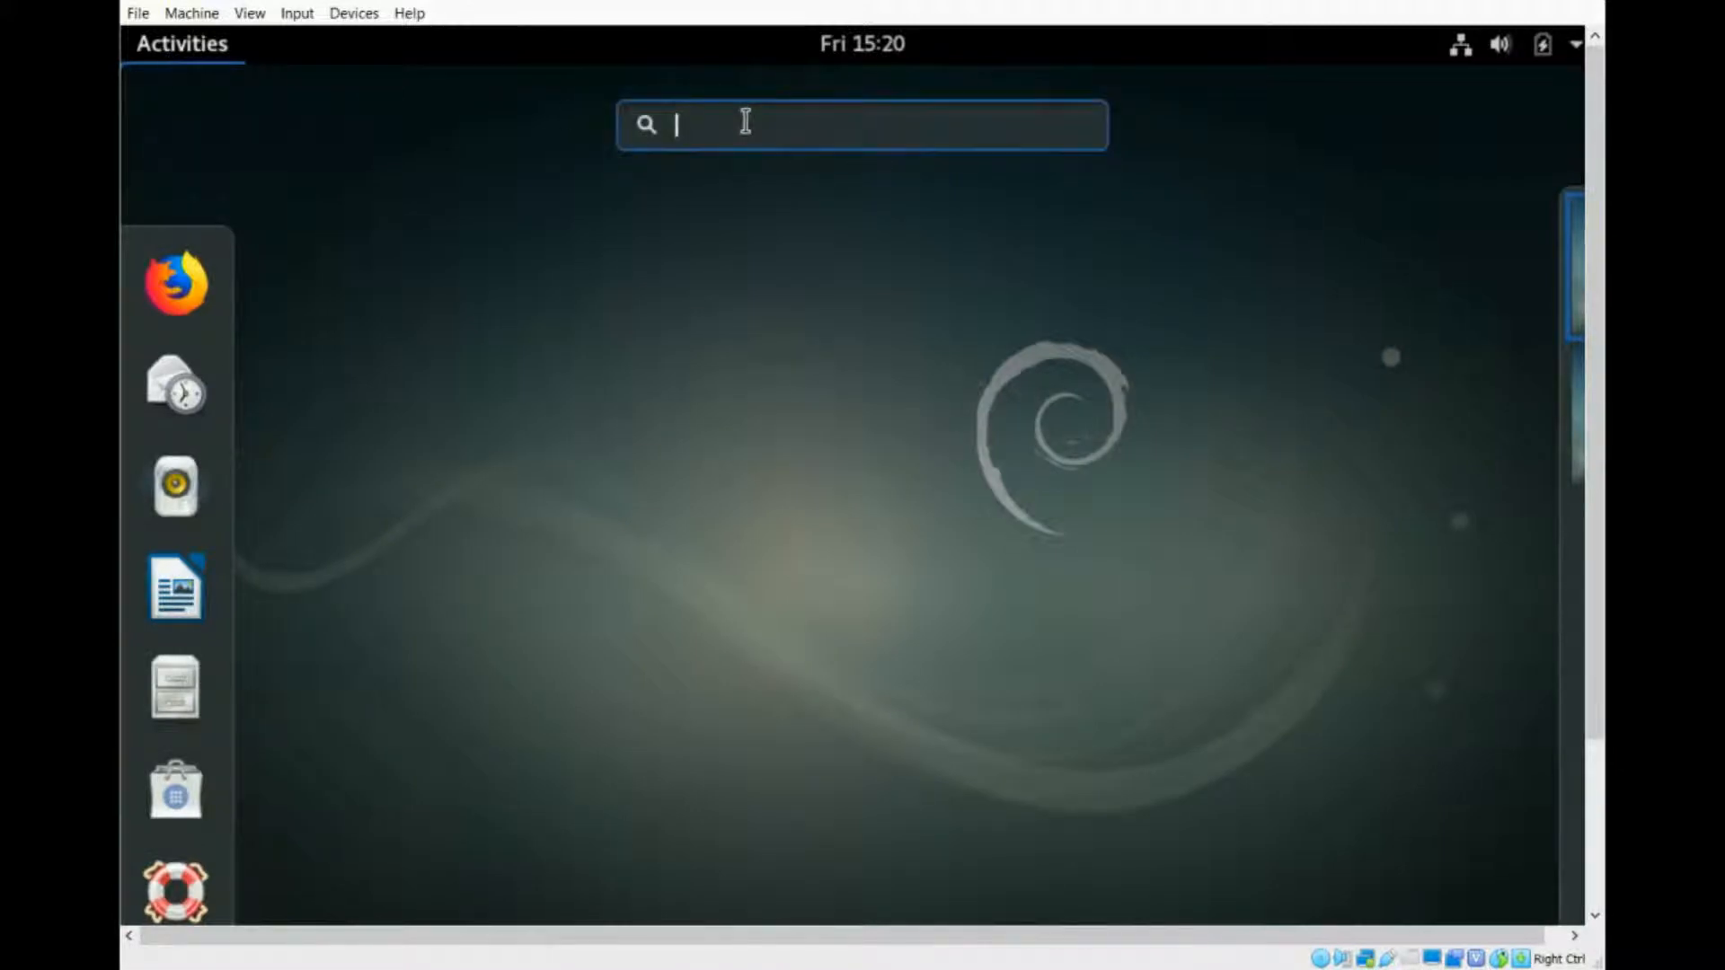
text(Lib)
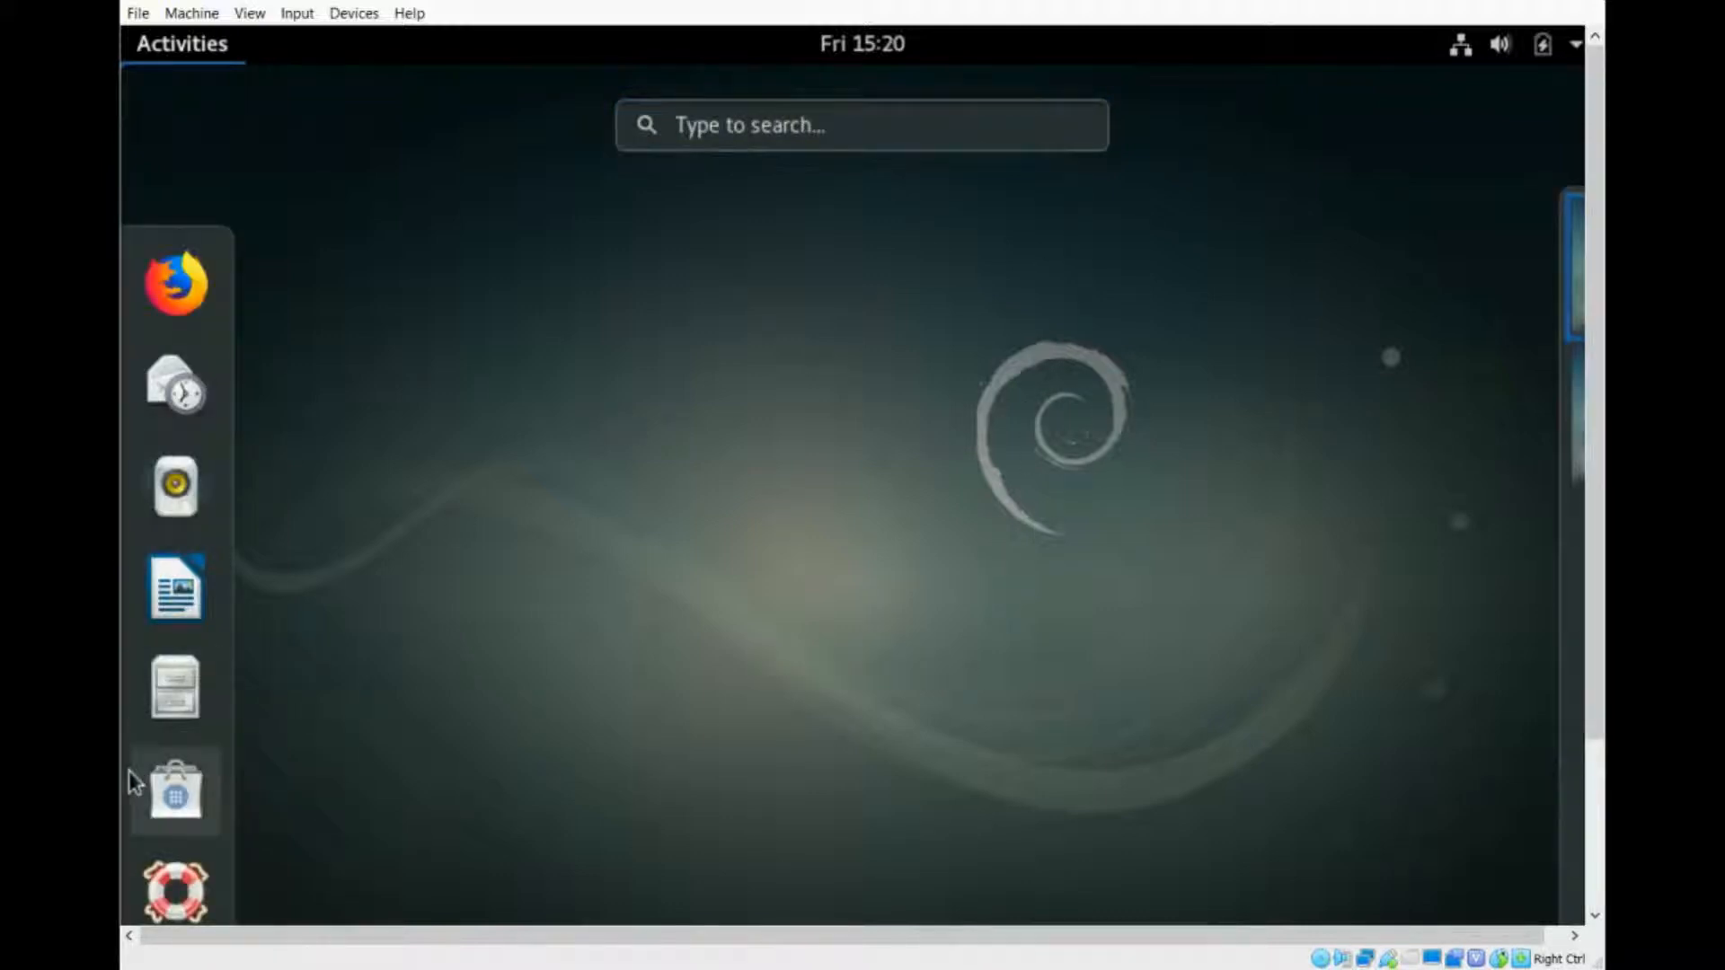
- Reopen Files at Home, which shows only the eight standard folders
click(173, 687)
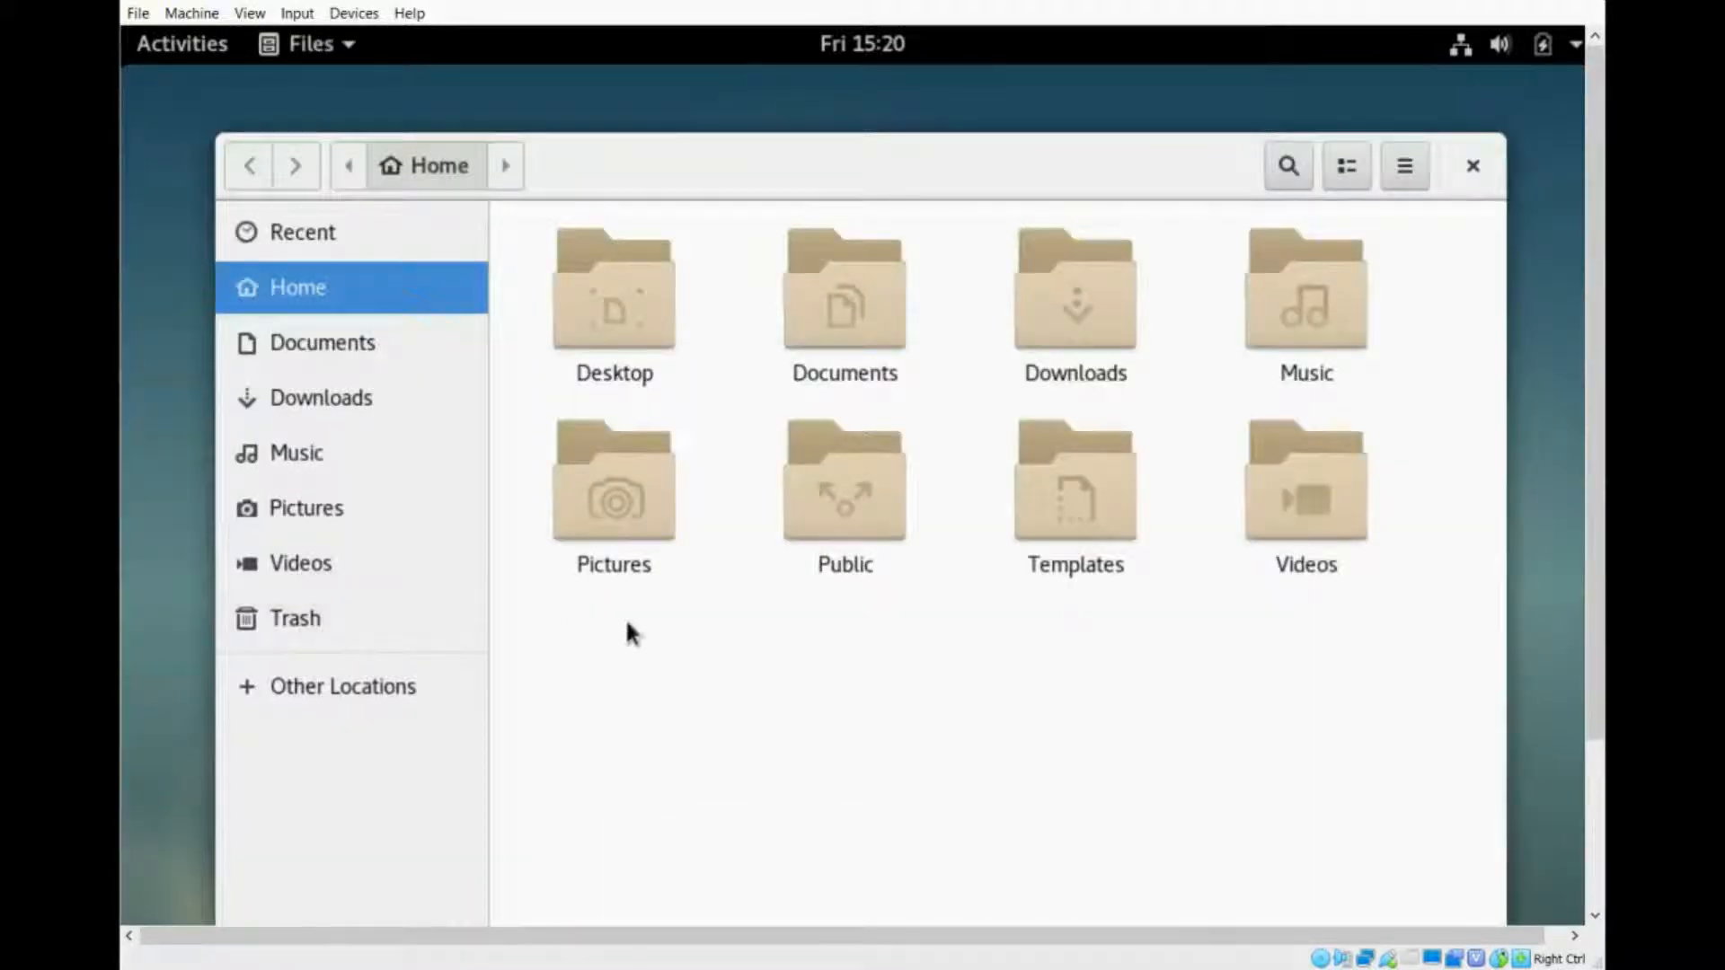
mouse_move(705, 647)
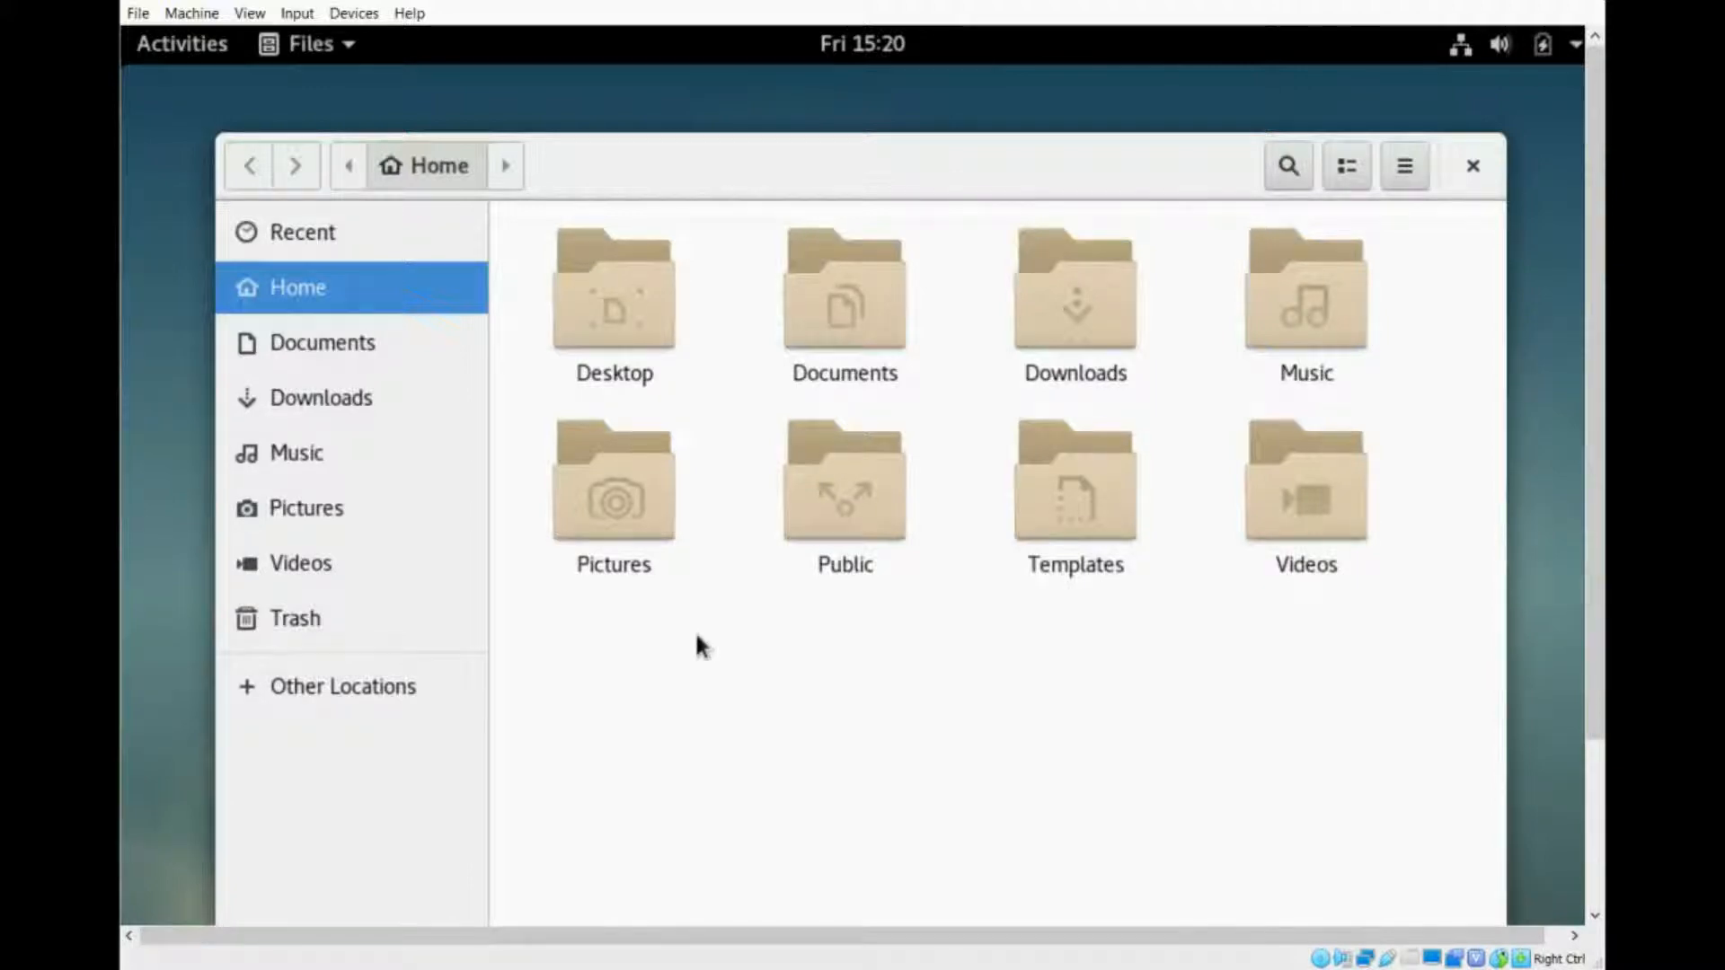
mouse_move(724, 545)
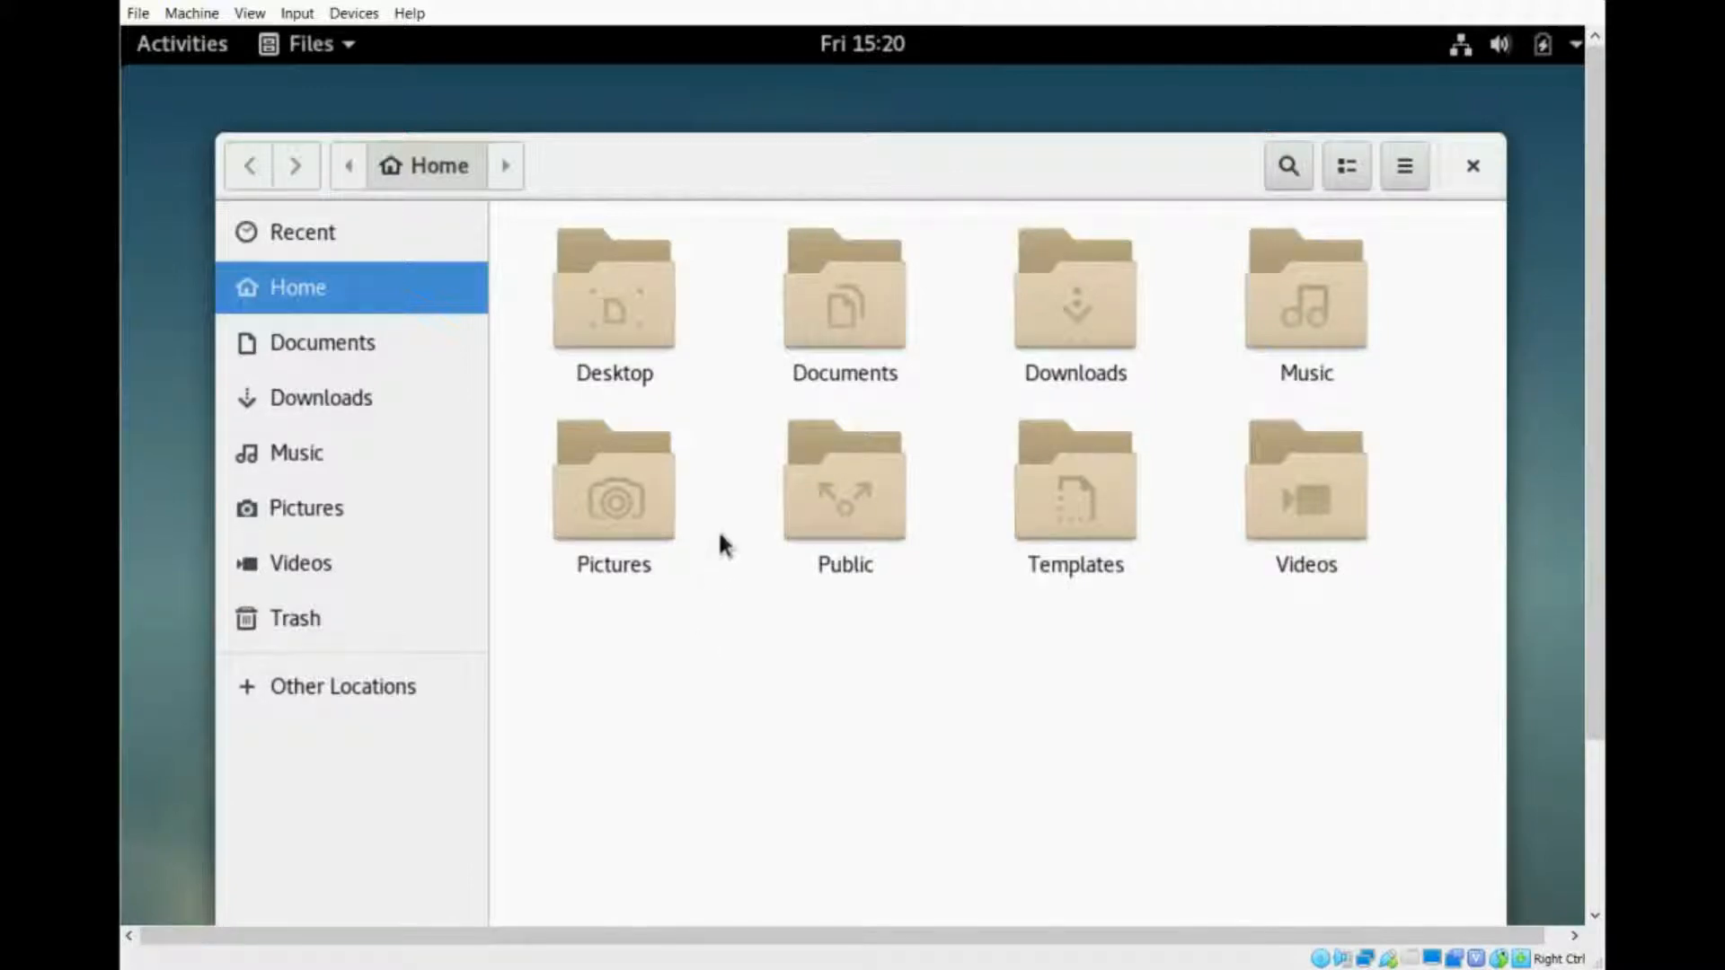
mouse_move(751, 627)
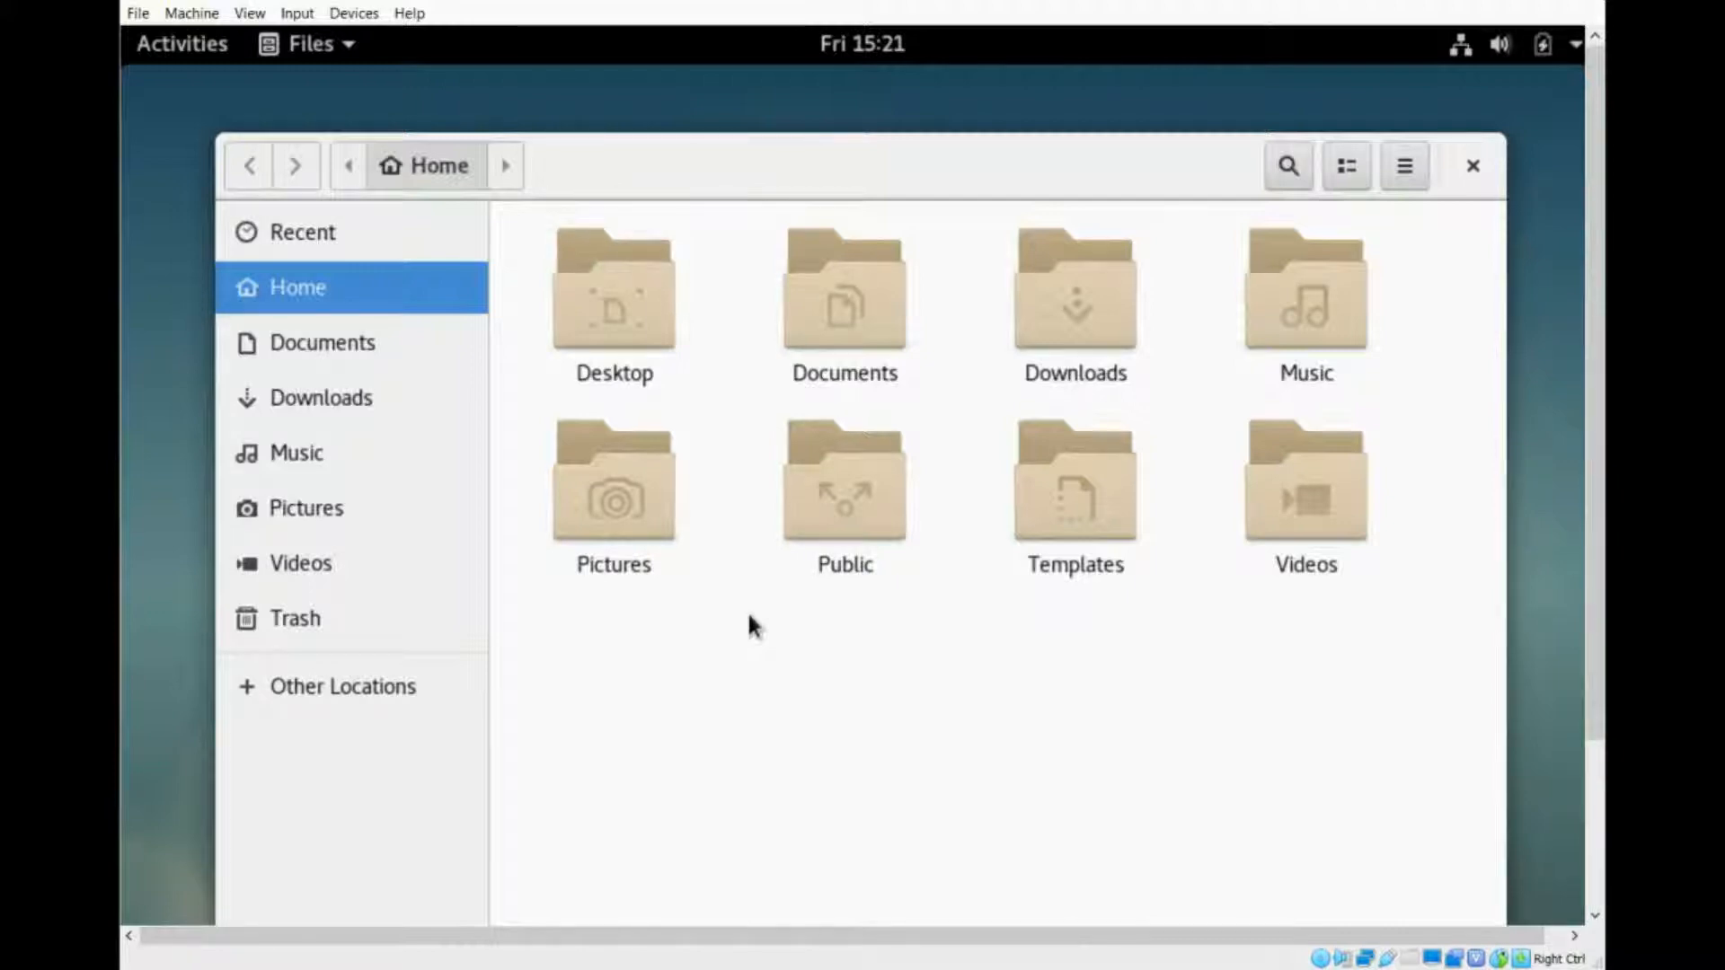
mouse_move(749, 177)
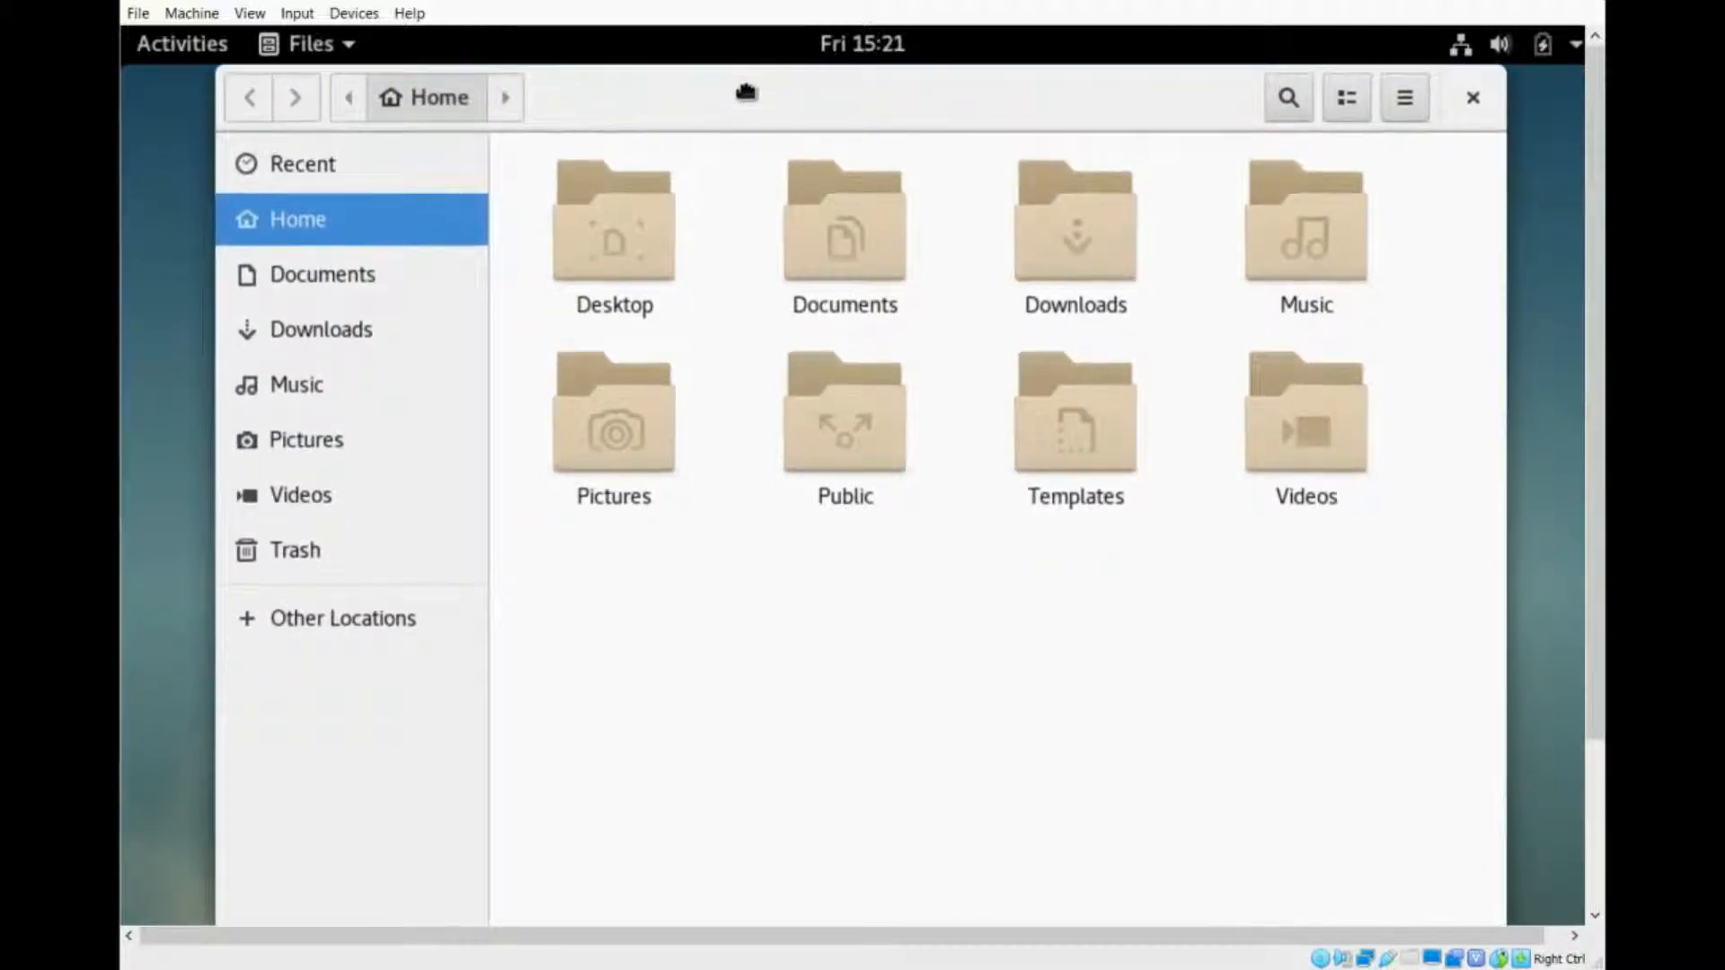
mouse_move(726, 660)
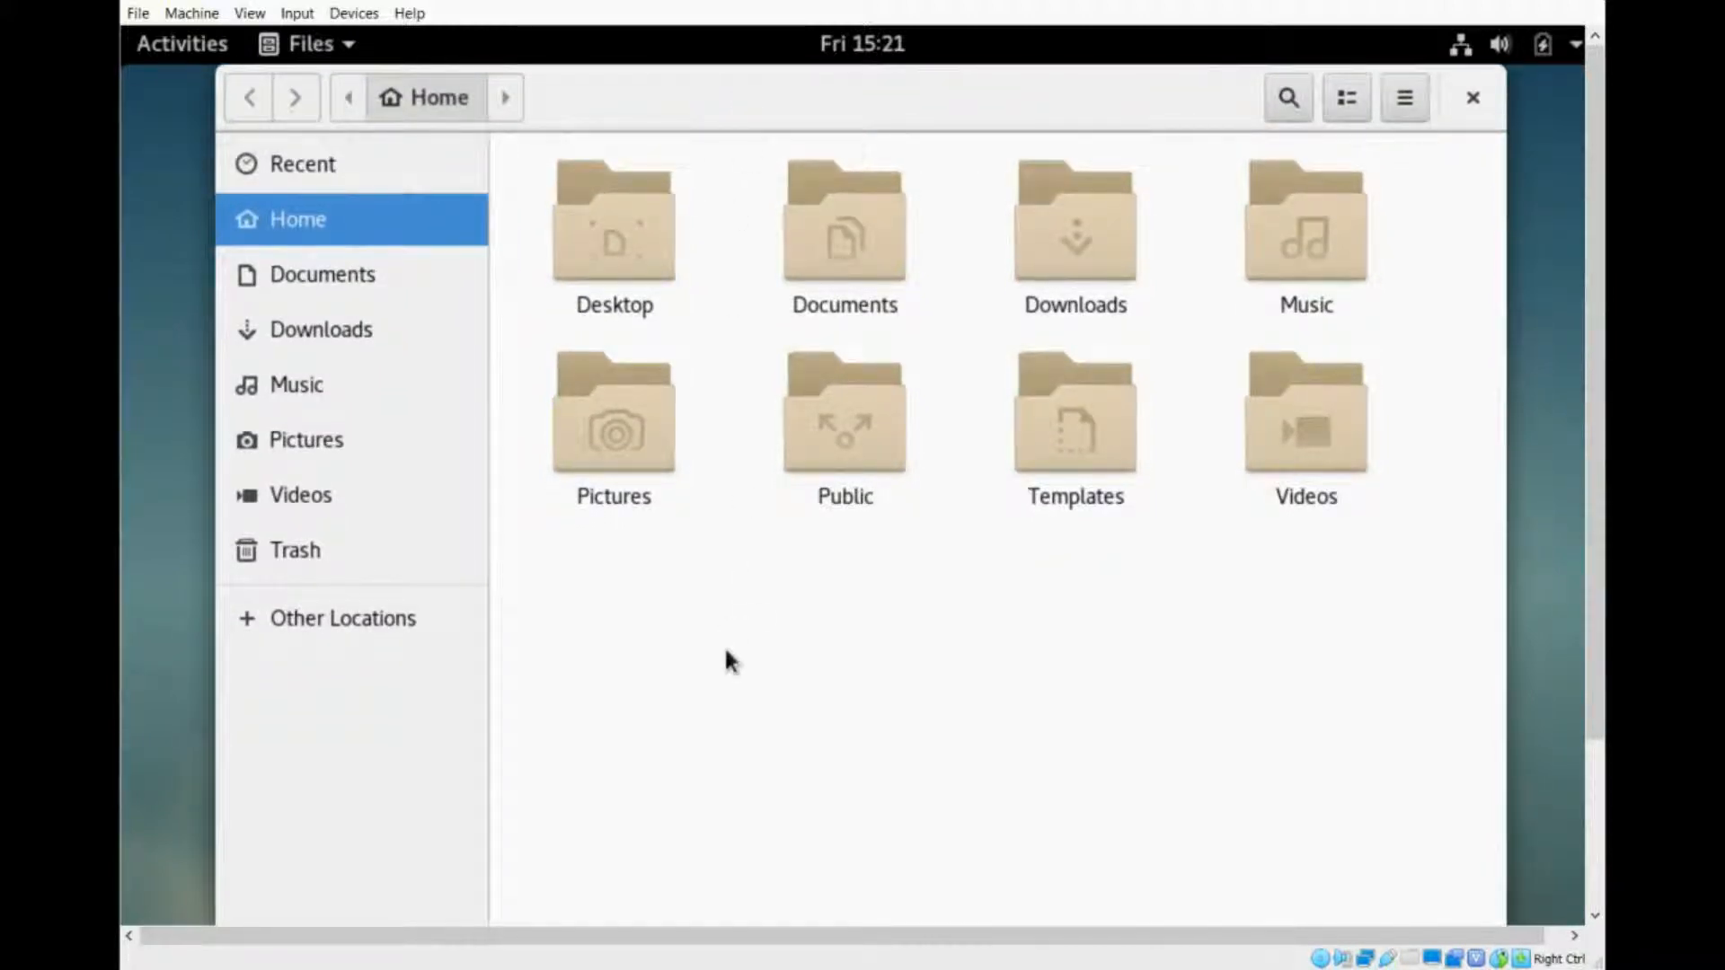